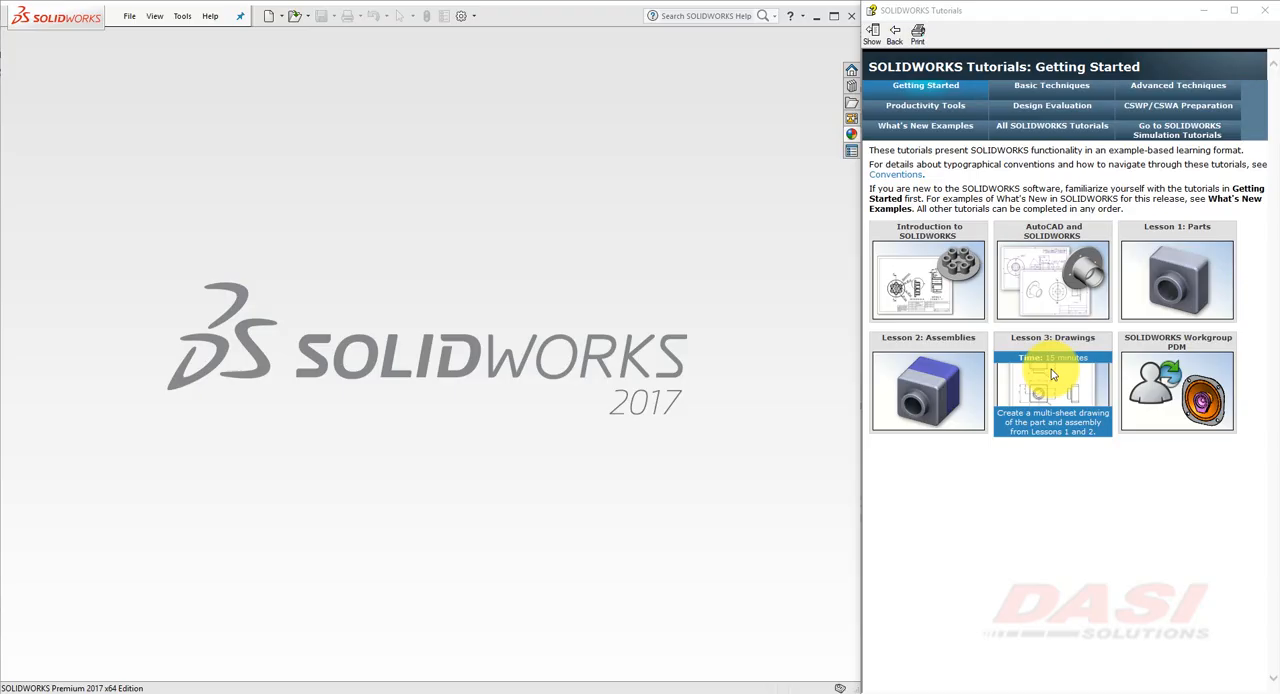
- Go from the Lesson 3: Drawings overview to the 'Setting Up the Tutorial Template' topic
click(1052, 390)
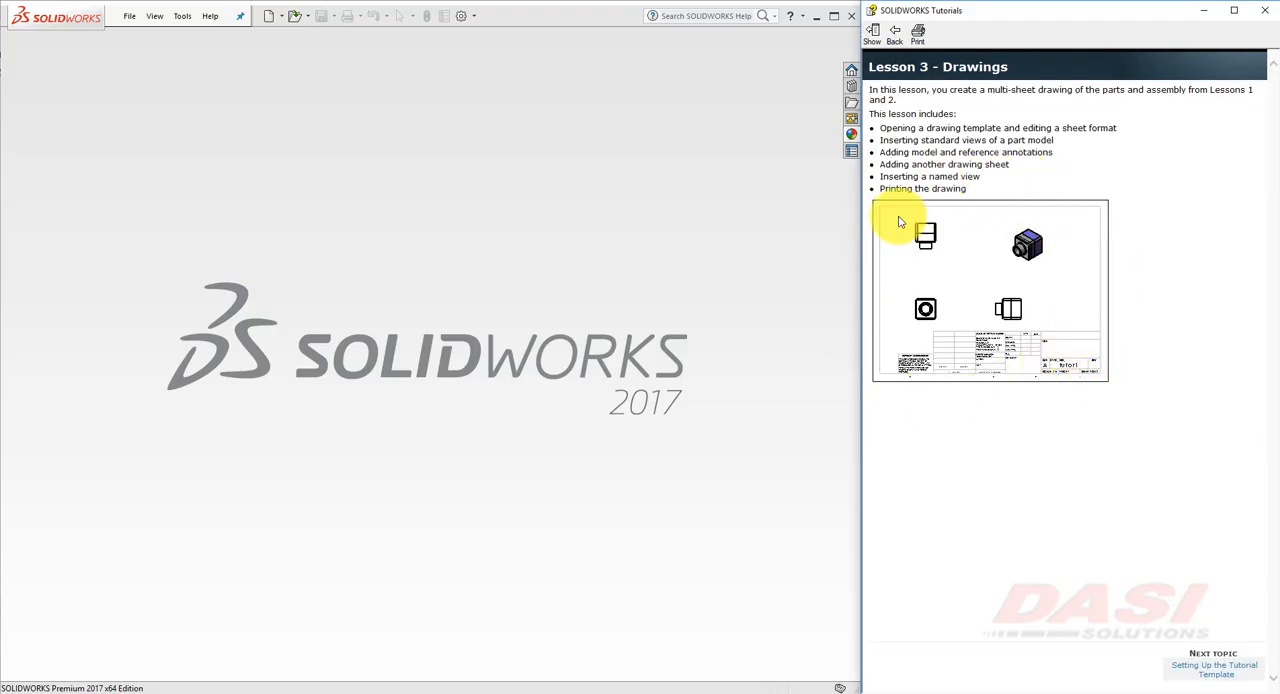
mouse_move(992, 410)
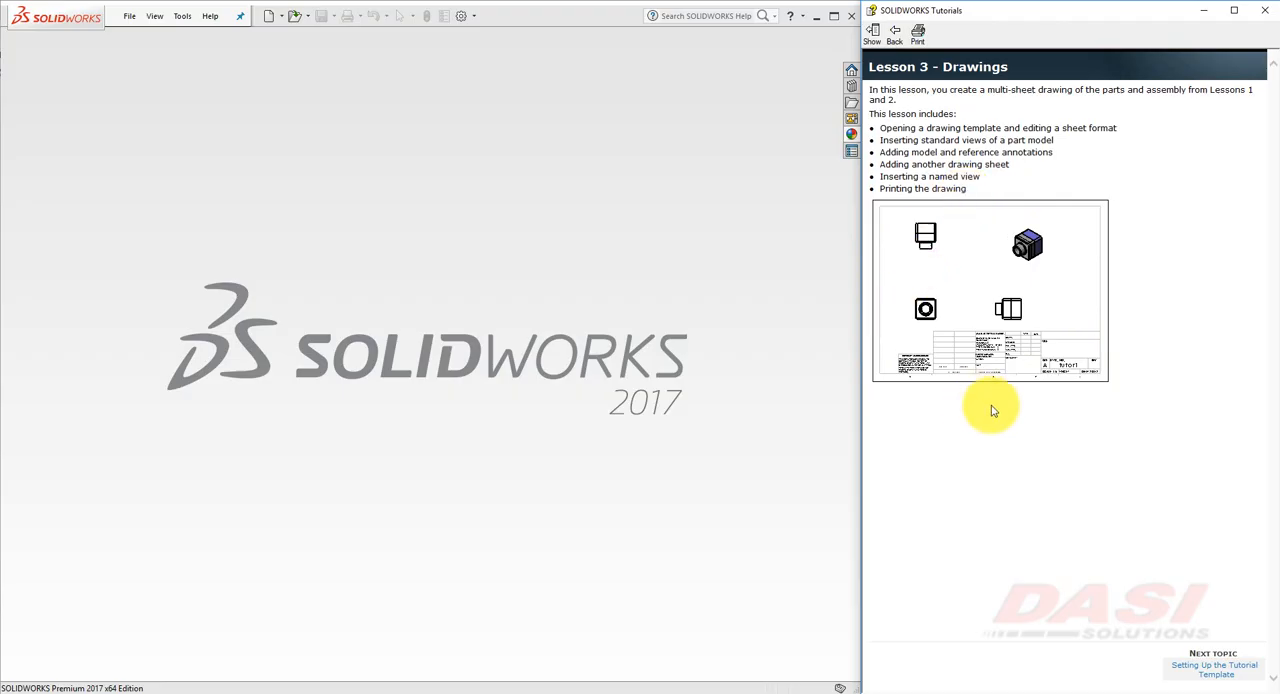
mouse_move(1238, 632)
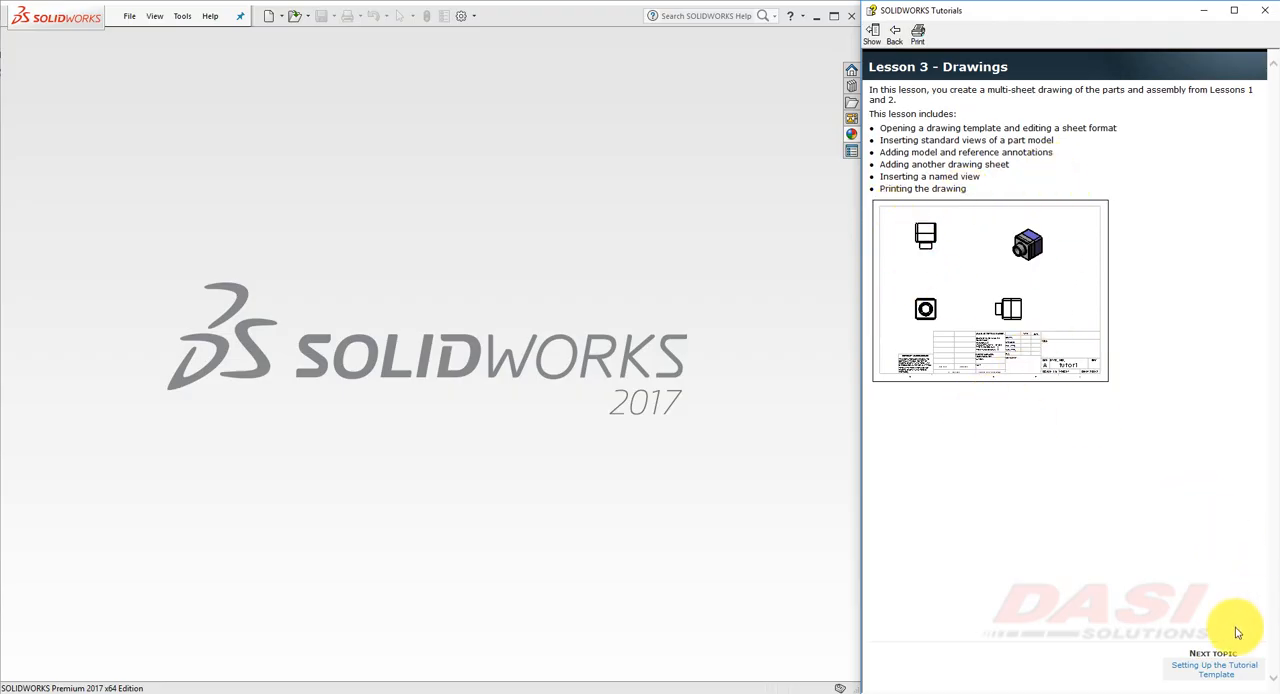
click(1214, 668)
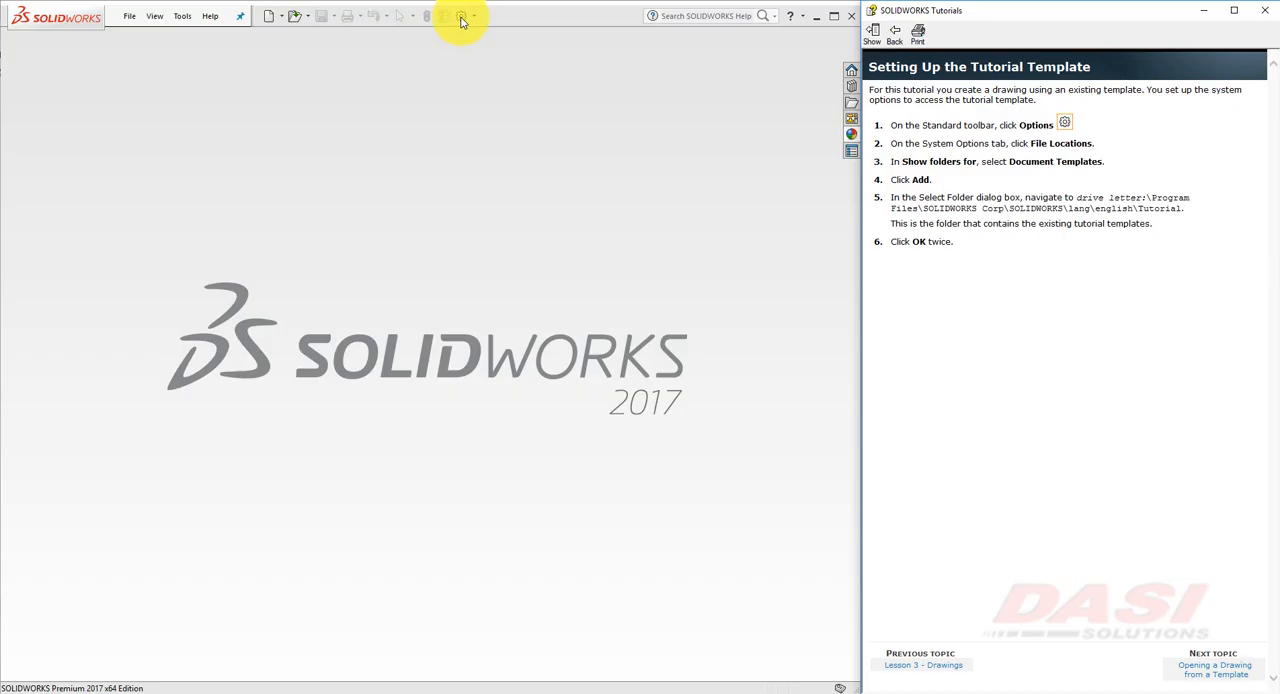
- In Options > File Locations, include the tutorial folder under Document Templates and confirm
click(460, 20)
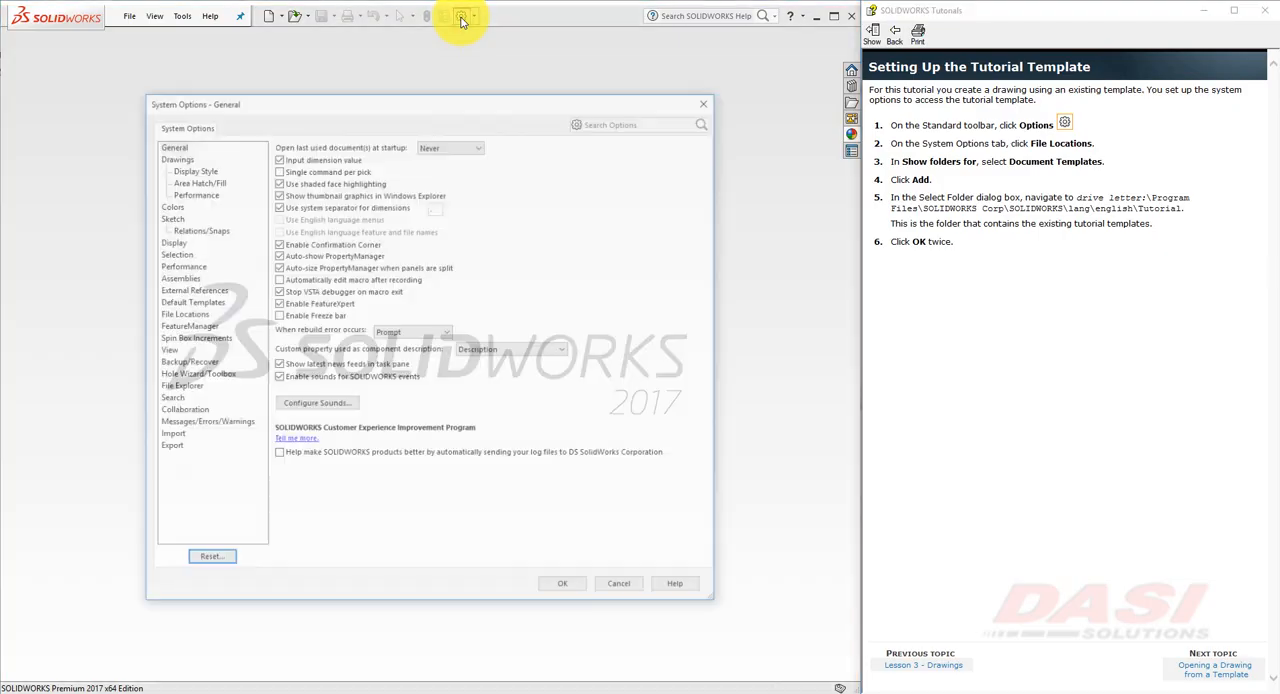
click(184, 314)
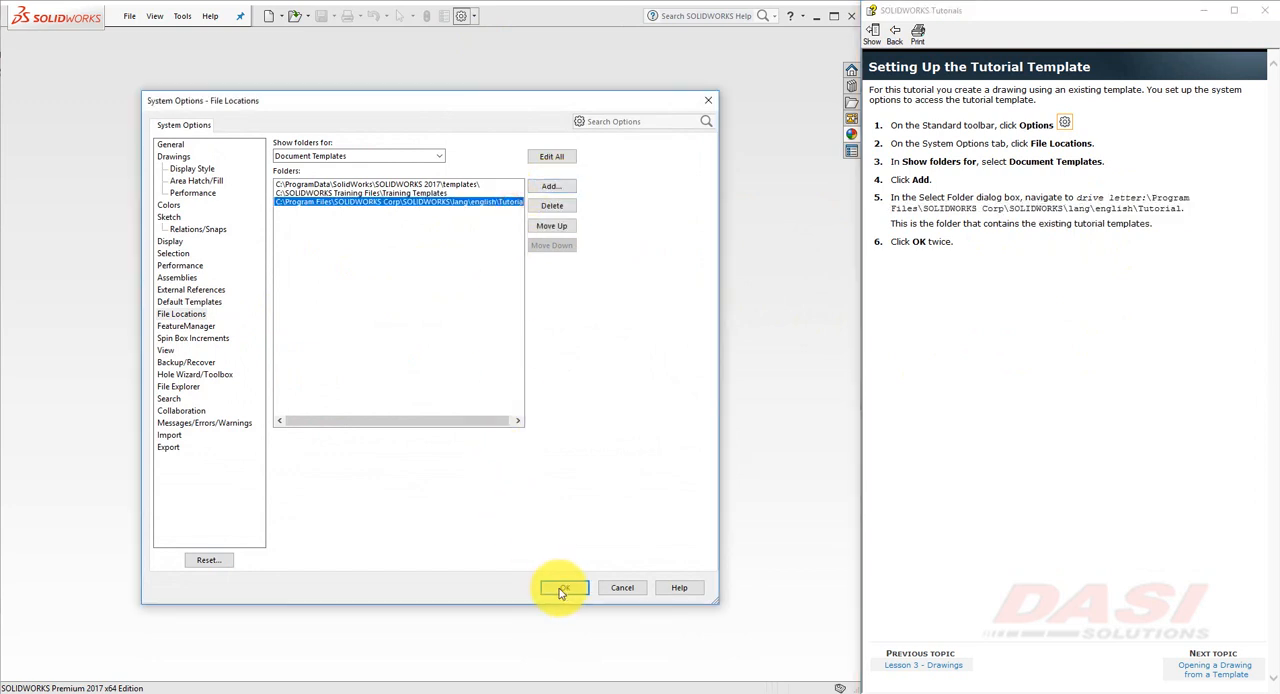
click(564, 588)
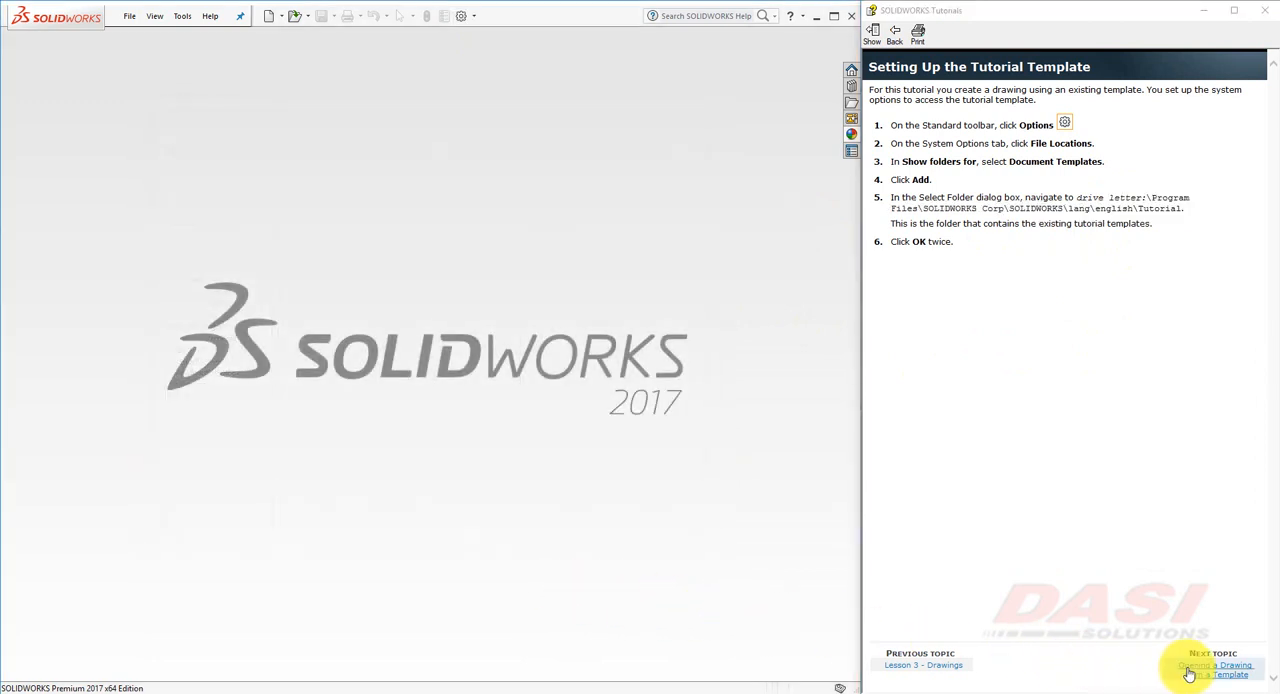
- Create a new drawing, Draw1, from the draw template on the Tutorial tab
click(1216, 664)
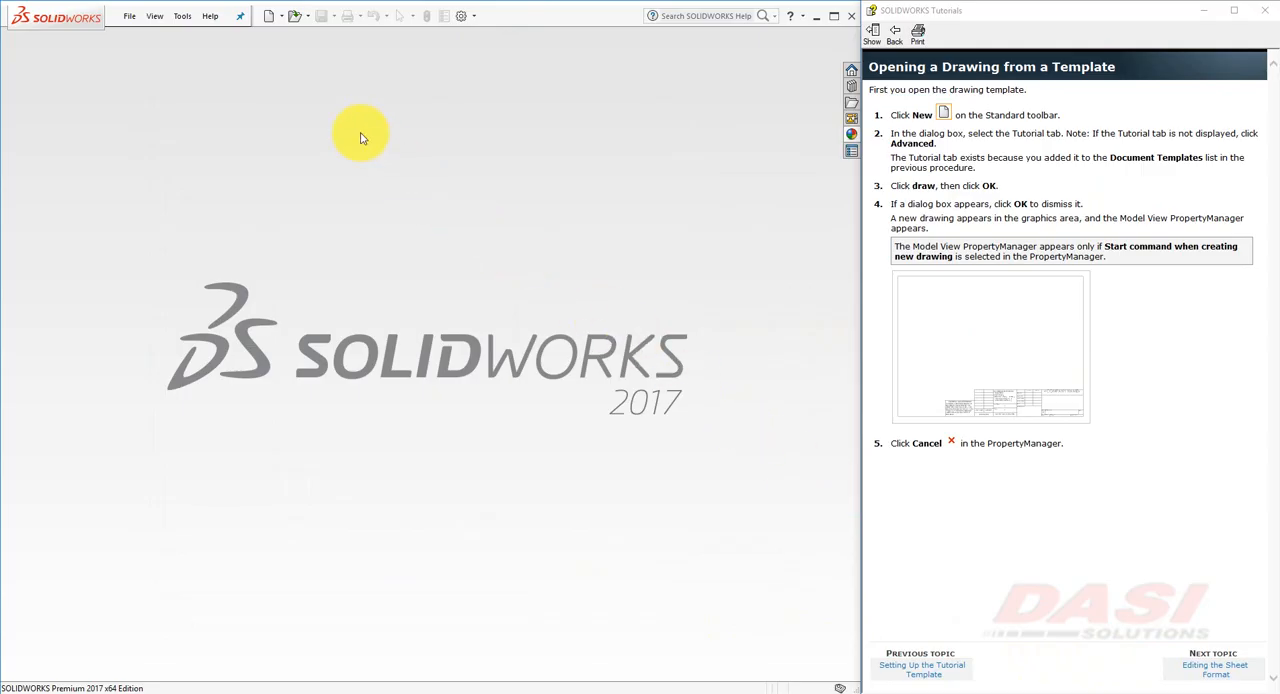
click(270, 16)
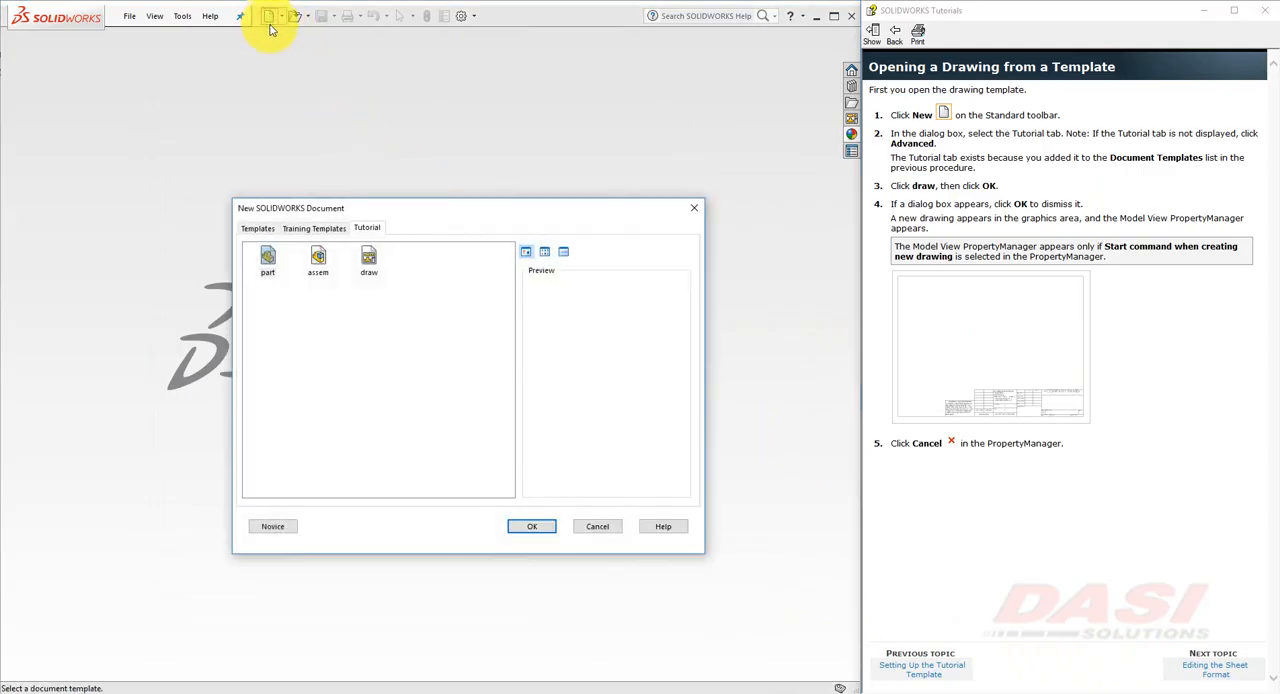
click(368, 260)
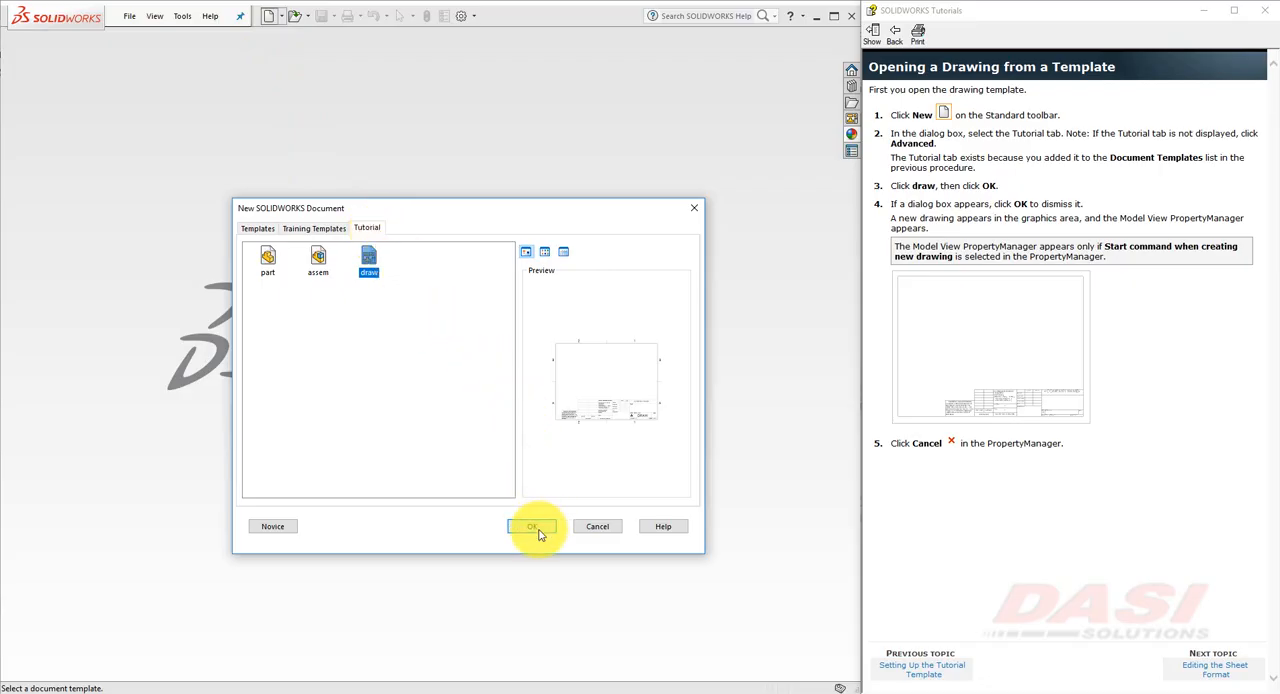
click(532, 526)
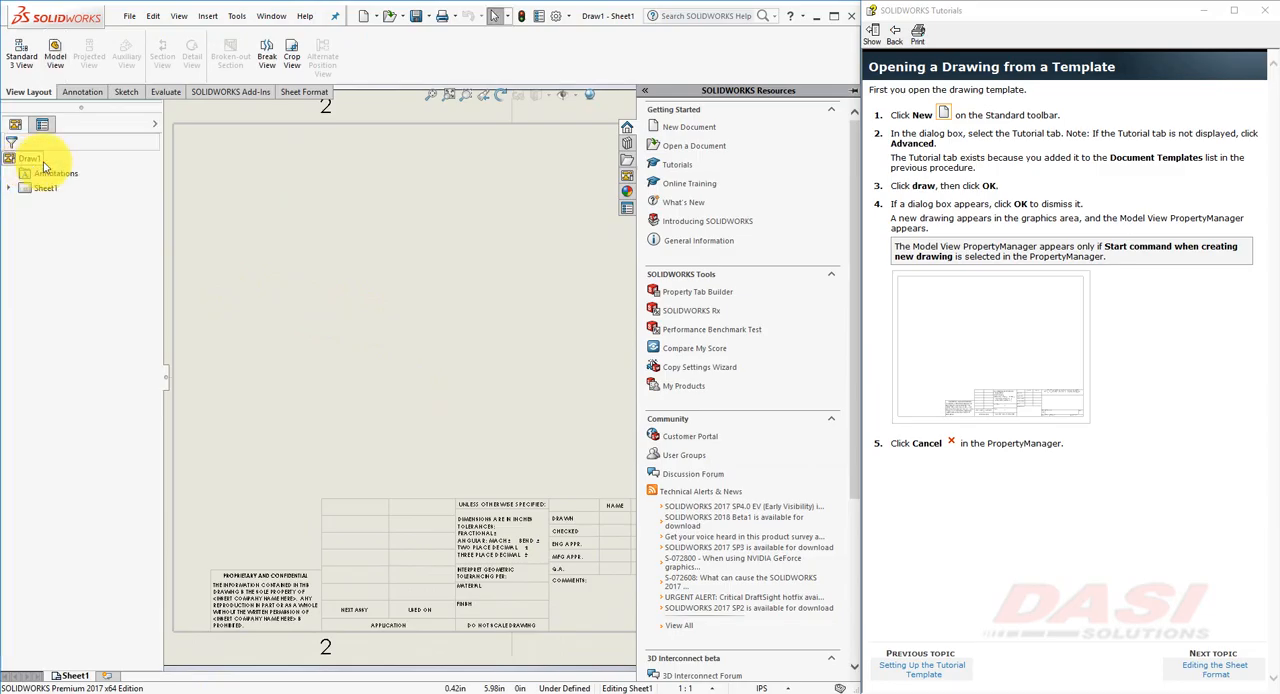
- Advance the tutorial to the 'Editing the Sheet Format' topic
click(1212, 668)
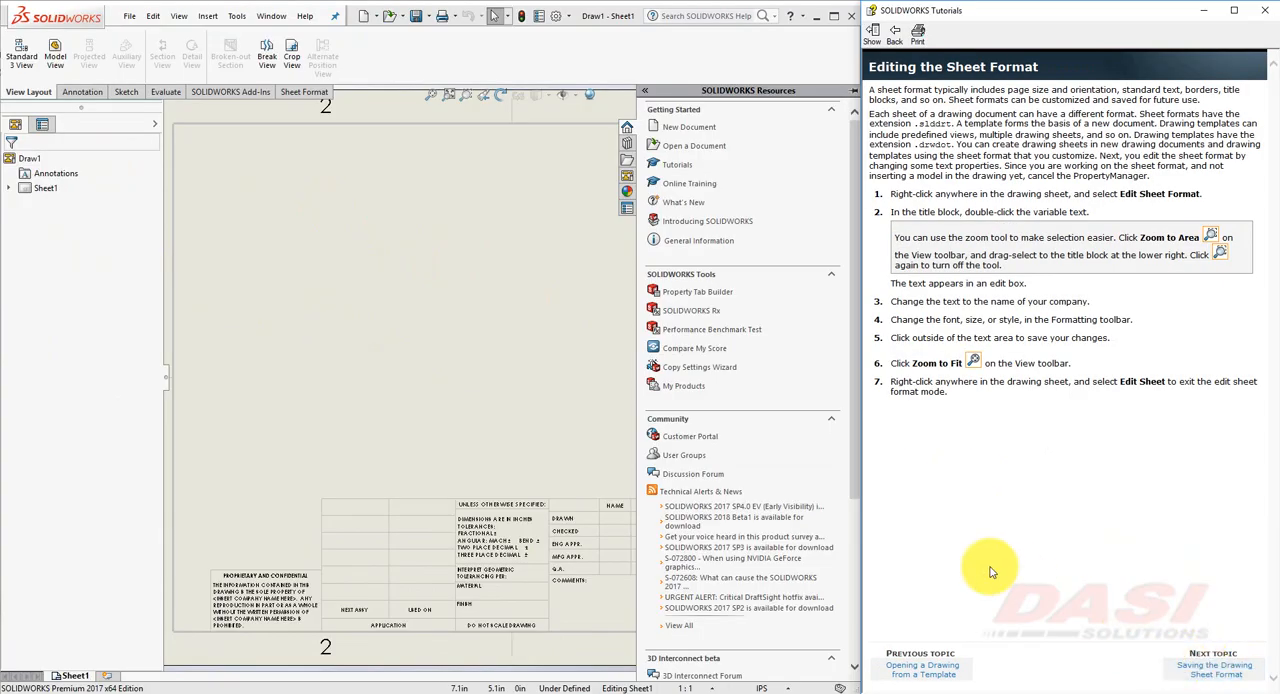
mouse_move(500, 388)
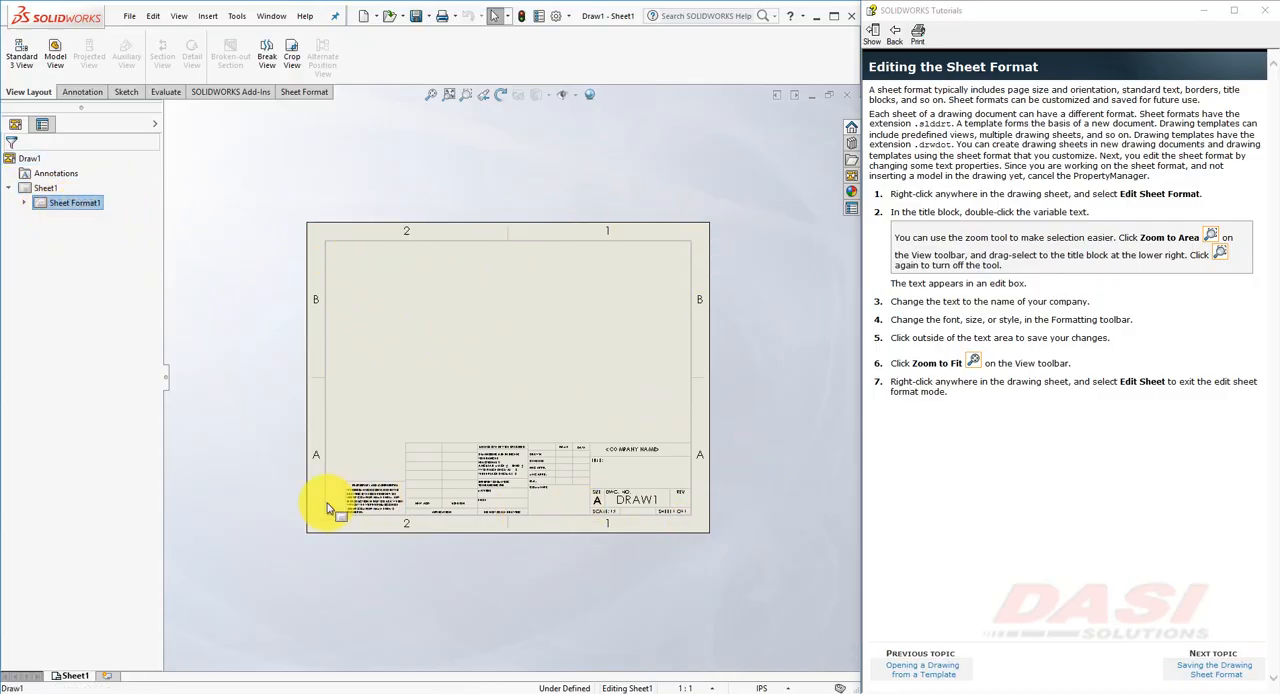
mouse_move(304, 292)
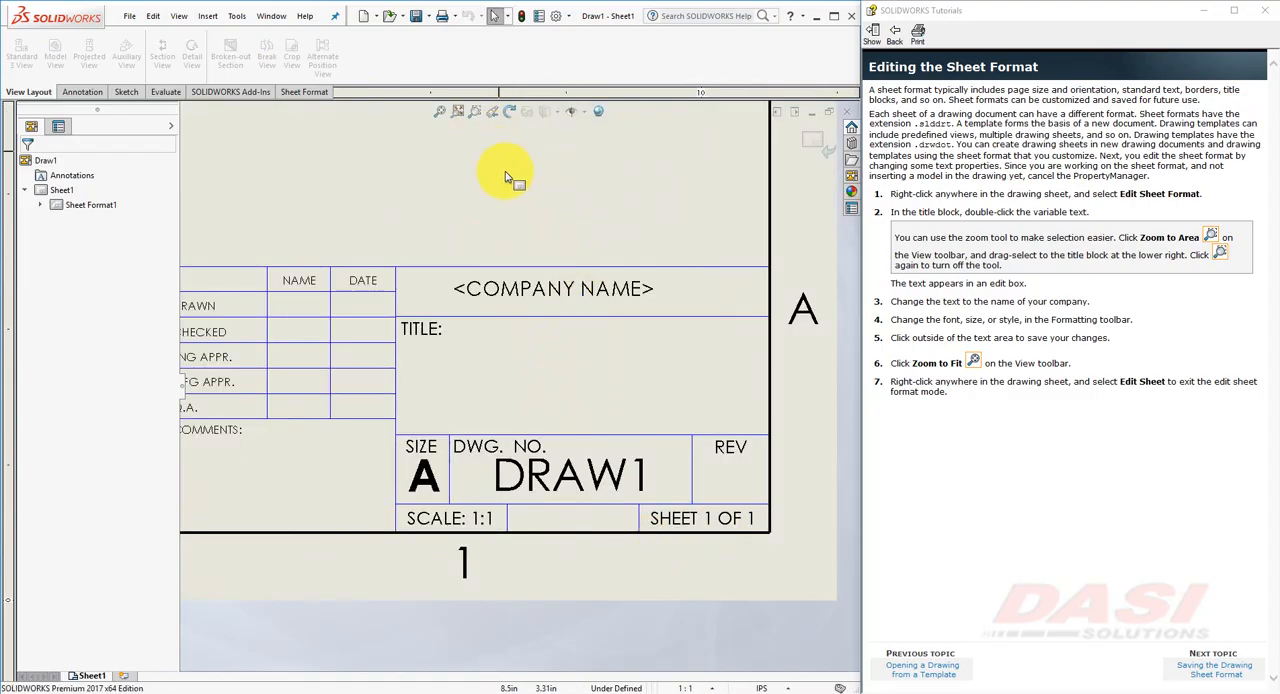
mouse_move(540, 296)
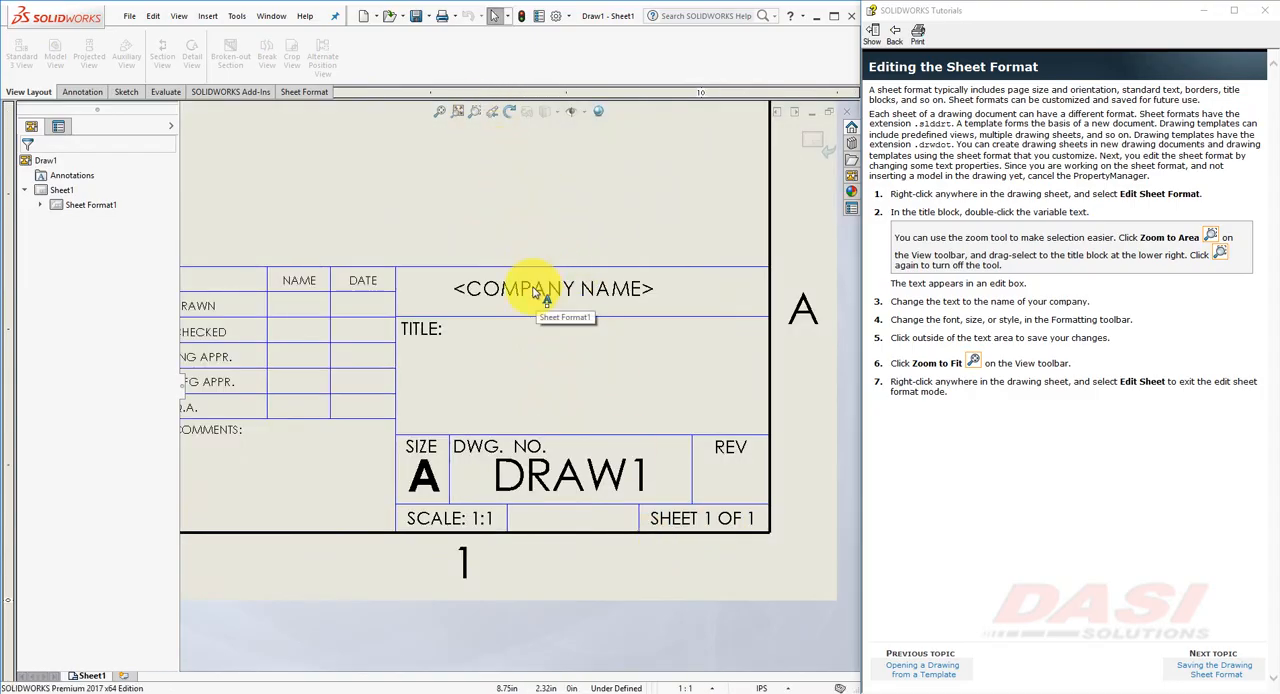
- Change the title block's <COMPANY NAME> note to 'DASI Solutions'
double_click(552, 288)
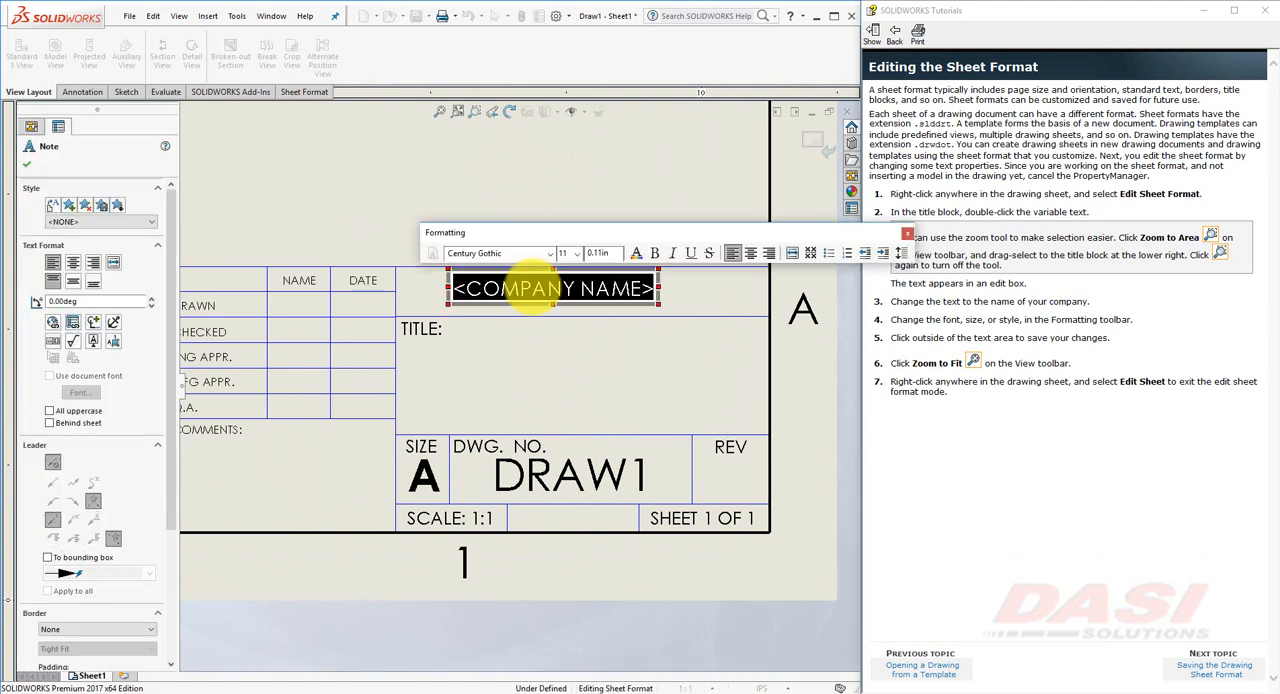
text(DASI Soluti)
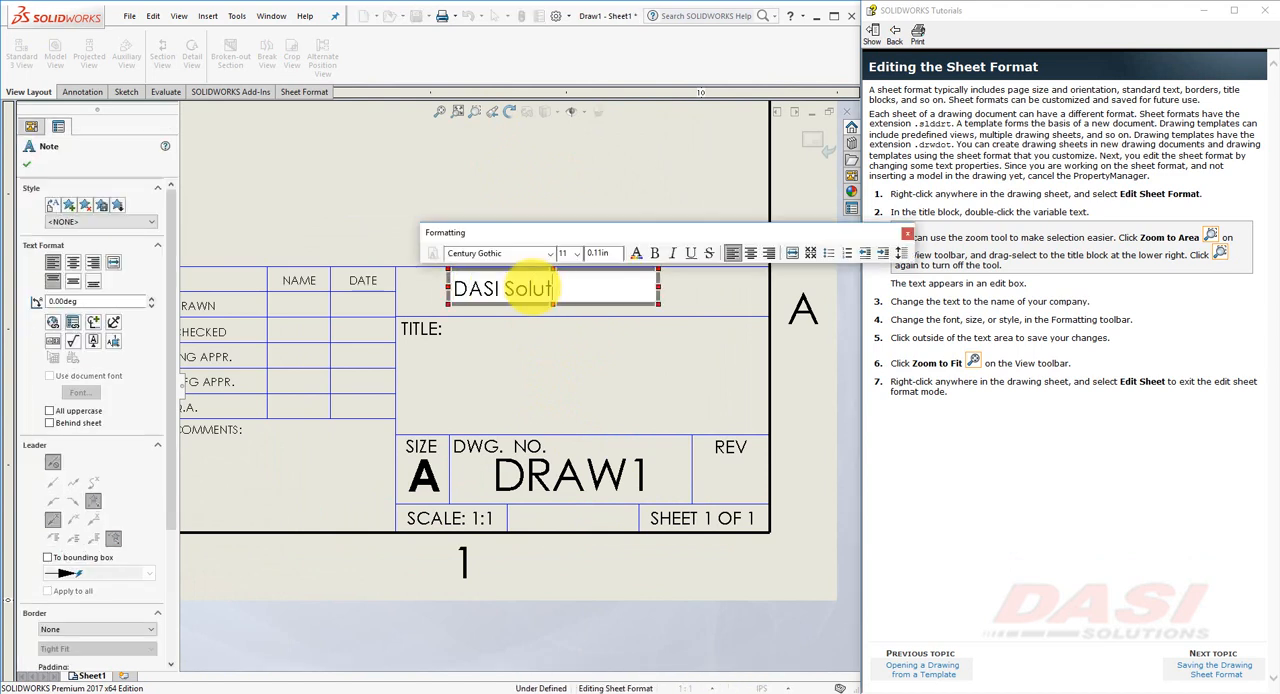
text(ions)
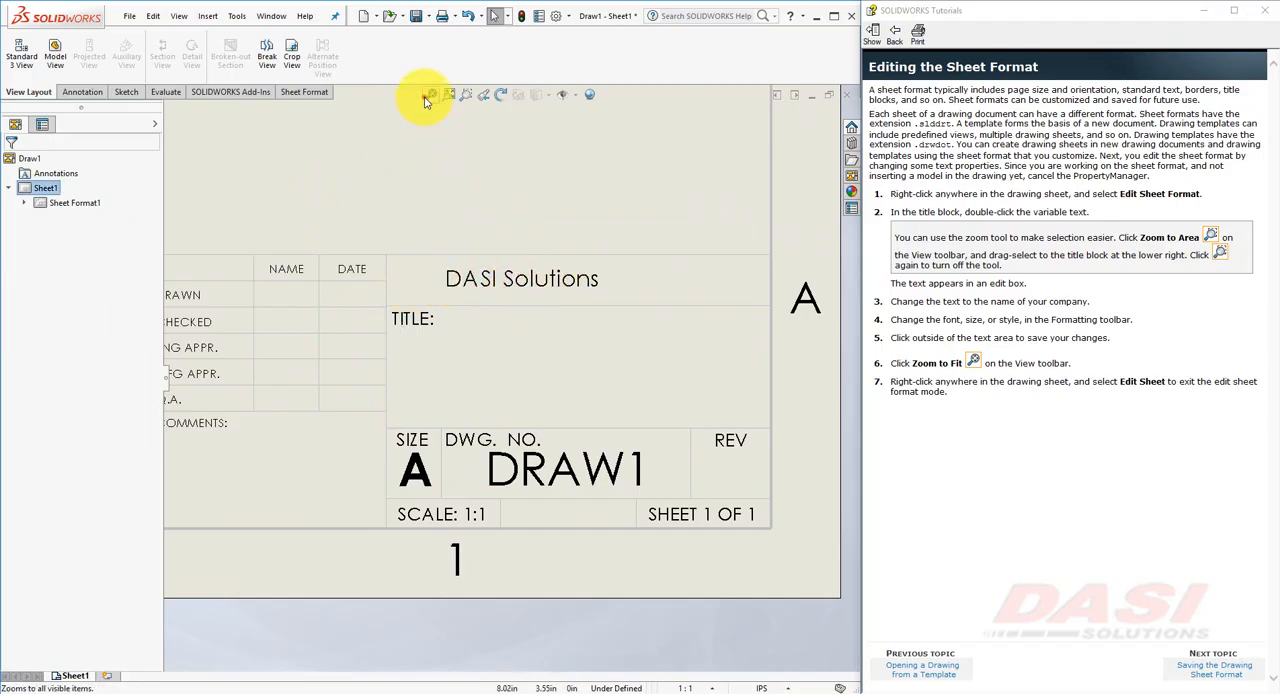
- Save the sheet format as 'tutorial', overwriting the existing tutorial file
click(1212, 668)
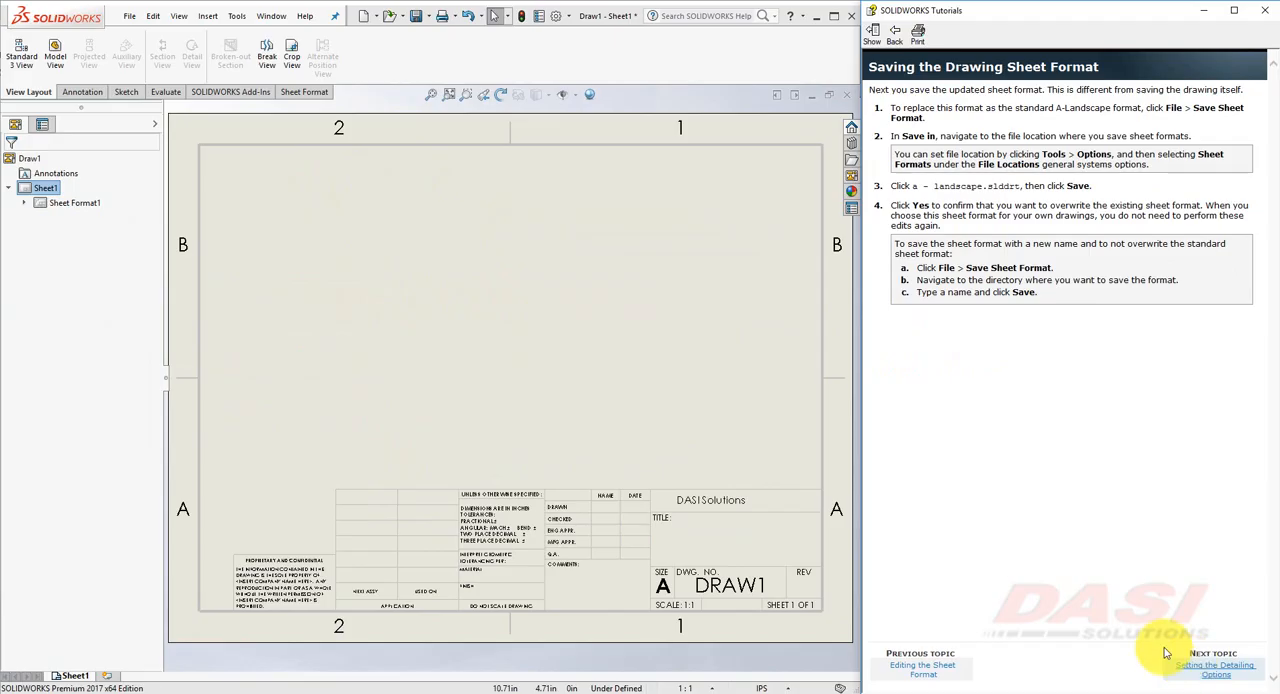
click(128, 16)
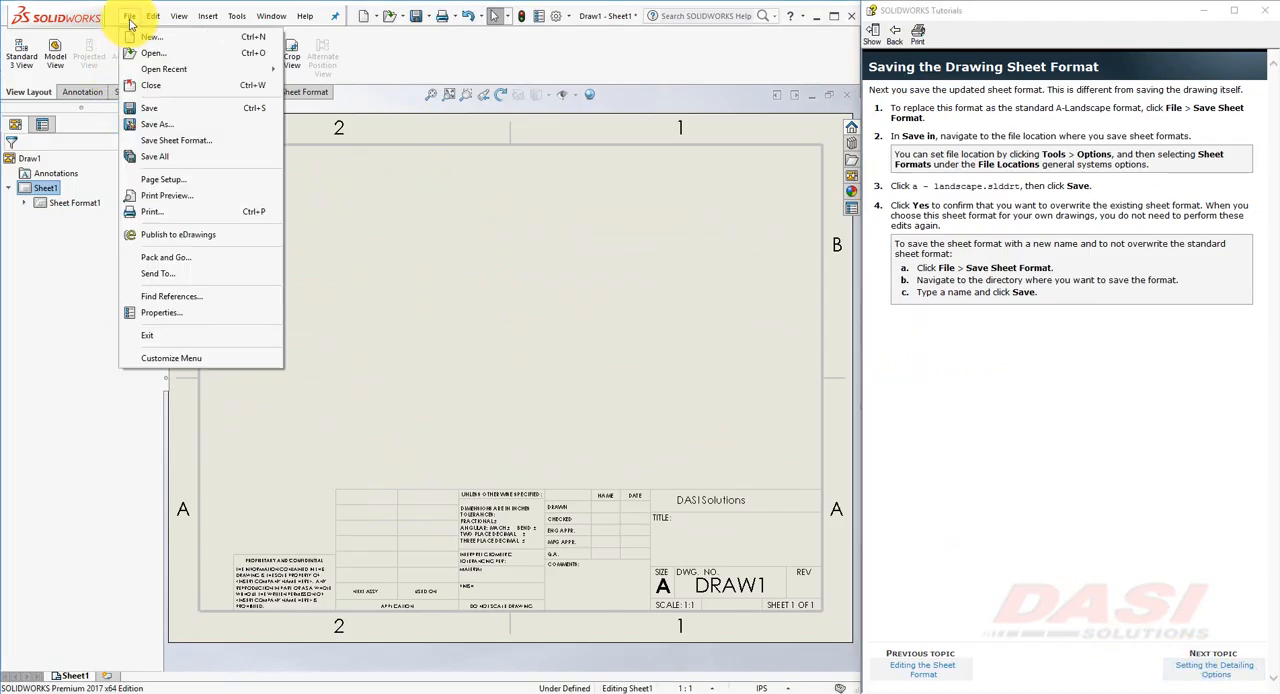
mouse_move(176, 140)
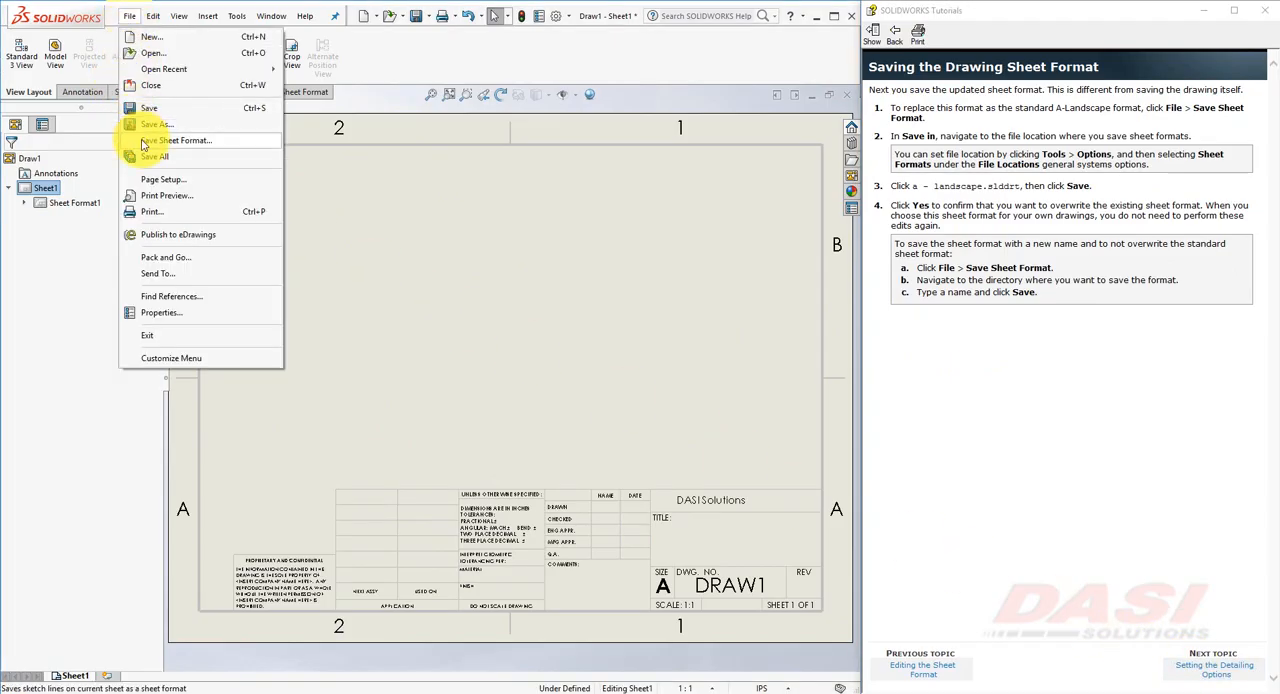
click(176, 140)
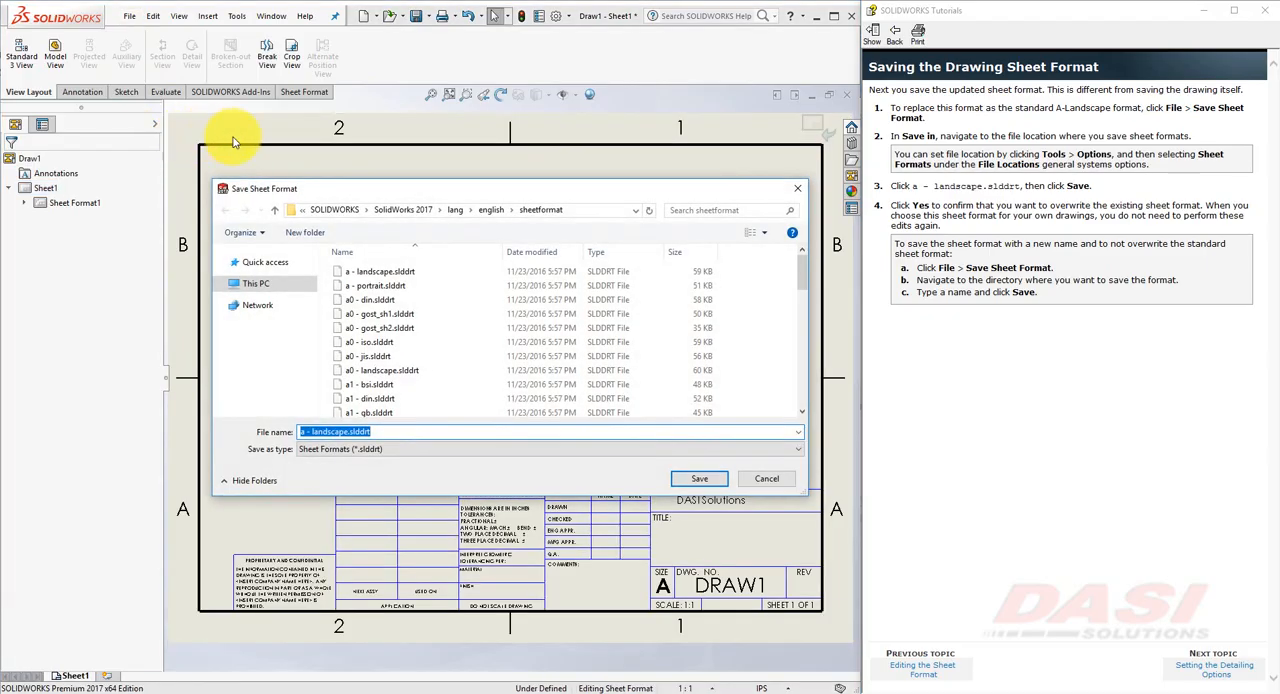
click(460, 210)
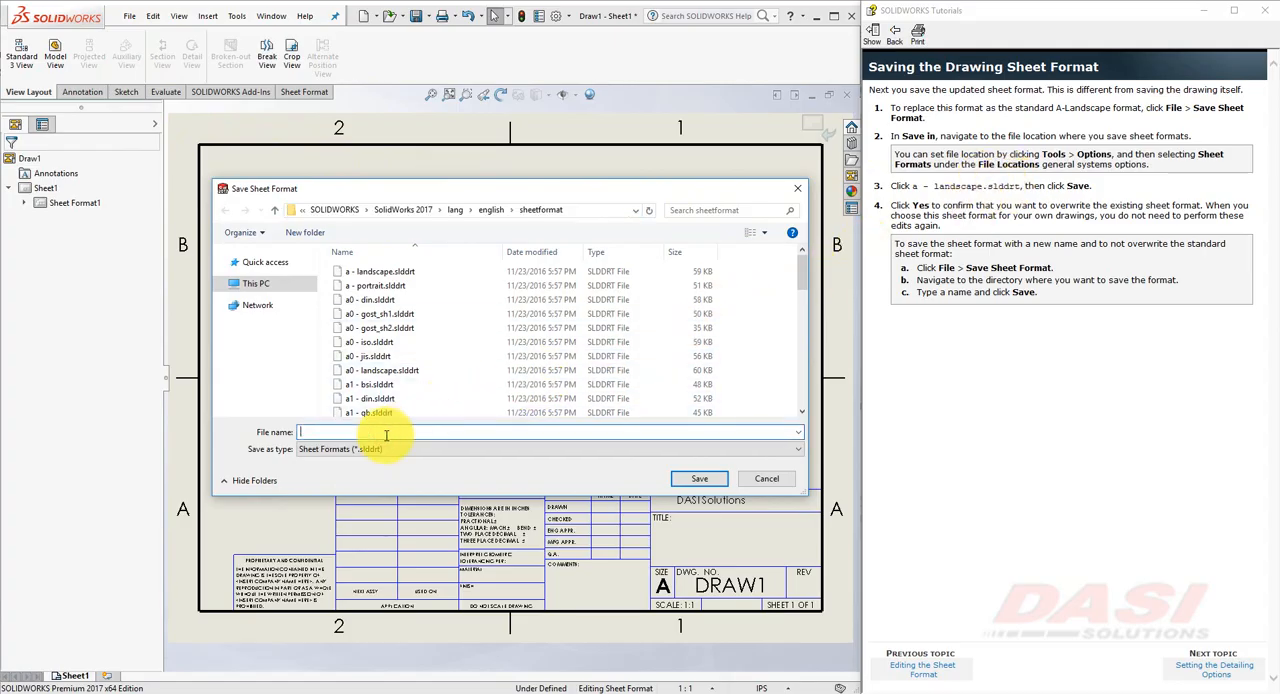
text(tutorial)
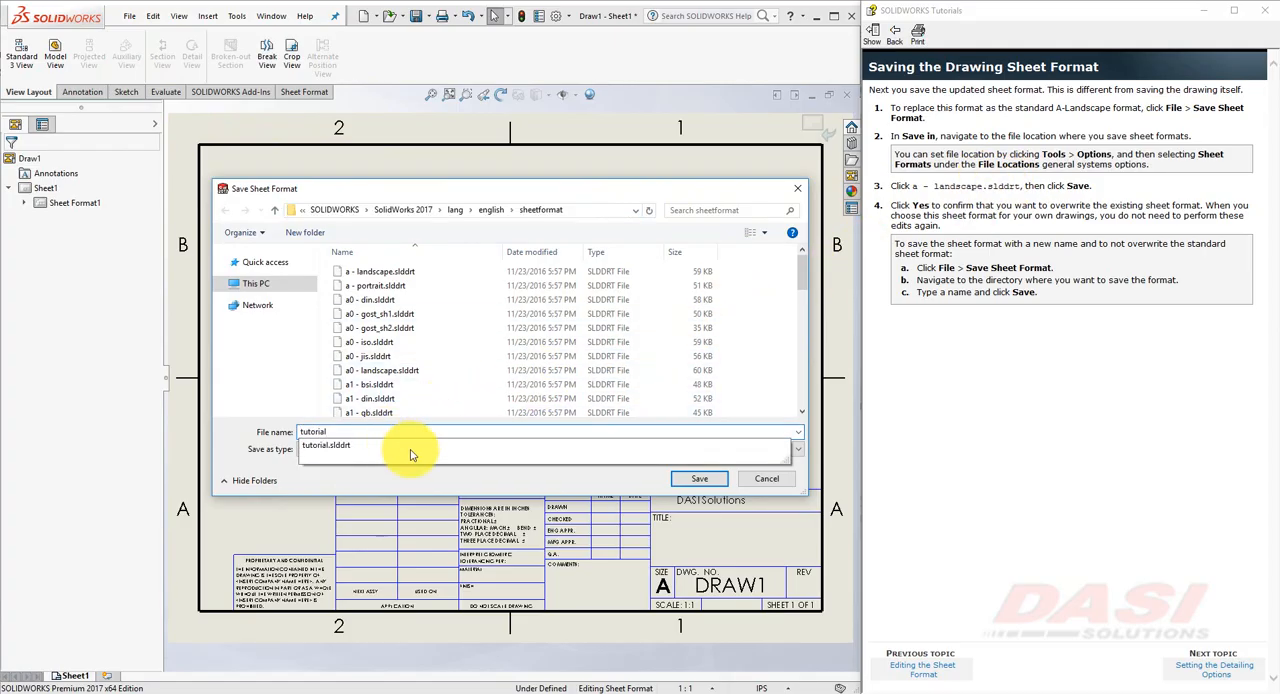
click(700, 478)
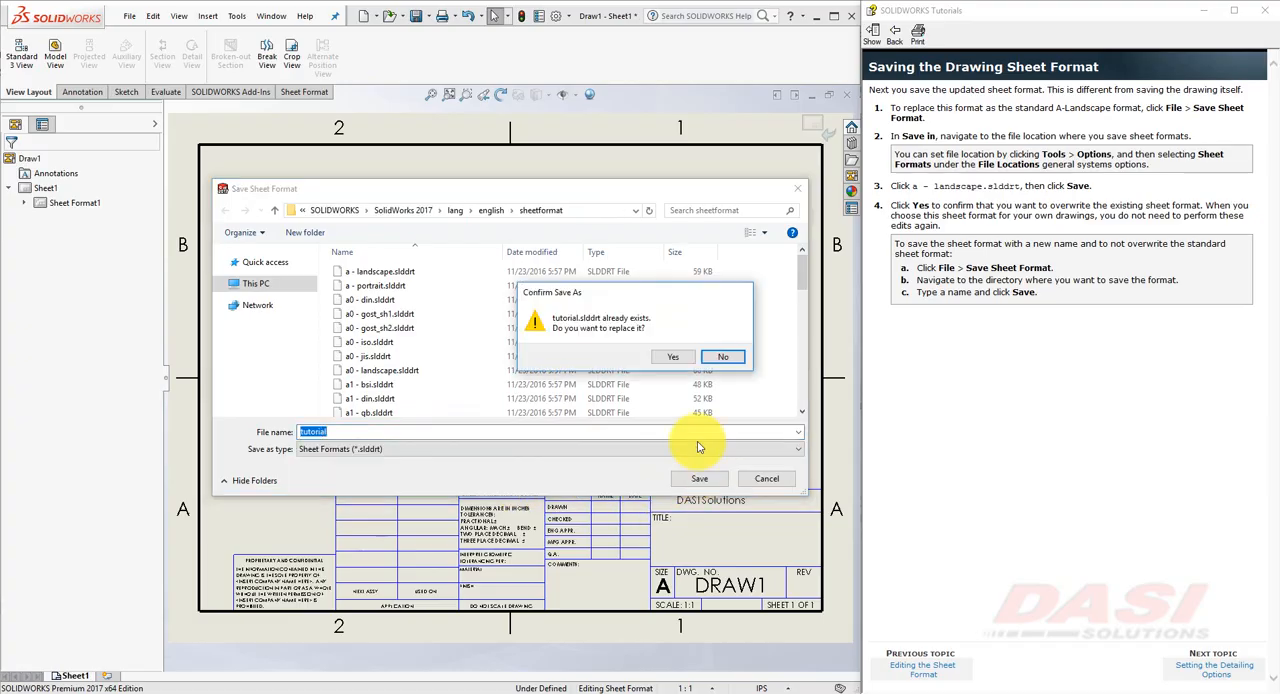
click(672, 356)
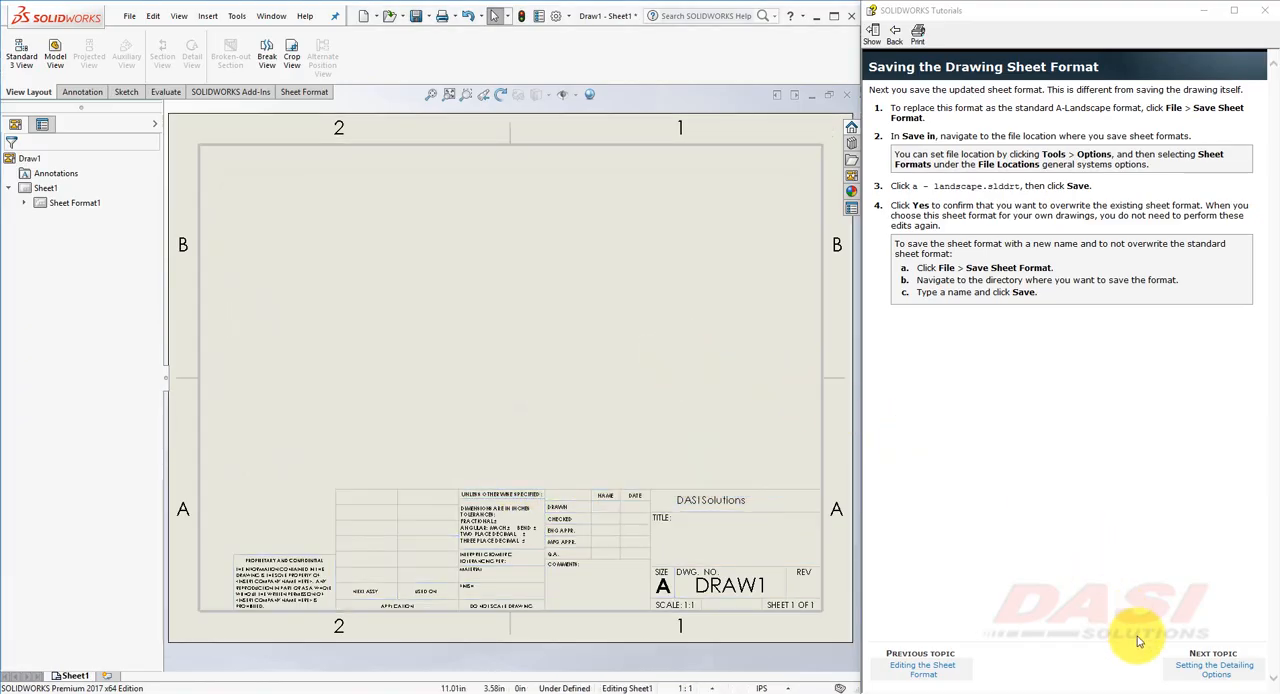
- In Document Properties > Annotations, set the font height to 12 points
click(1212, 668)
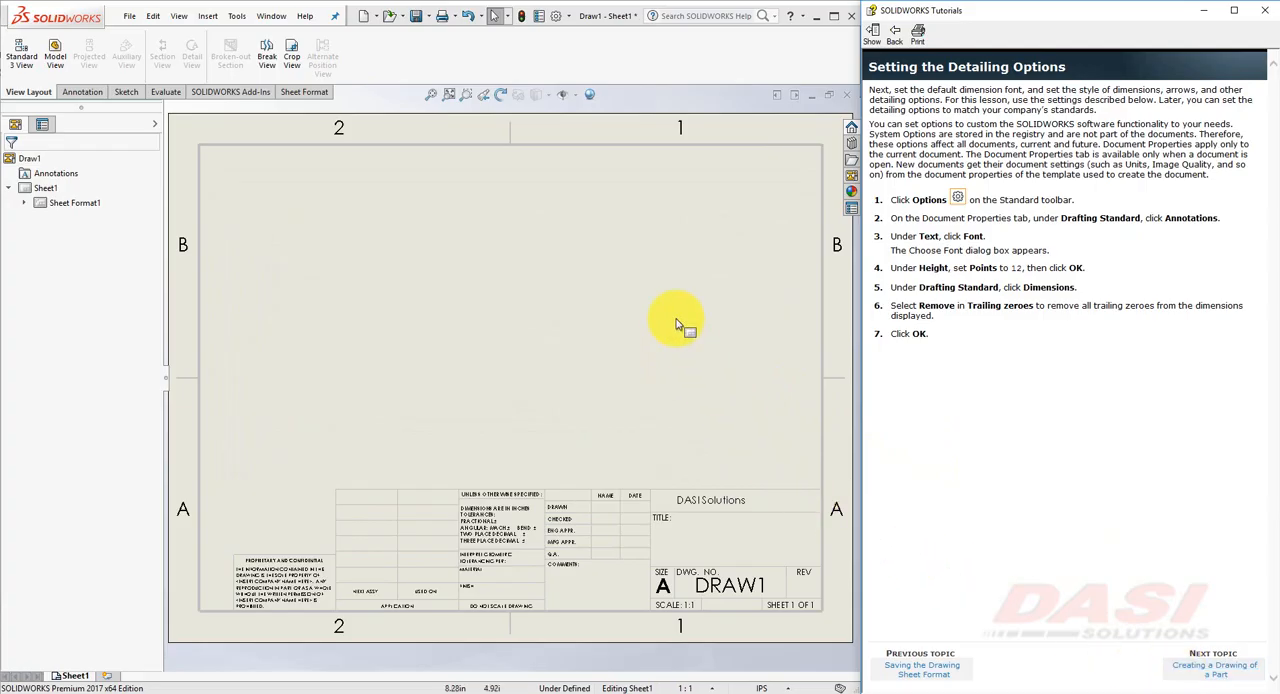
click(556, 16)
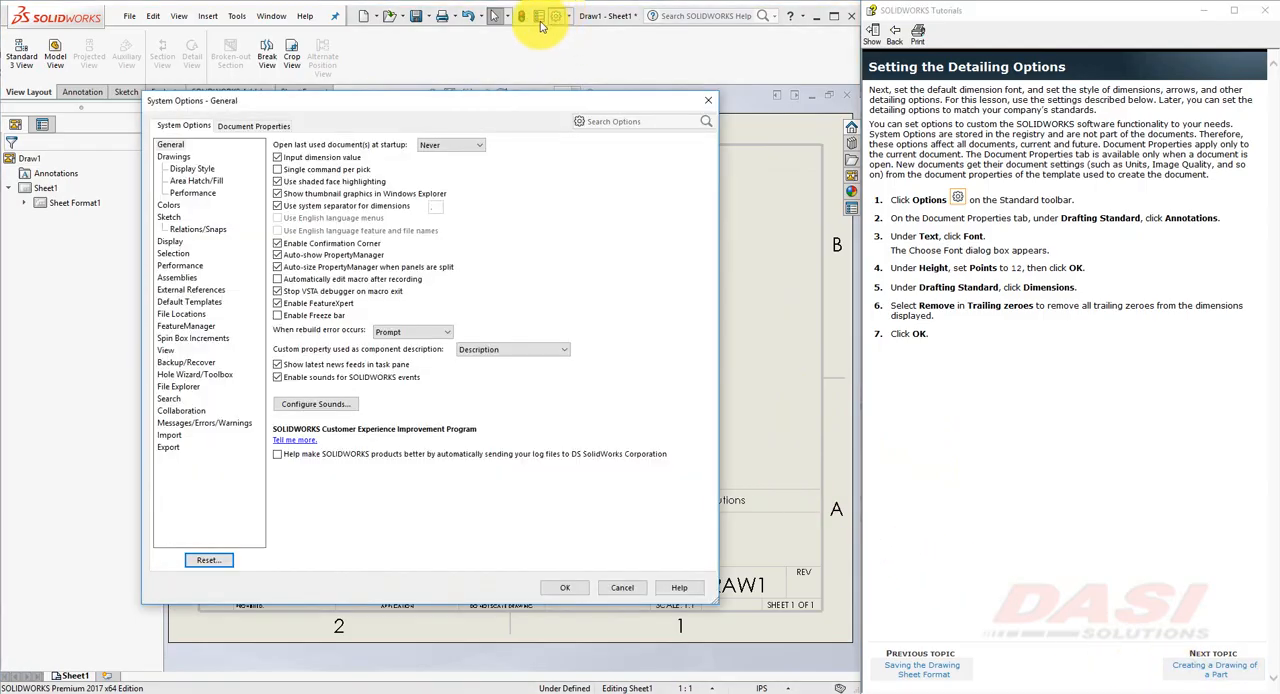
click(252, 124)
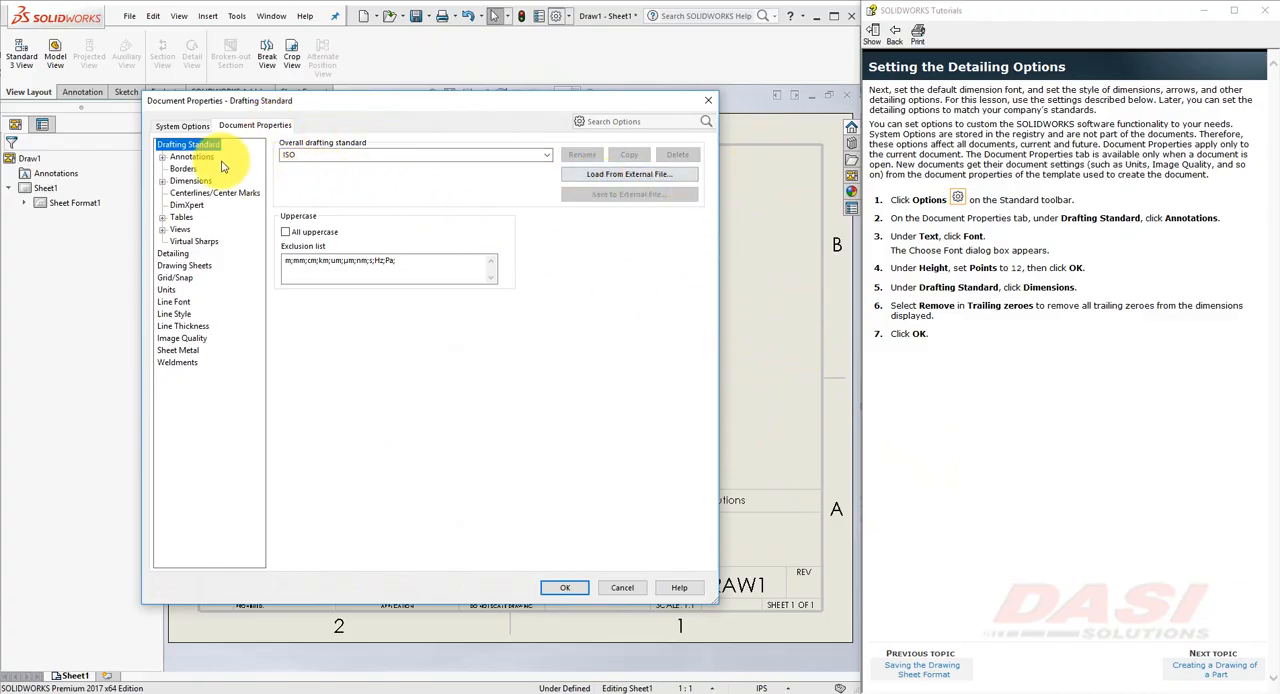
click(188, 156)
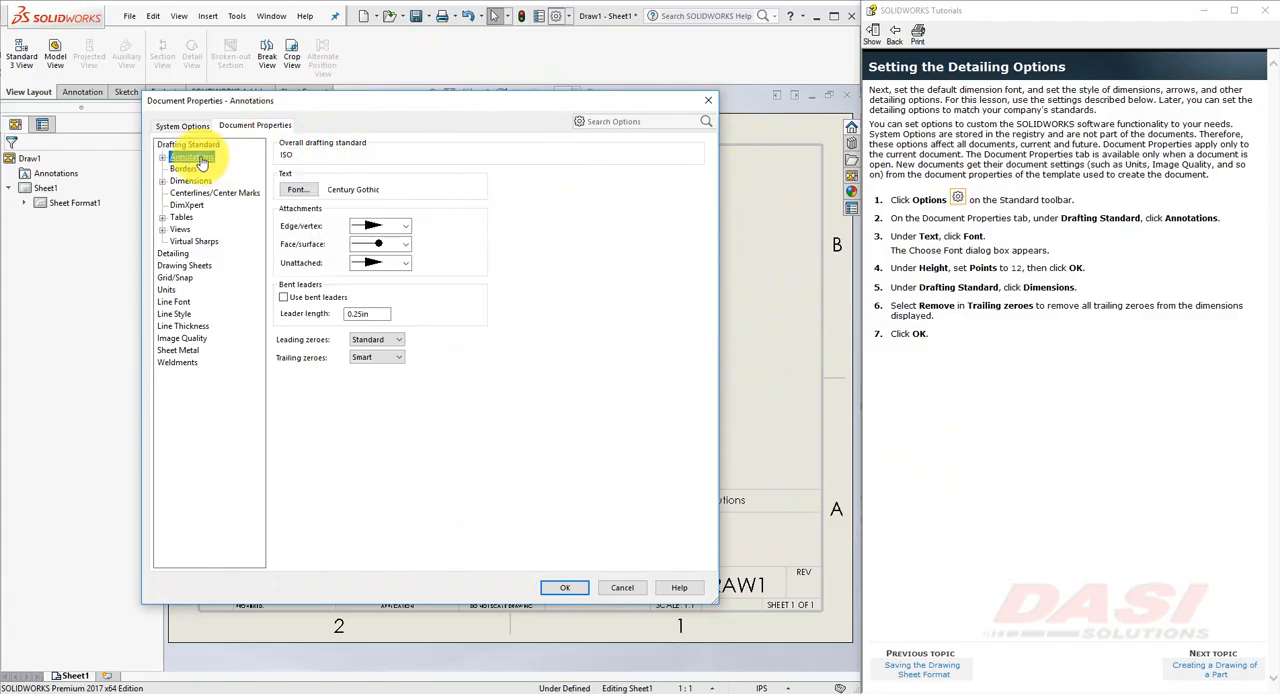
click(296, 188)
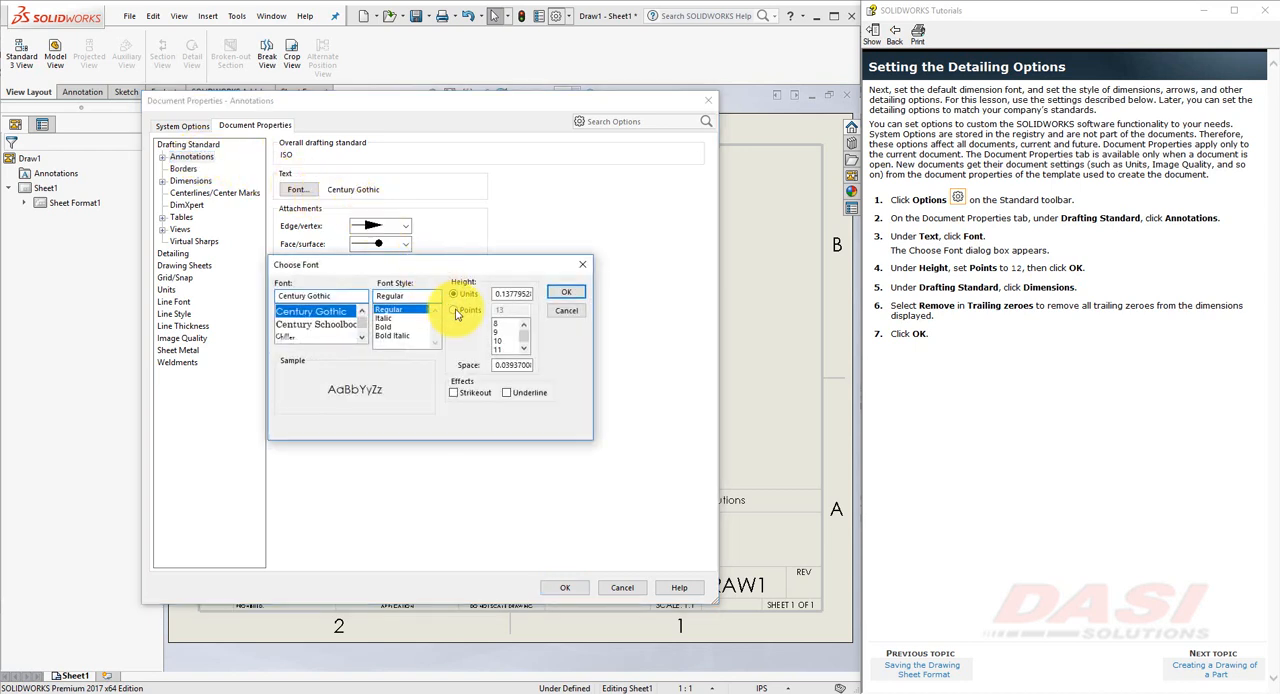
click(456, 308)
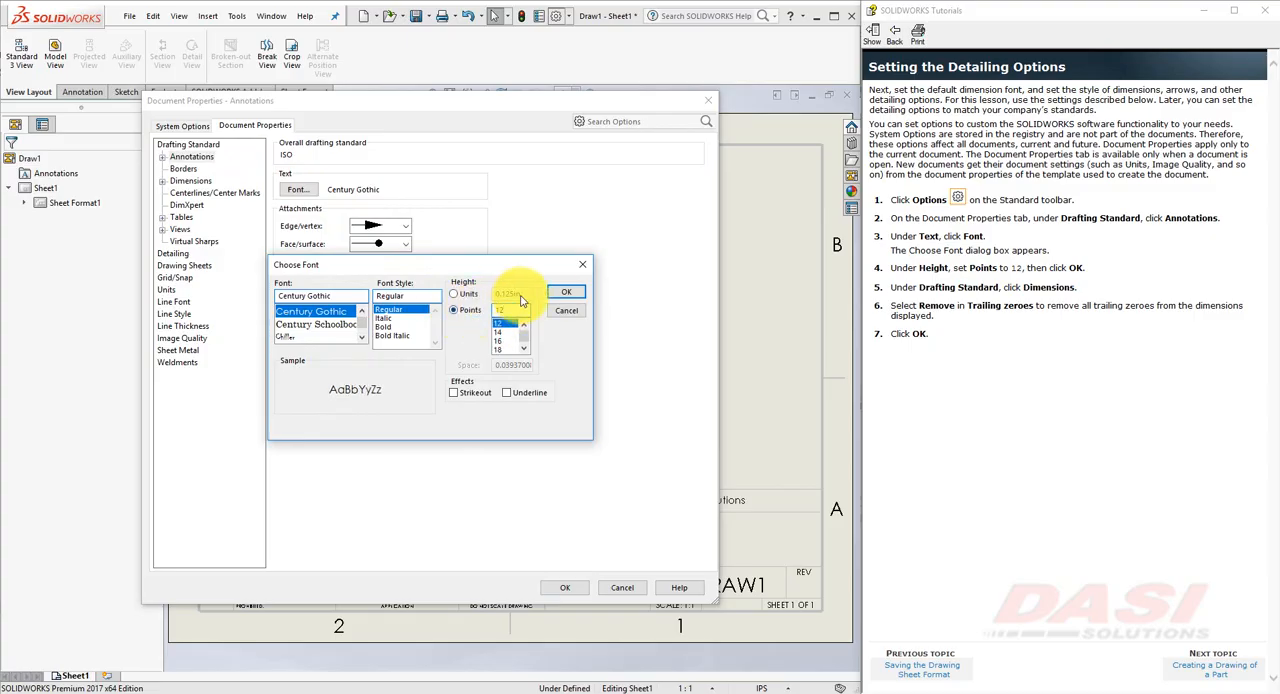
click(566, 292)
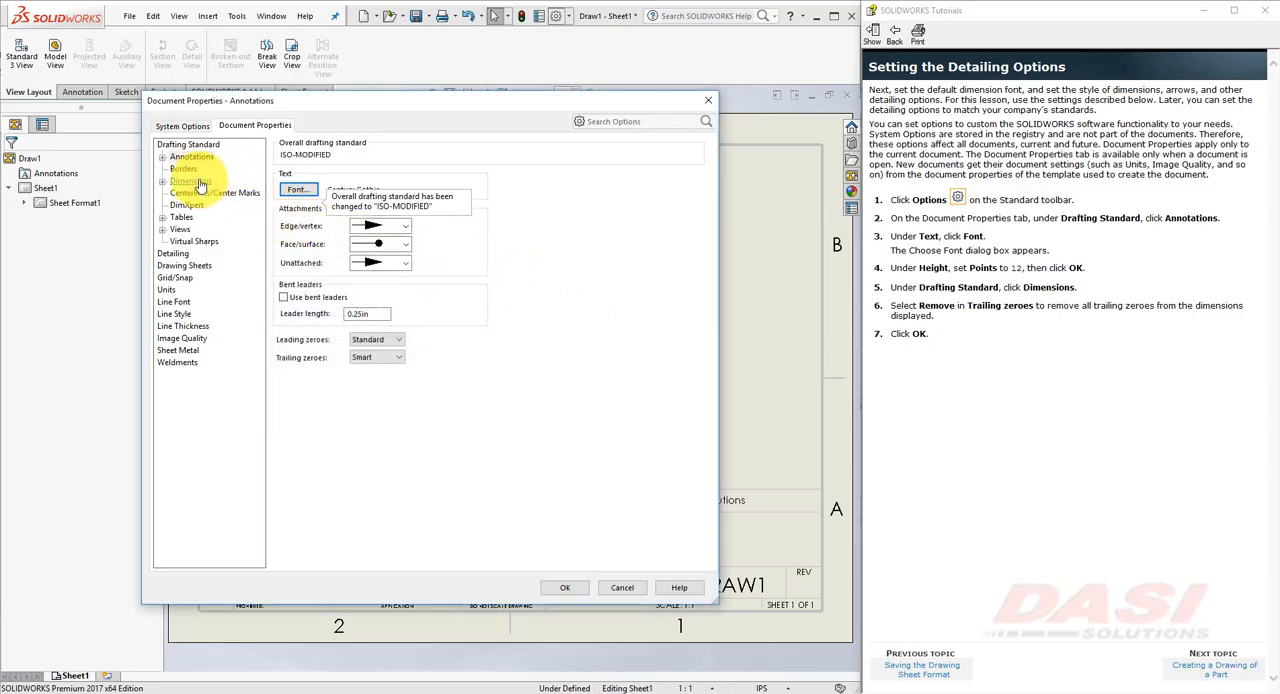
- Under Dimensions, set Trailing zeroes to Remove and apply the options
click(188, 180)
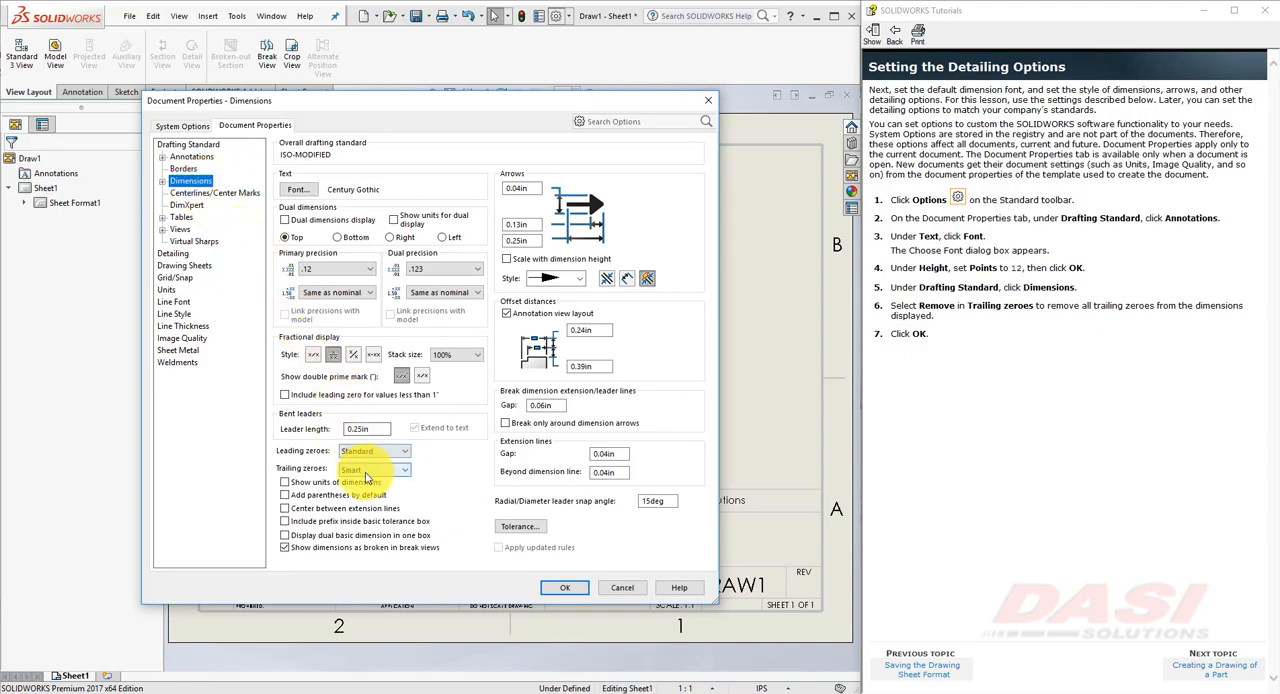
click(404, 468)
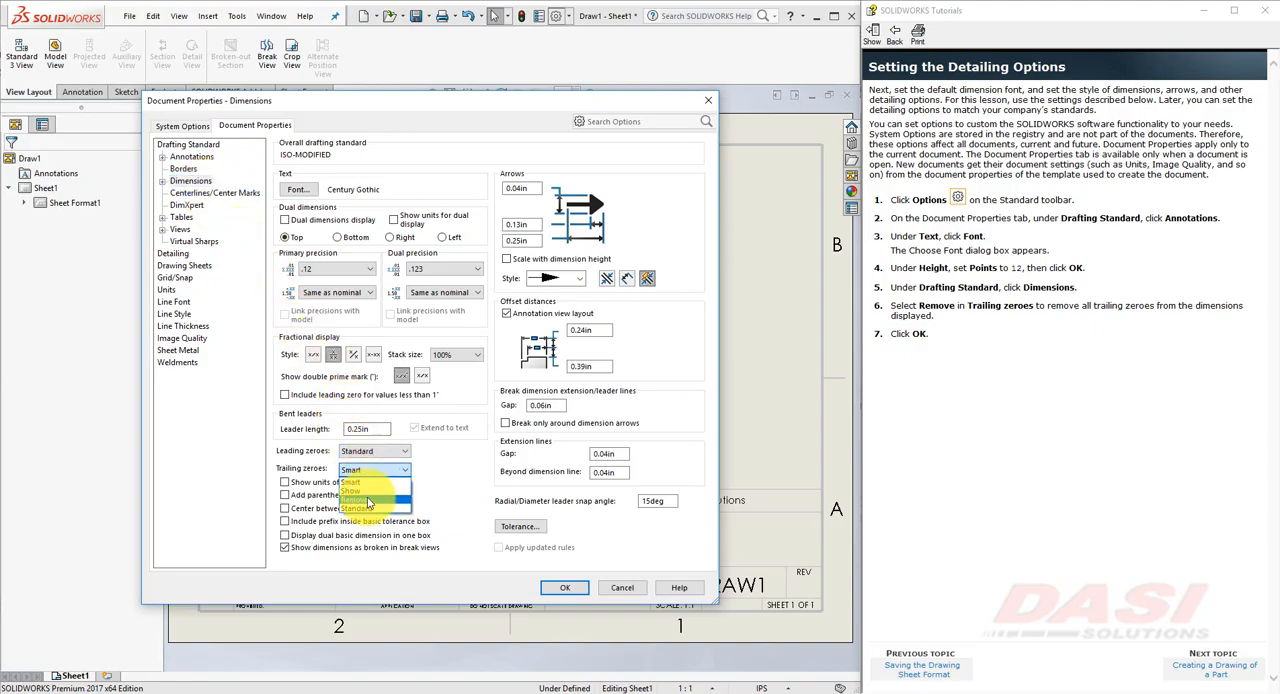
click(368, 508)
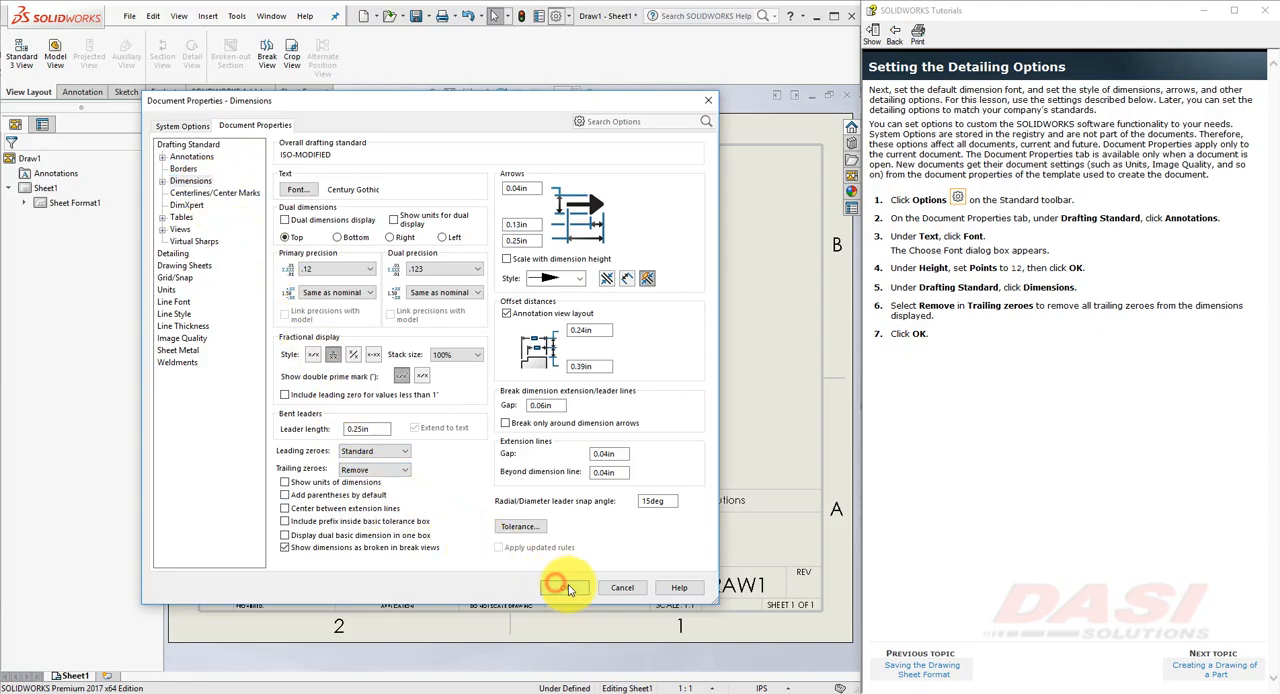
click(564, 588)
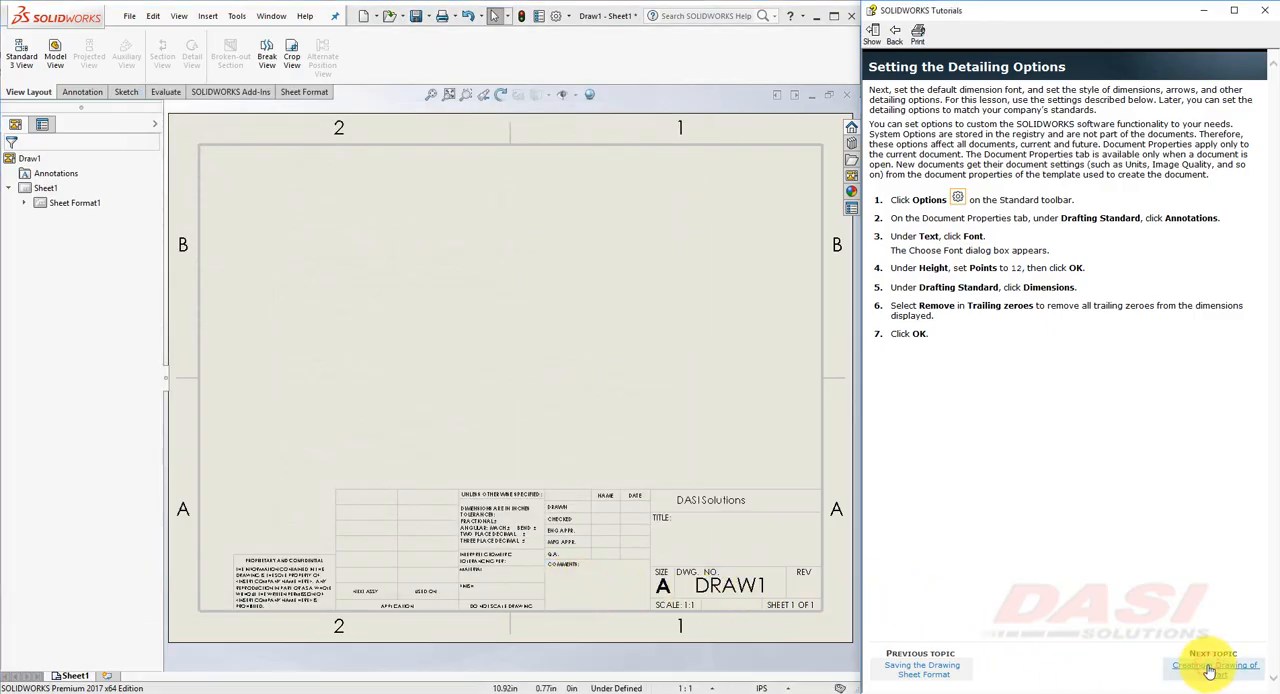
- Save Draw1 via Save As as a Drawing Template (*.drwdot)
click(1212, 668)
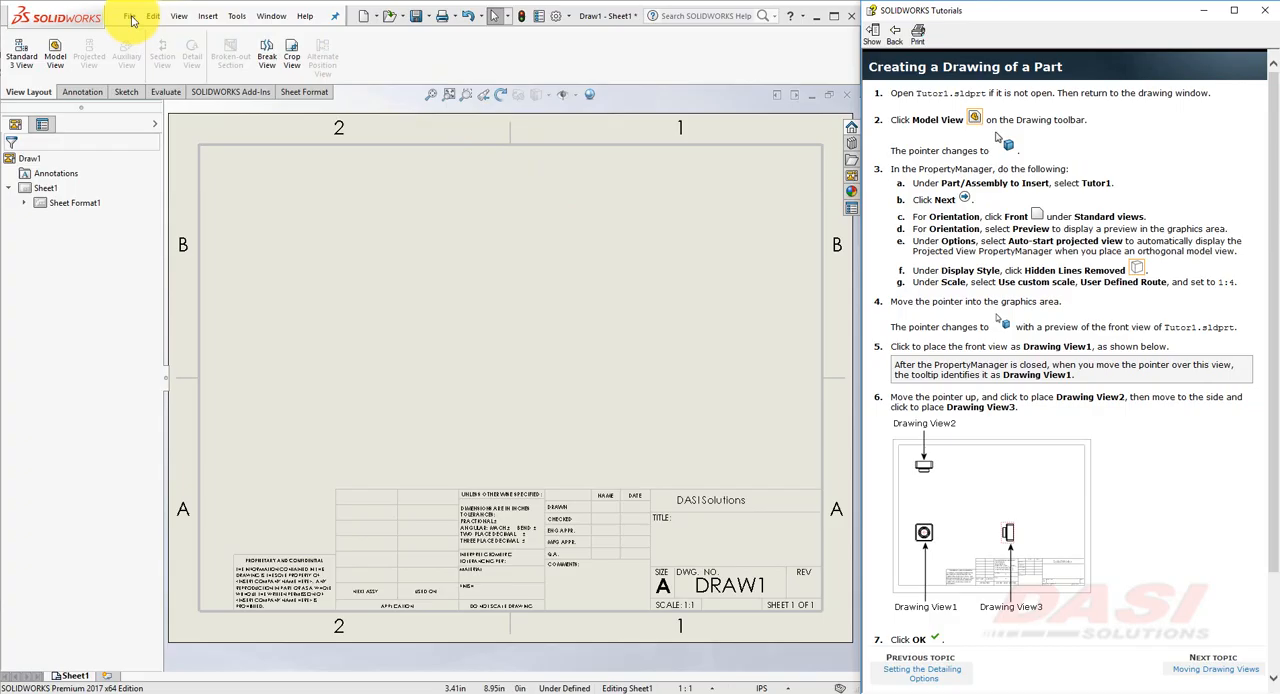
click(128, 16)
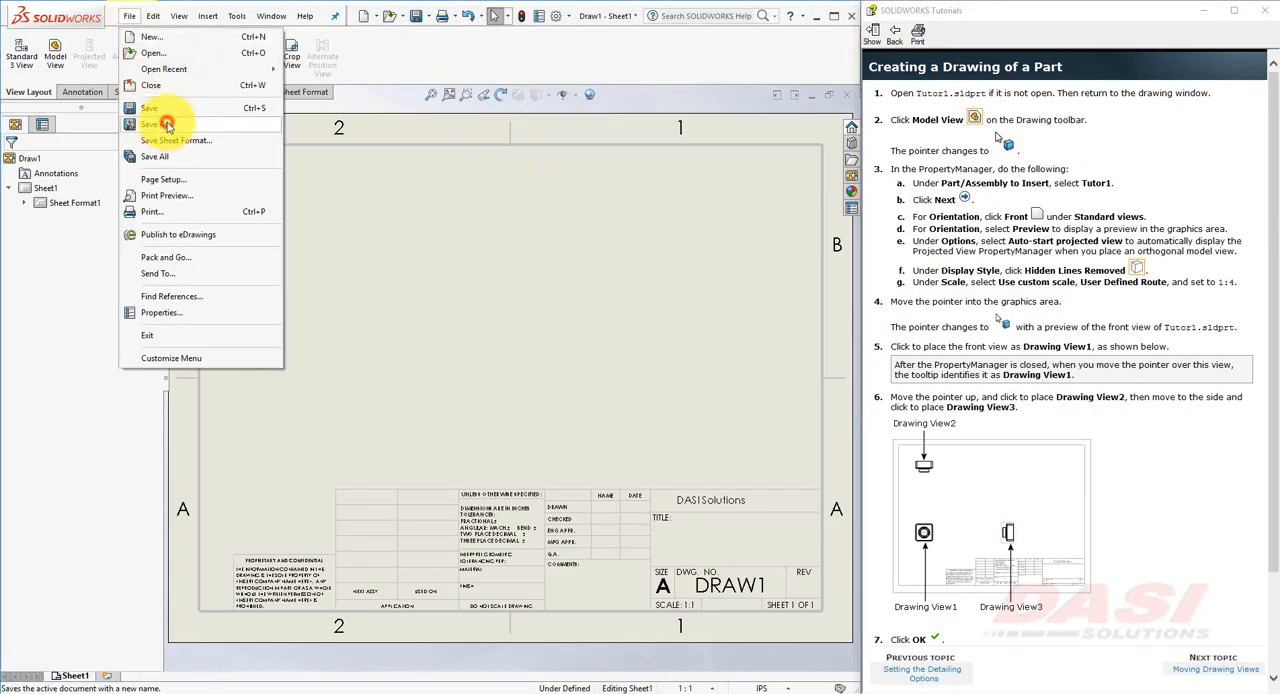
click(160, 124)
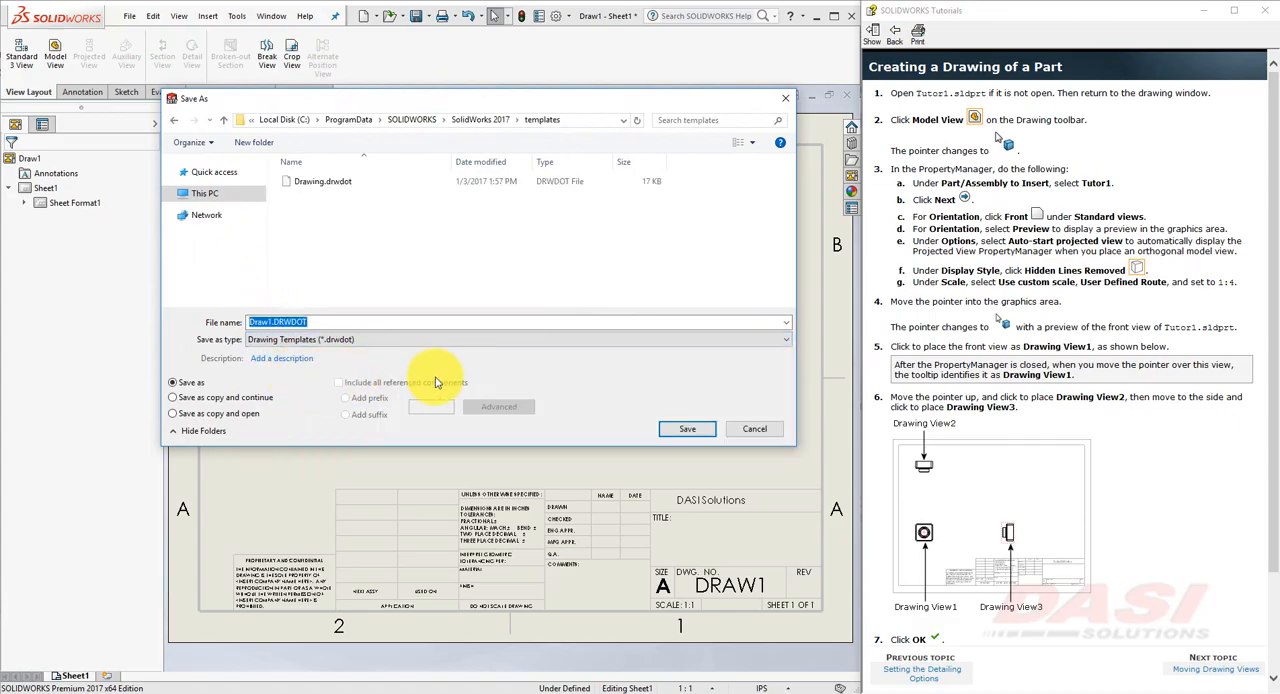
click(754, 428)
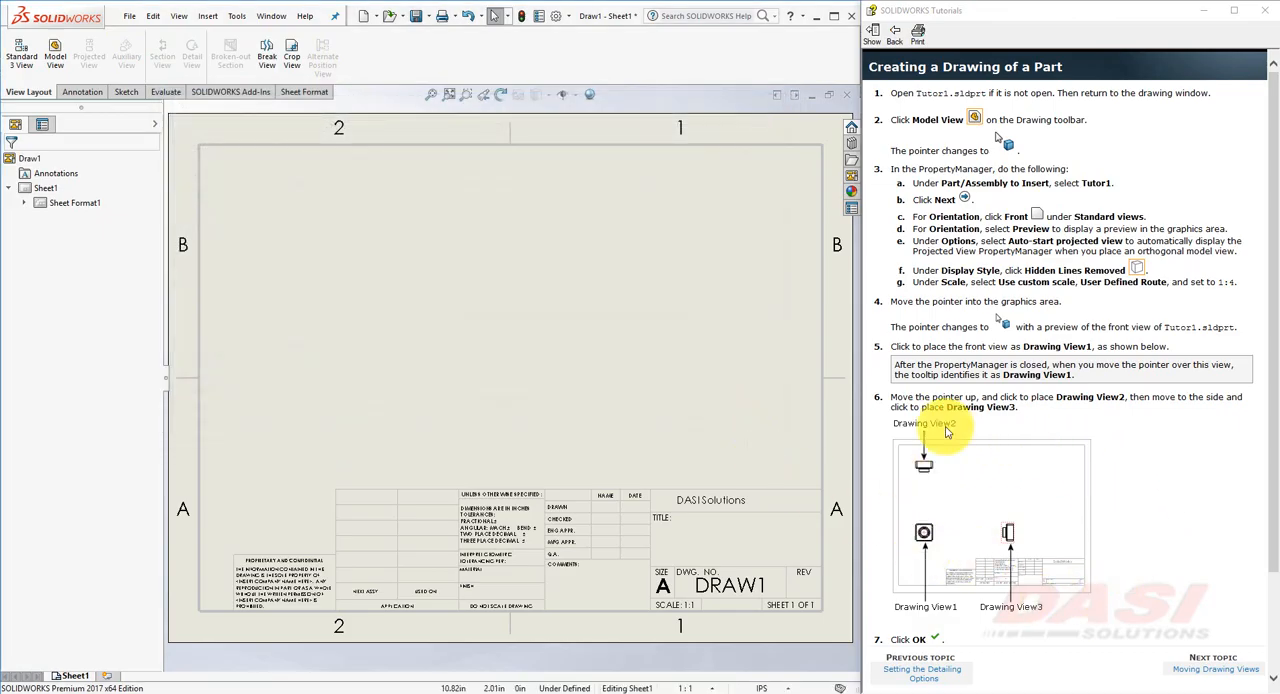
mouse_move(390, 16)
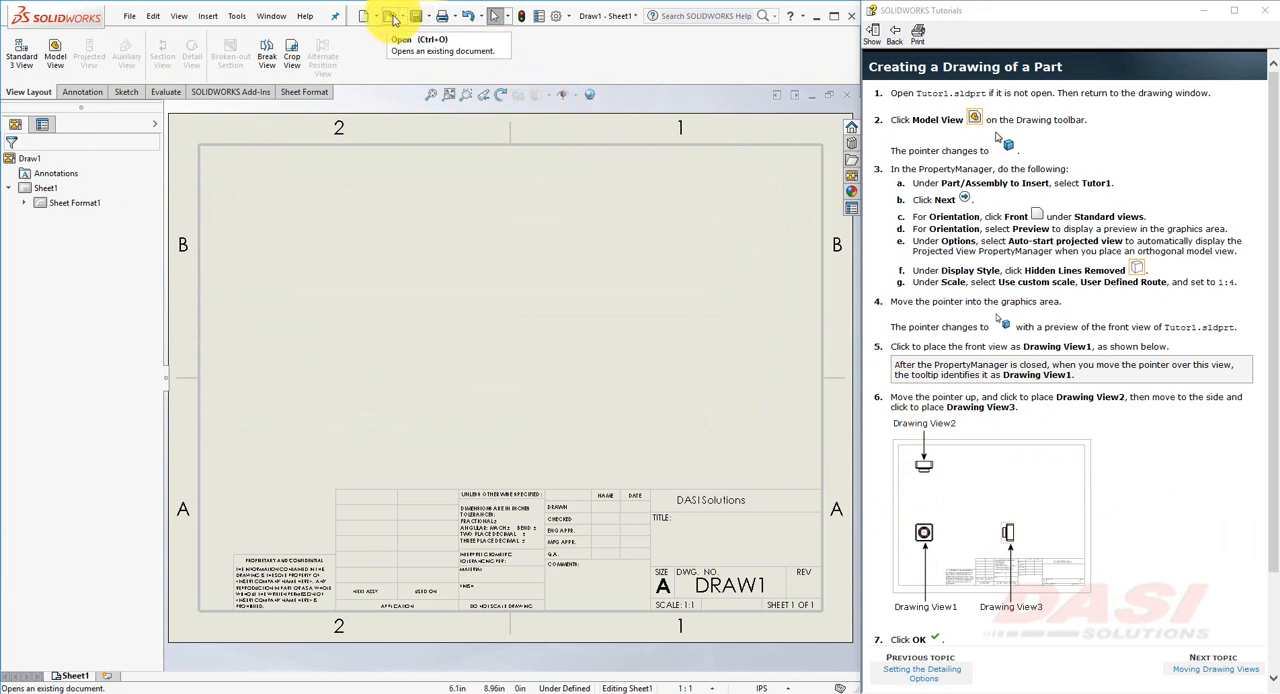
- Open Tutor1.SLDPRT from the Tutorial folder
click(392, 16)
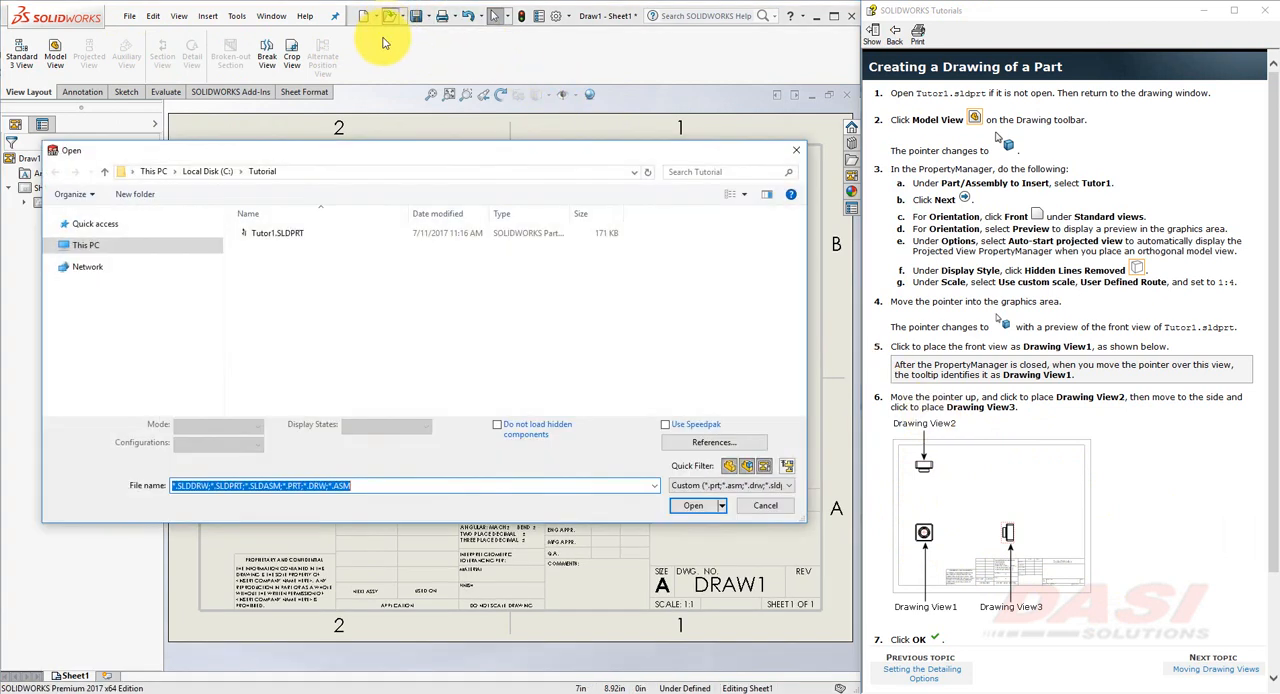
click(276, 232)
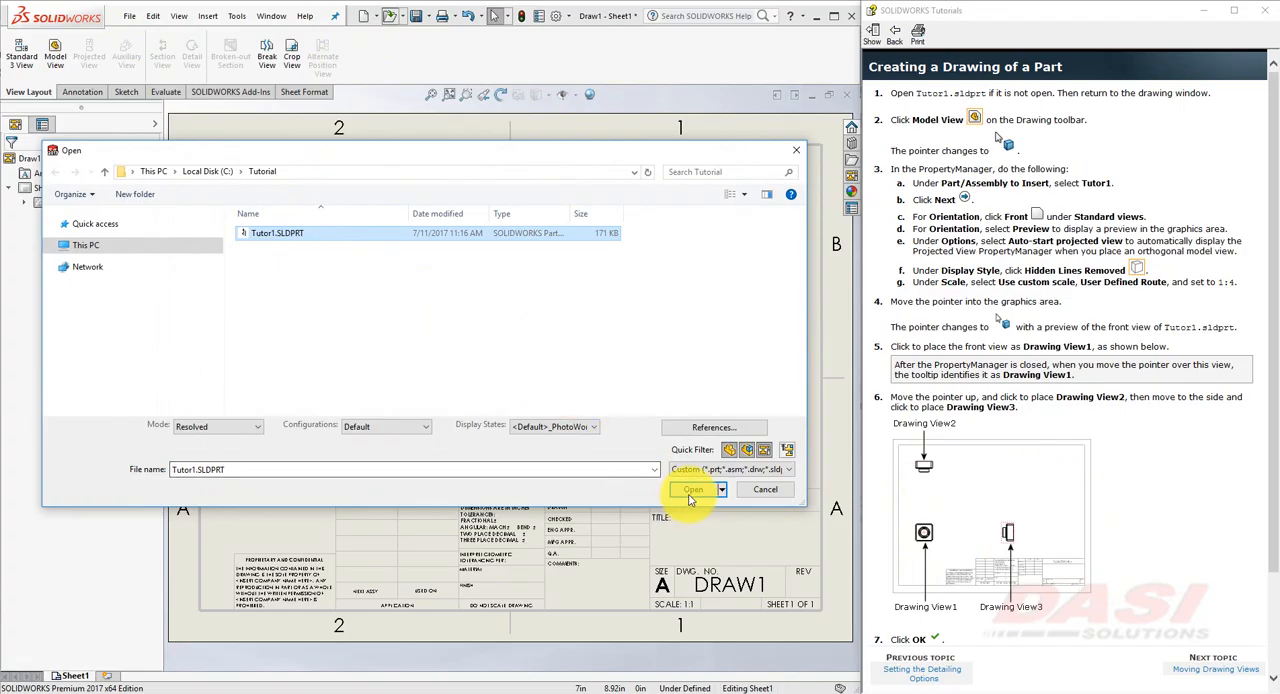
click(692, 488)
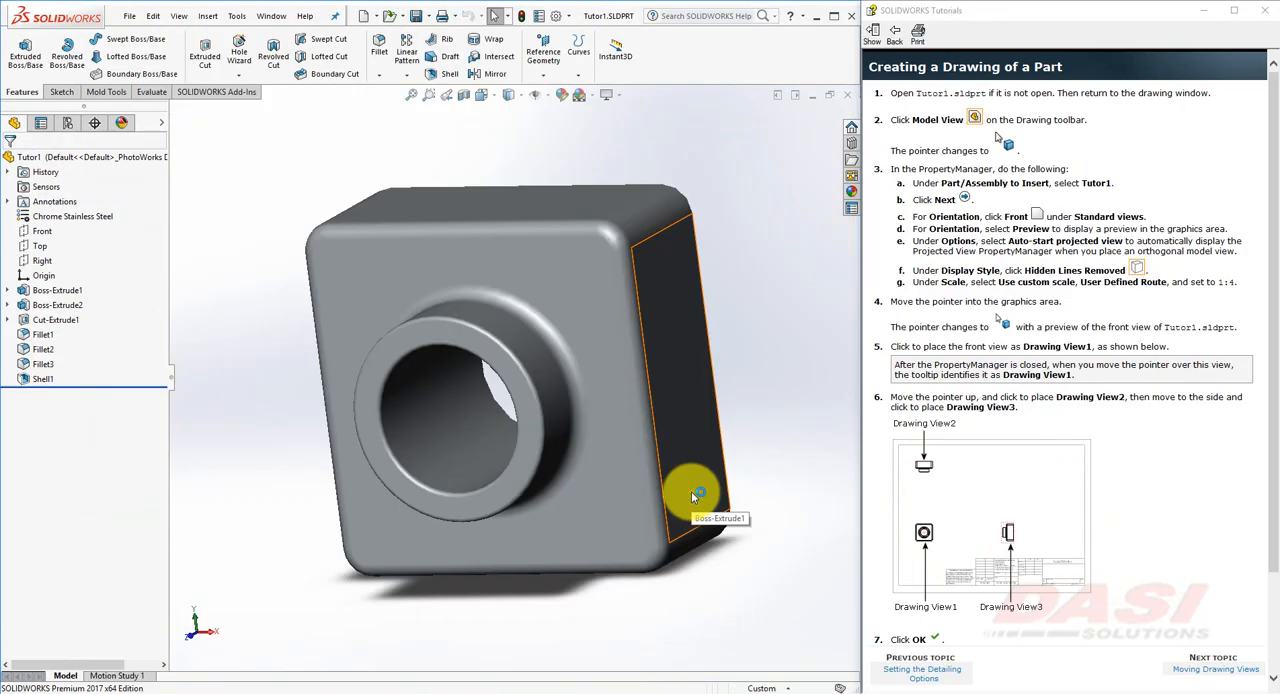
mouse_move(390, 152)
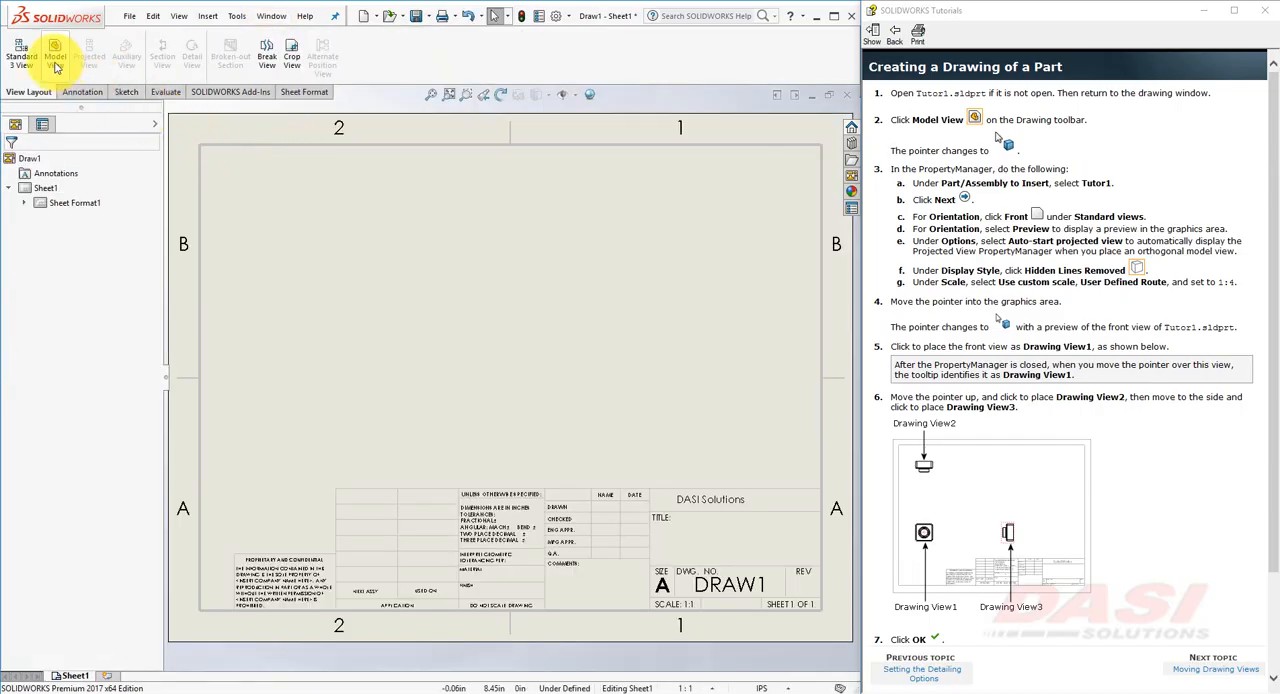
- Place Tutor1's front, top and right views with Model View, then move to 'Moving Drawing Views'
click(56, 50)
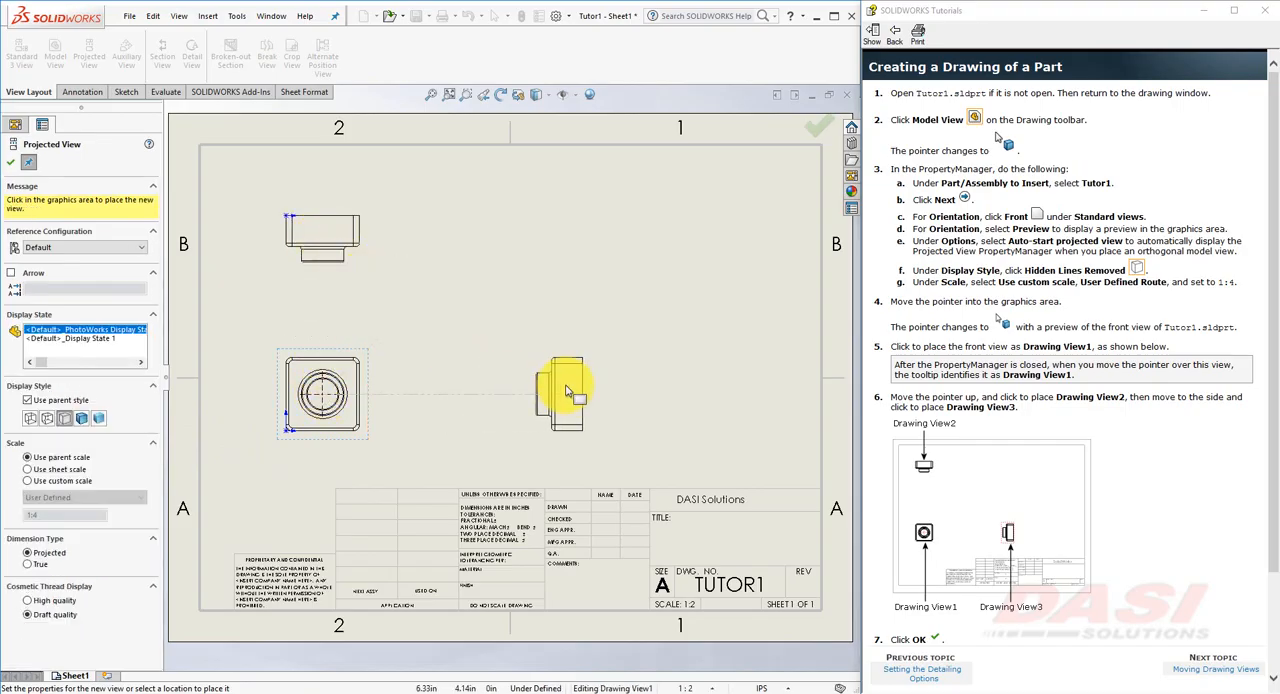
click(568, 390)
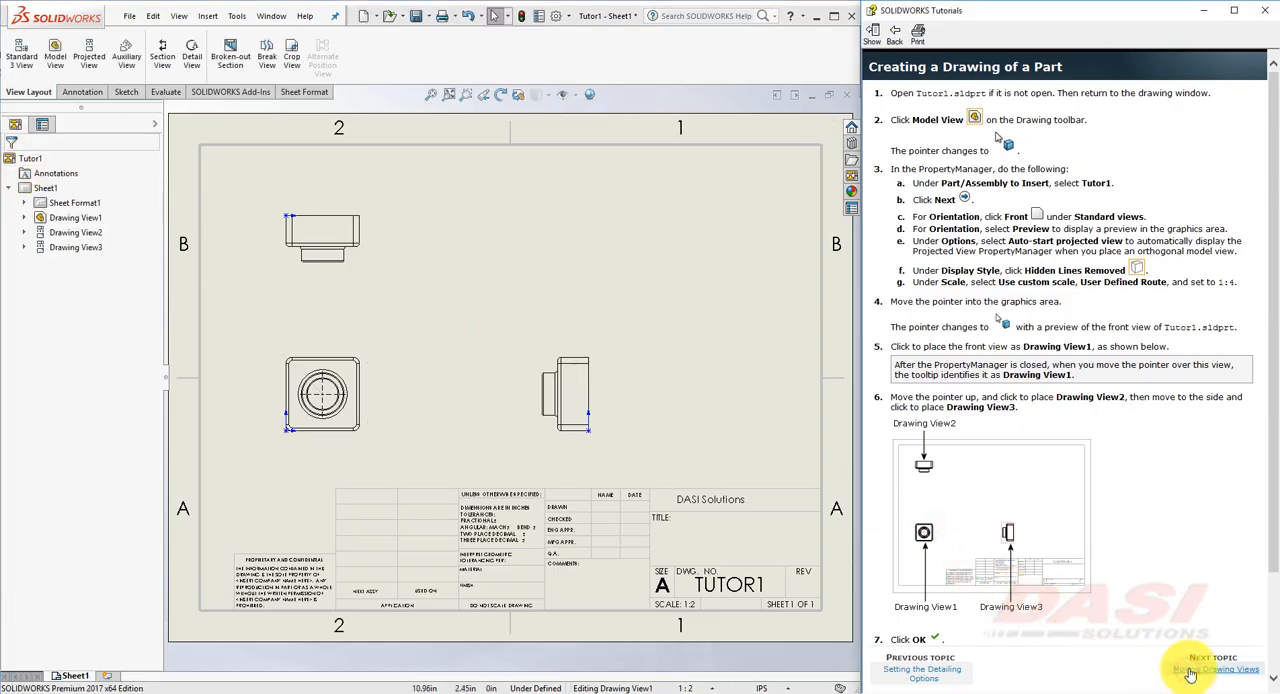
click(1216, 668)
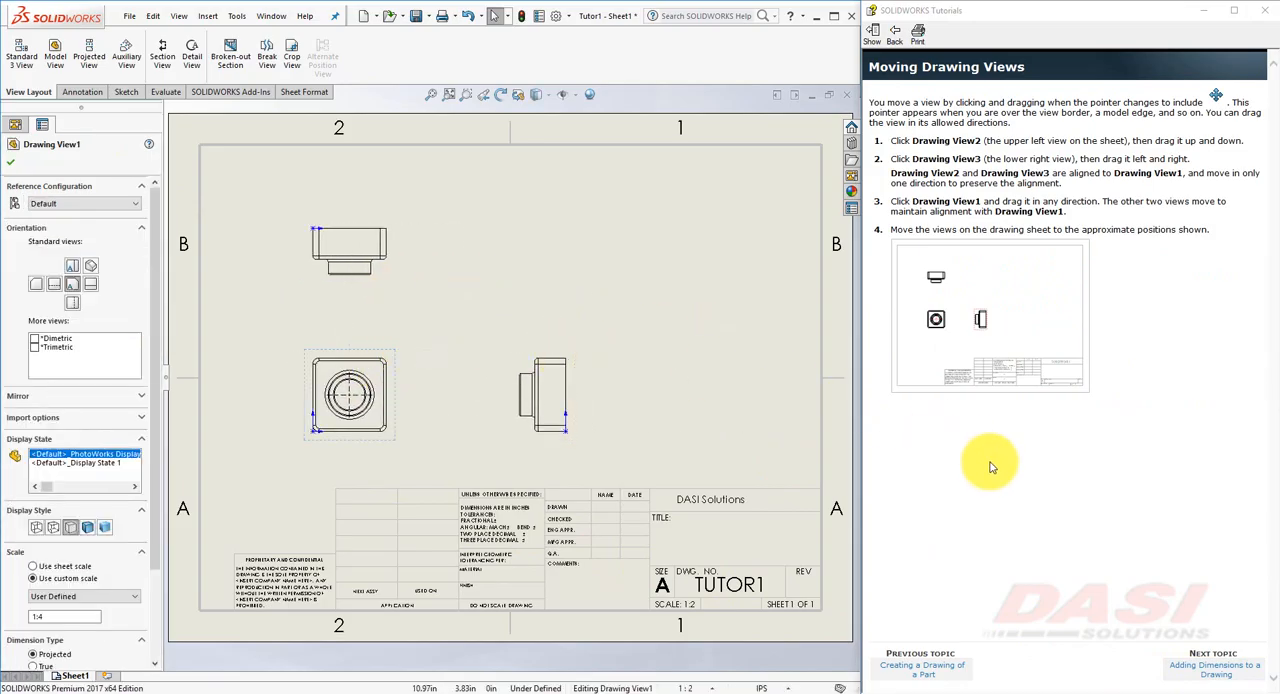
- Insert Model Items from the entire Tutor1 model into all drawing views
click(1212, 668)
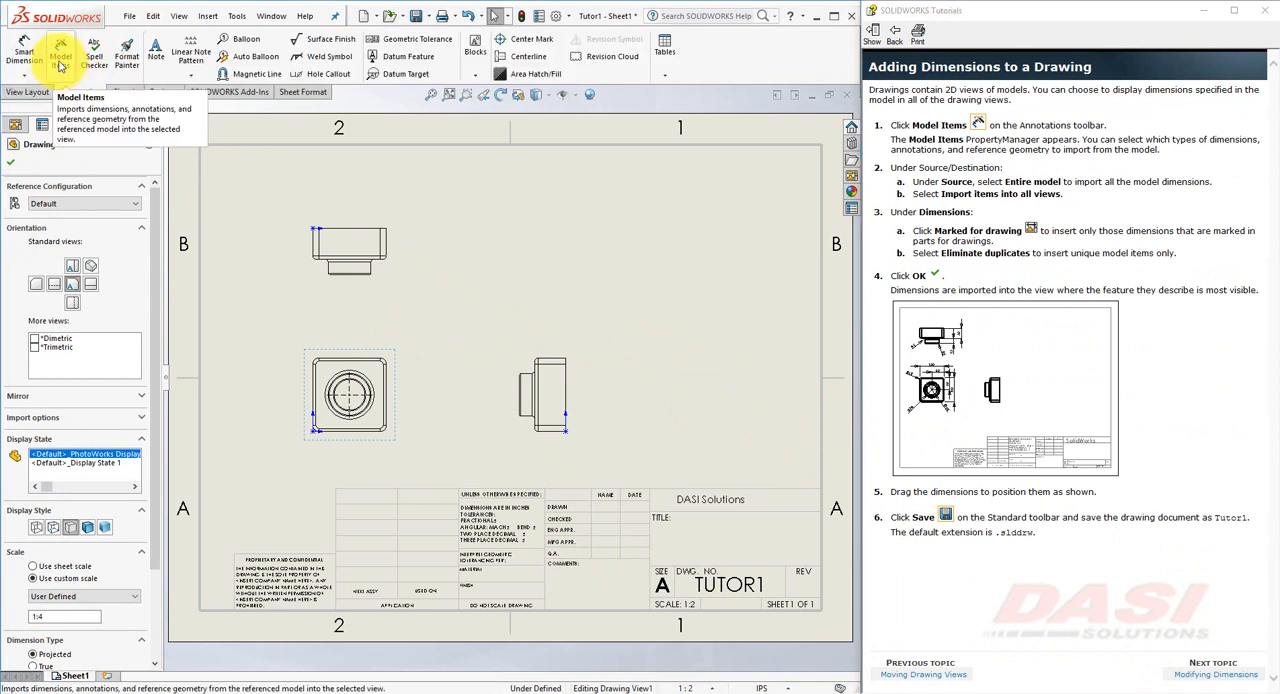
click(60, 52)
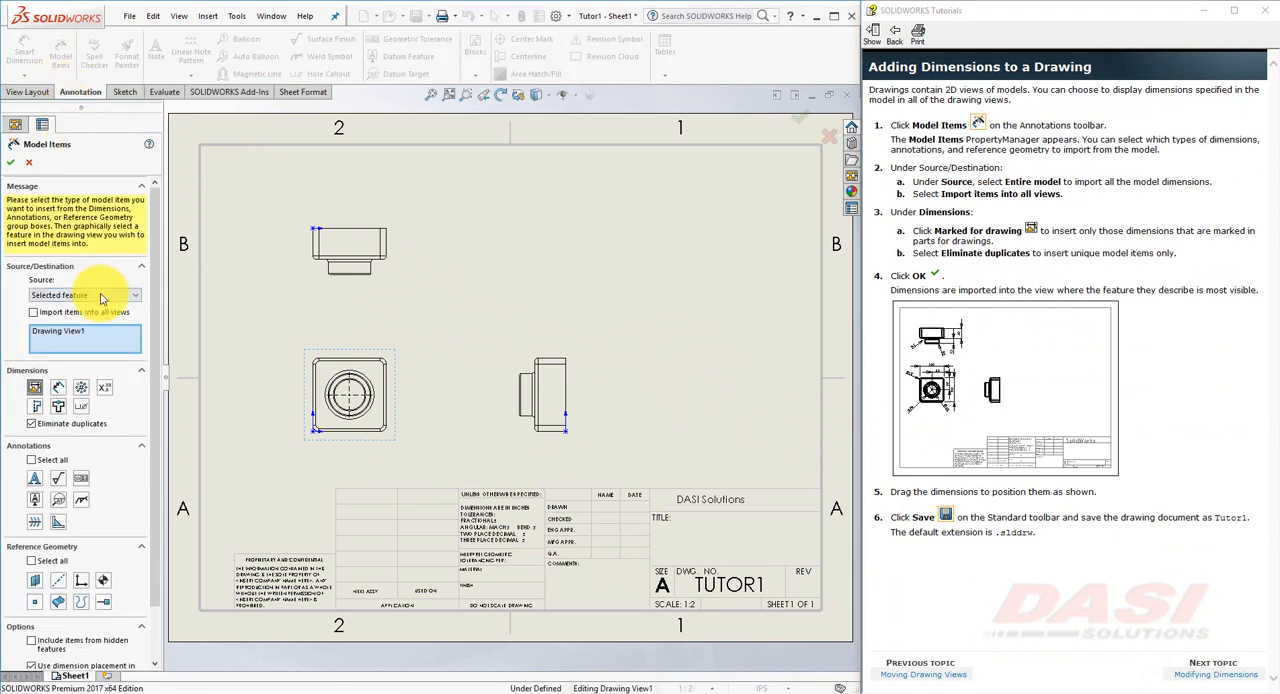
click(84, 294)
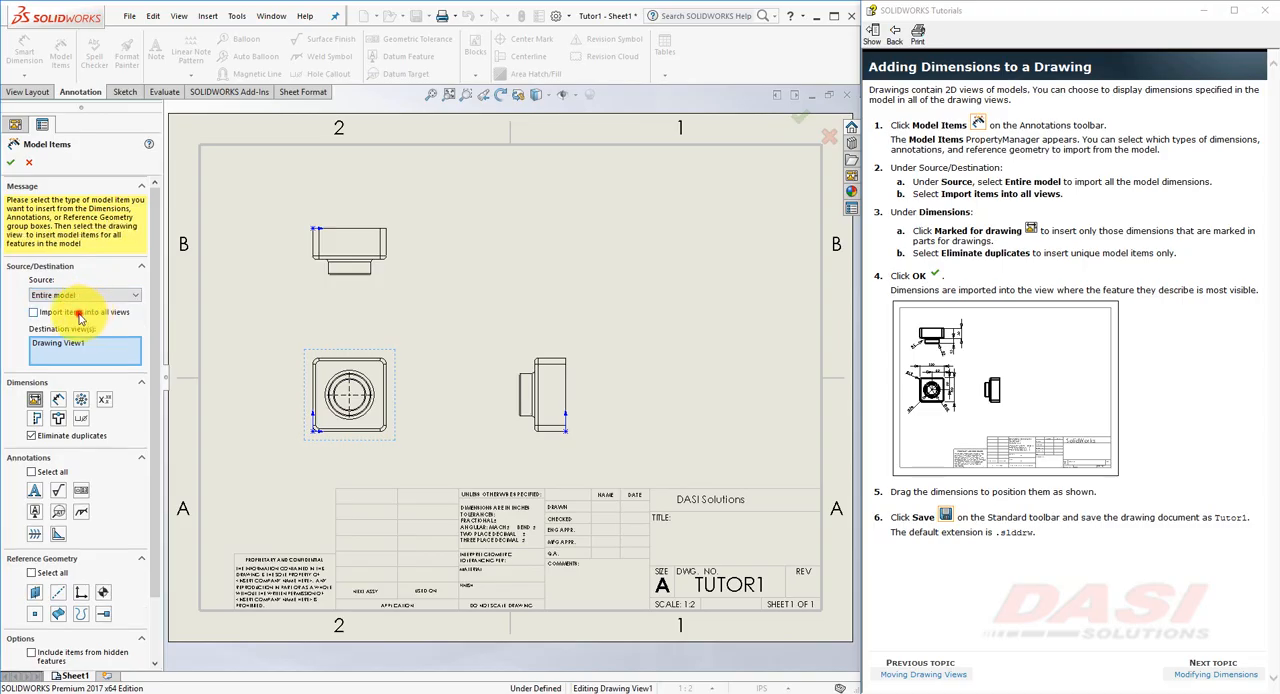
click(32, 312)
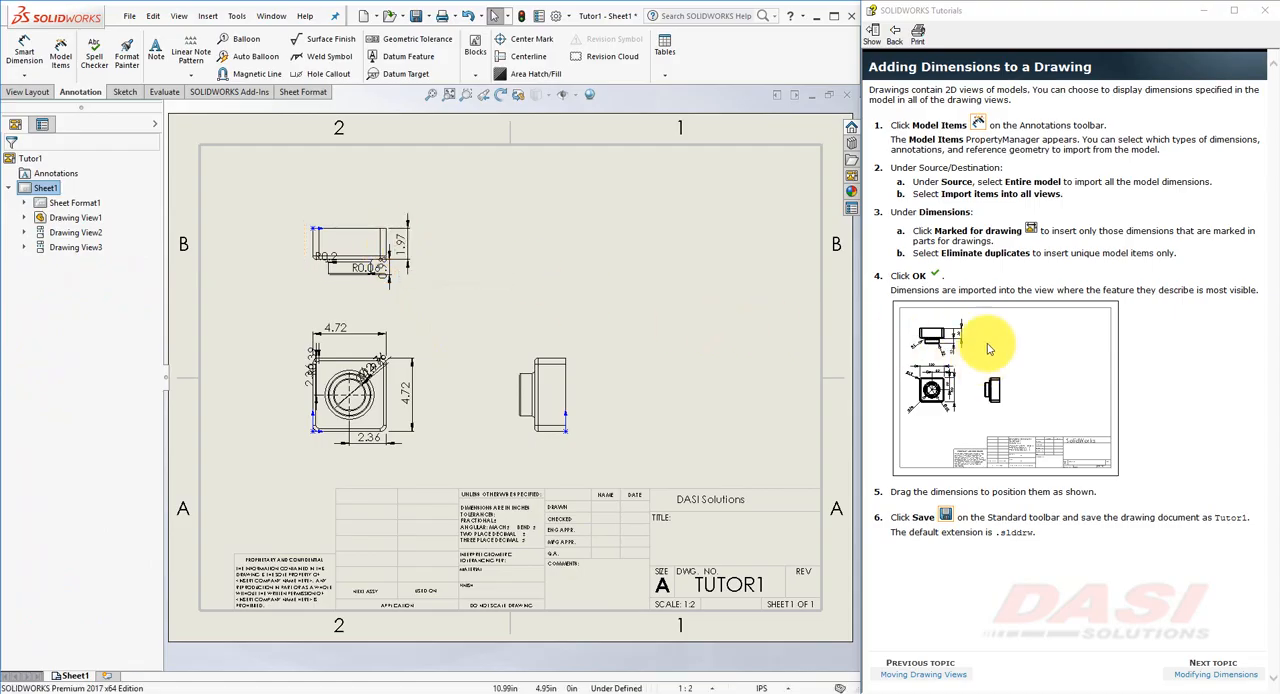
mouse_move(936, 390)
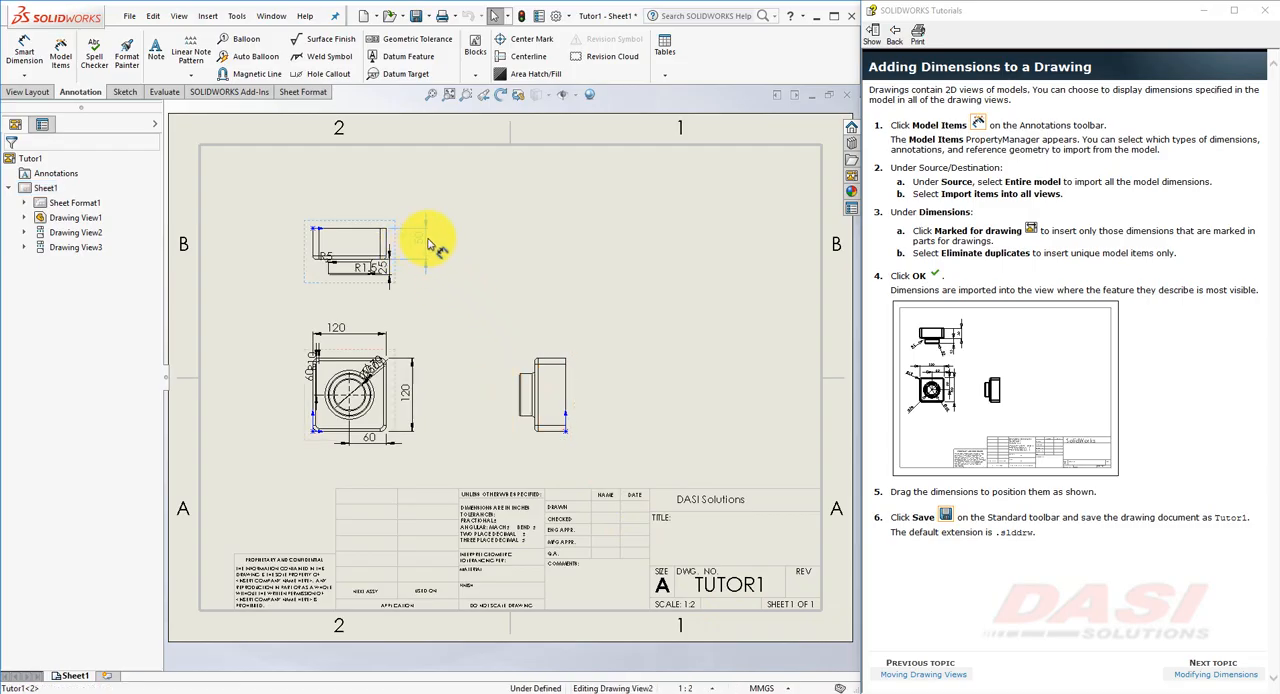
- Reposition the top-view dimensions into clear spots around the views
click(384, 256)
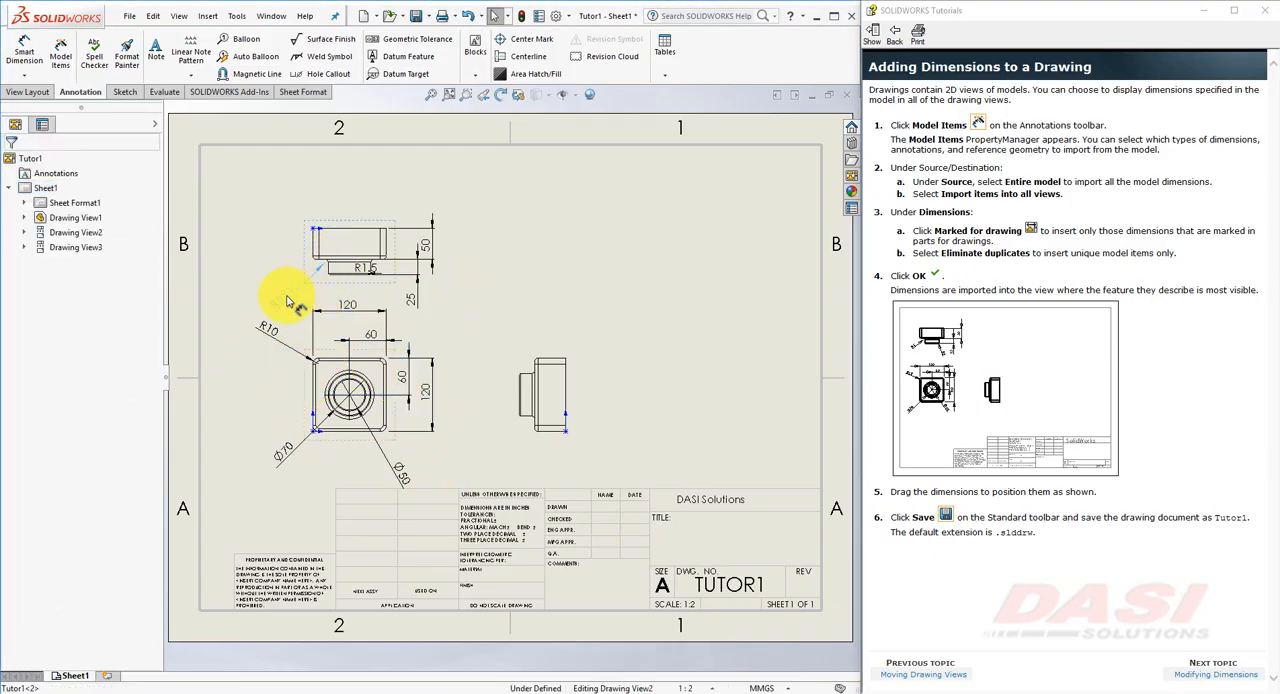
click(370, 222)
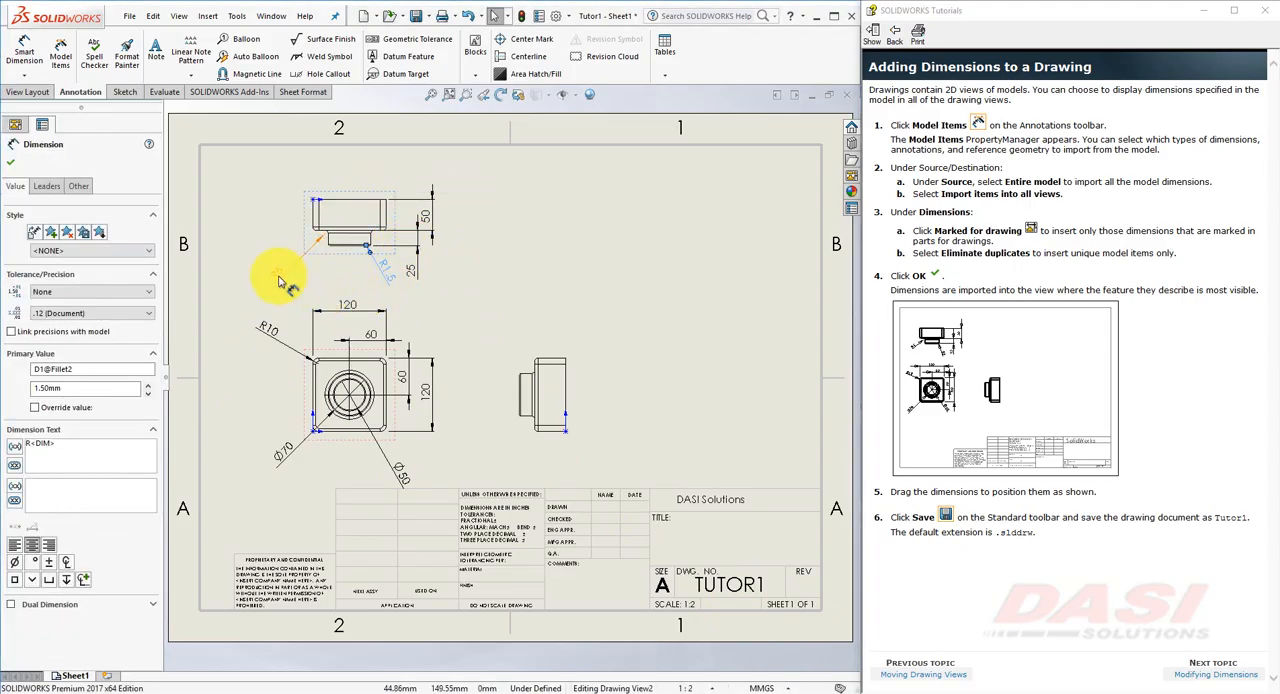
click(46, 186)
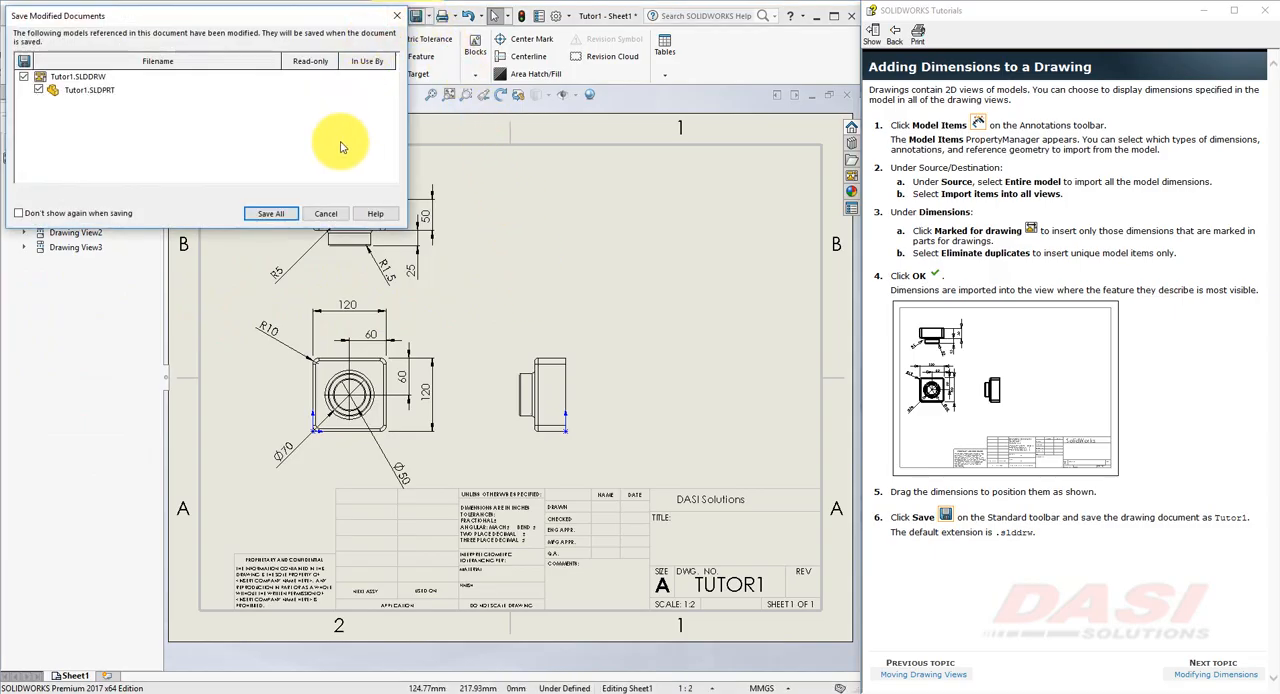
- Save All modified documents and store the drawing as Tutor1.SLDDRW in the Tutorial folder
click(272, 212)
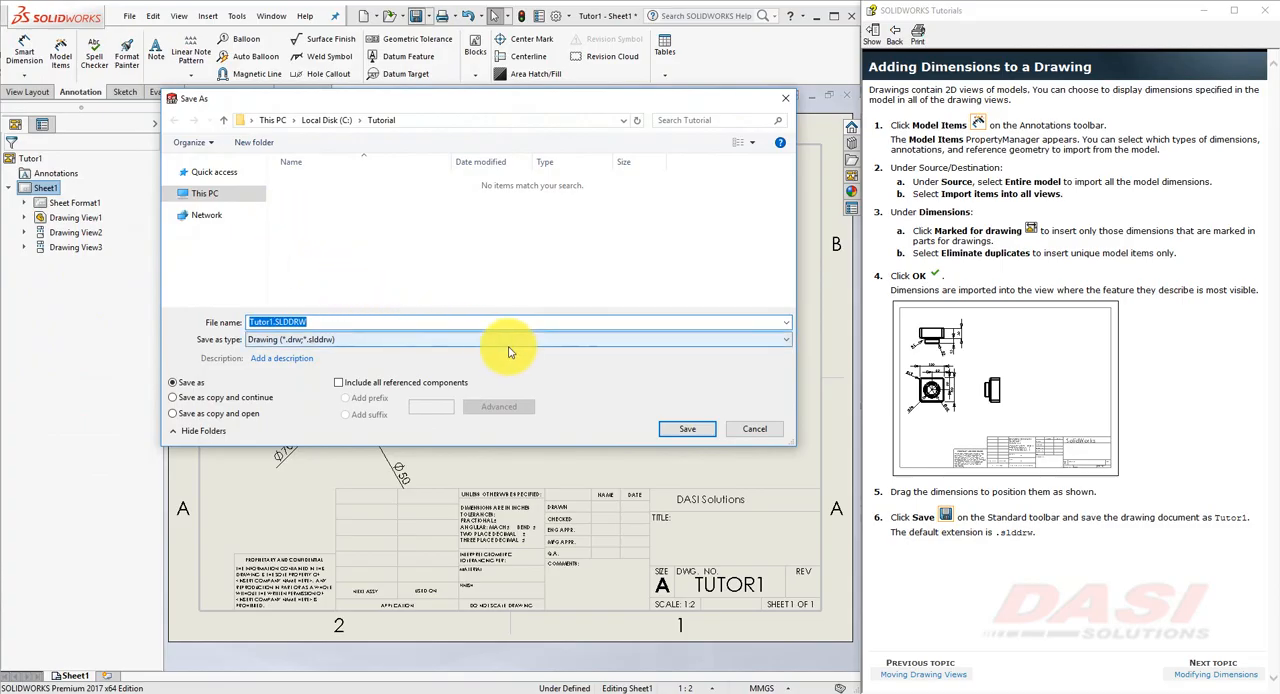
click(688, 428)
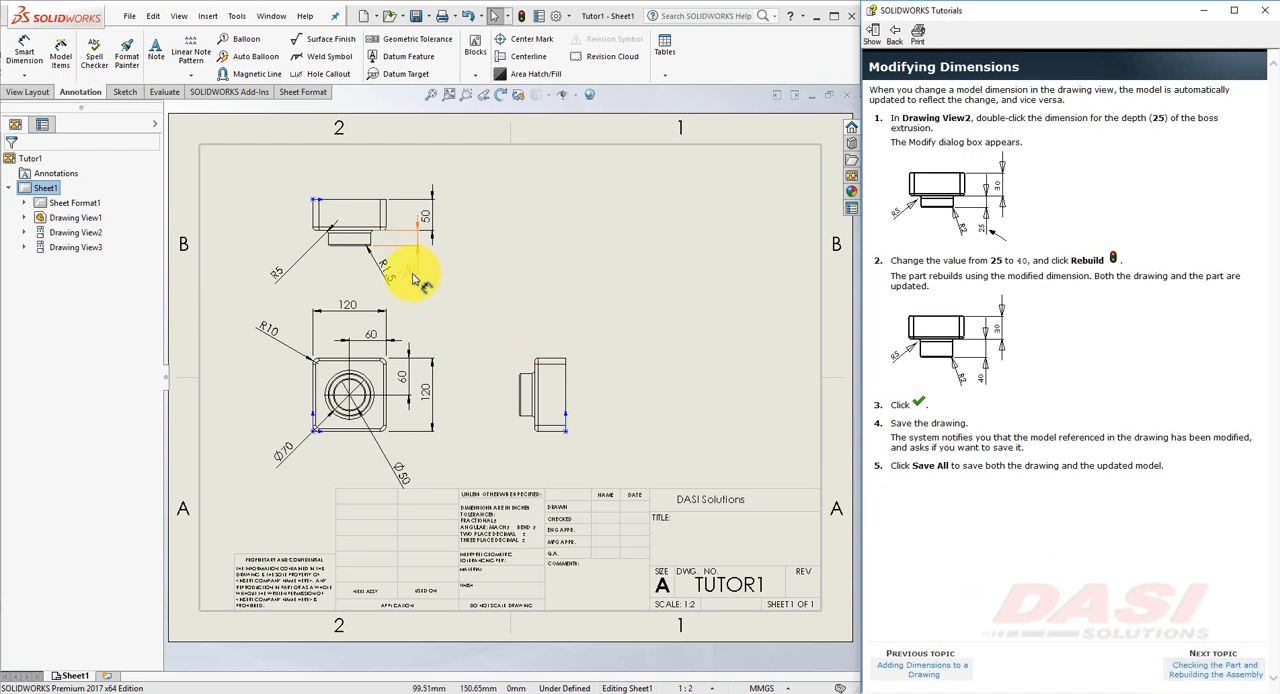
- Change the top-view extrusion depth to 40 and save both drawing and part
double_click(430, 216)
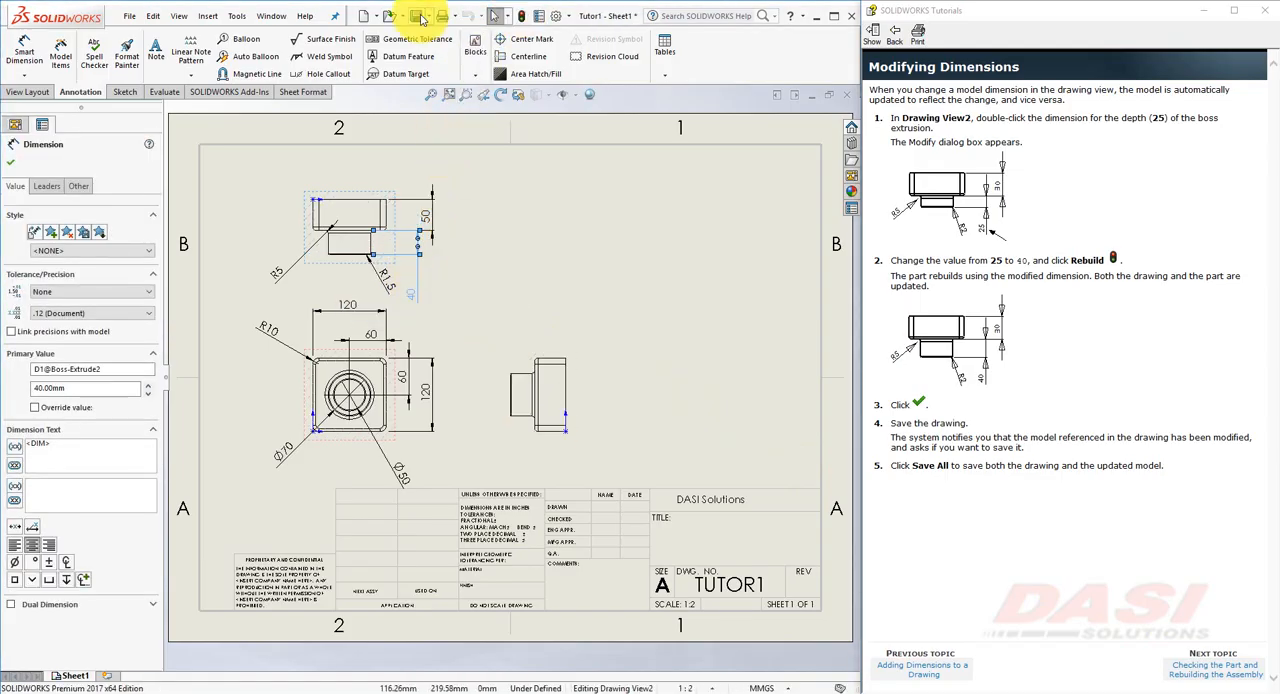
click(416, 16)
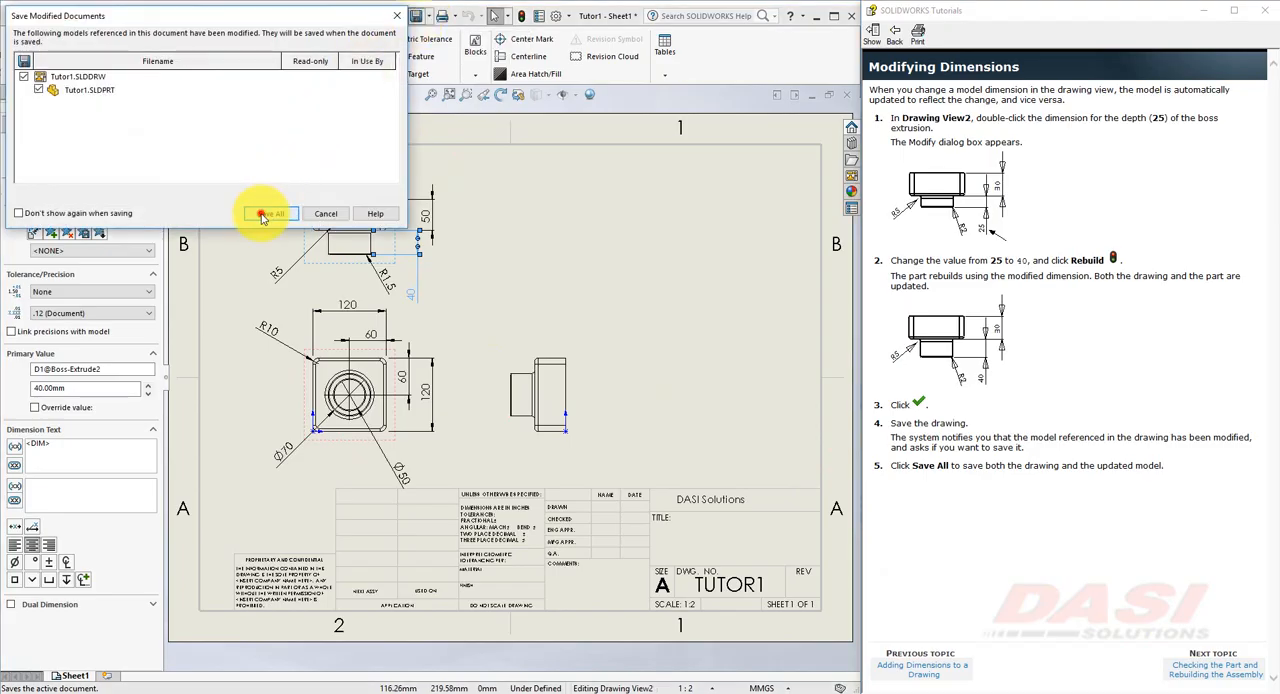
click(268, 212)
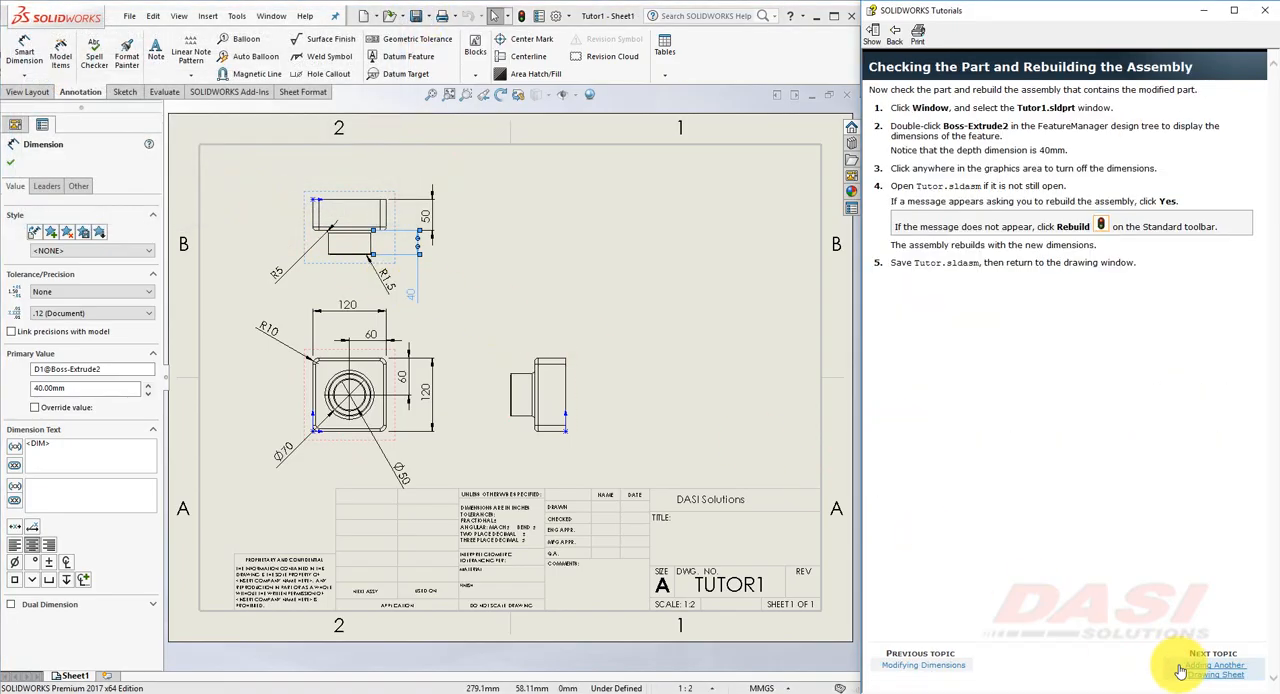
- Switch to the Tutor1 part window to check the updated depth
click(272, 16)
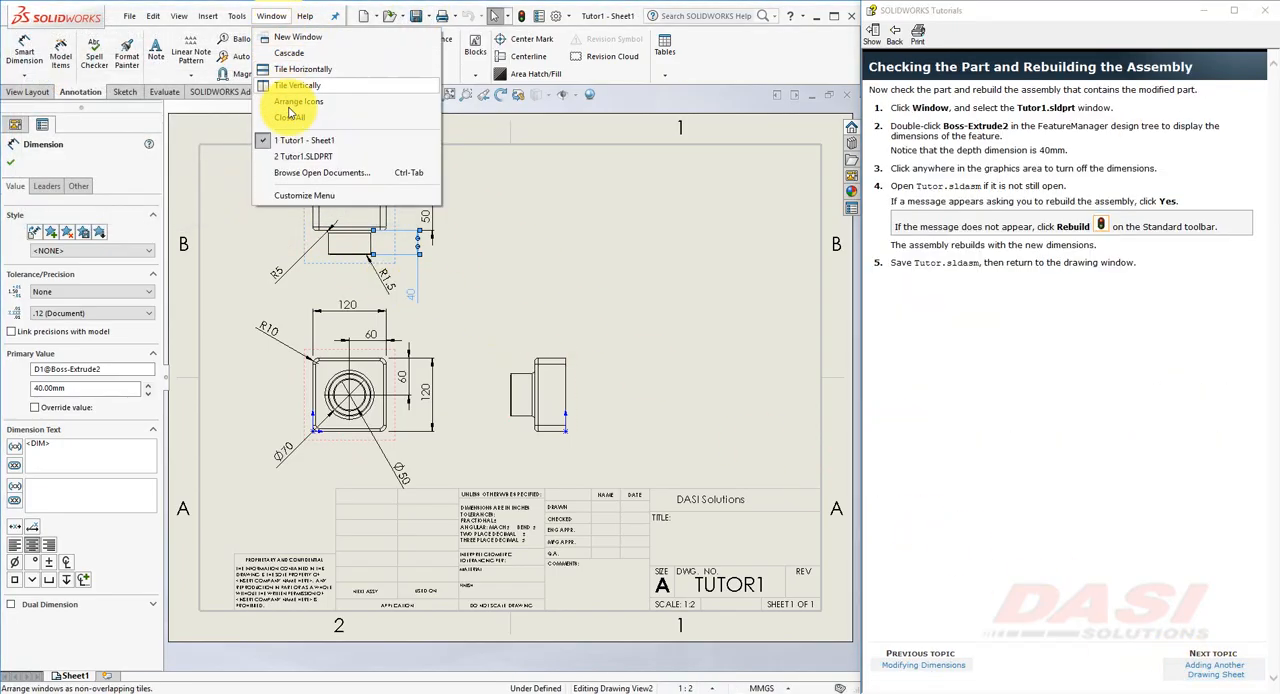
click(304, 156)
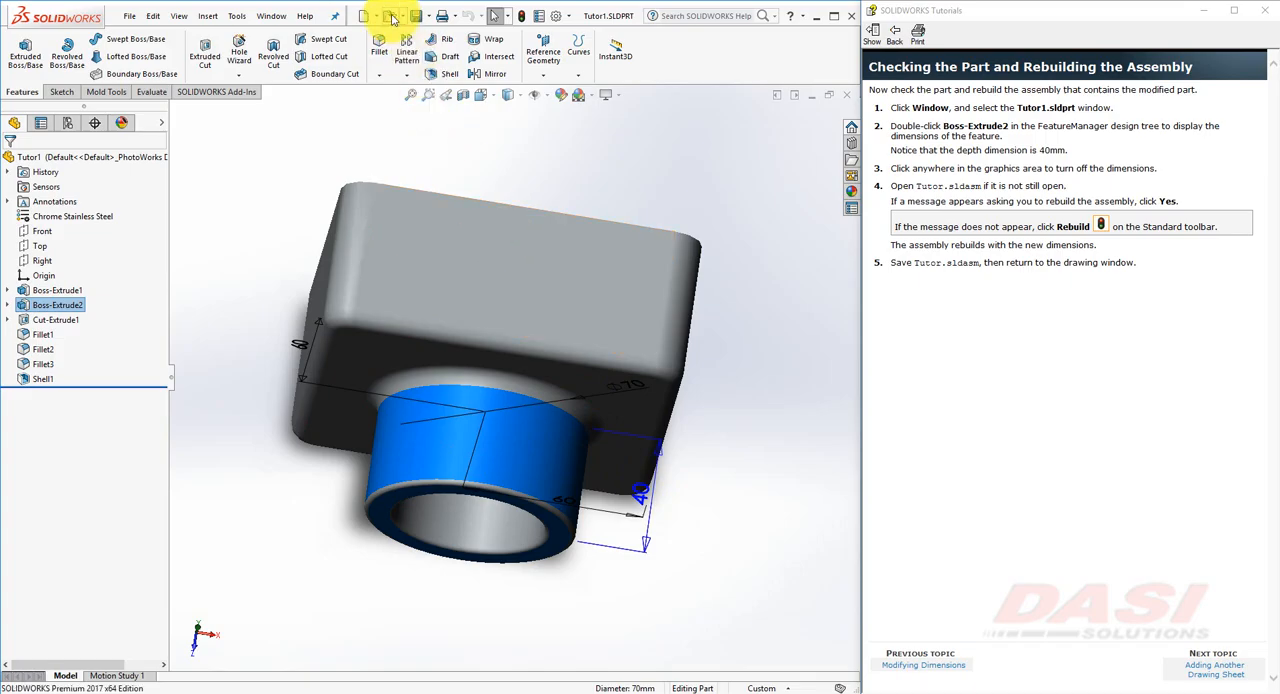
- Open Tutor.SLDASM and rebuild the assembly with the changed part
click(364, 16)
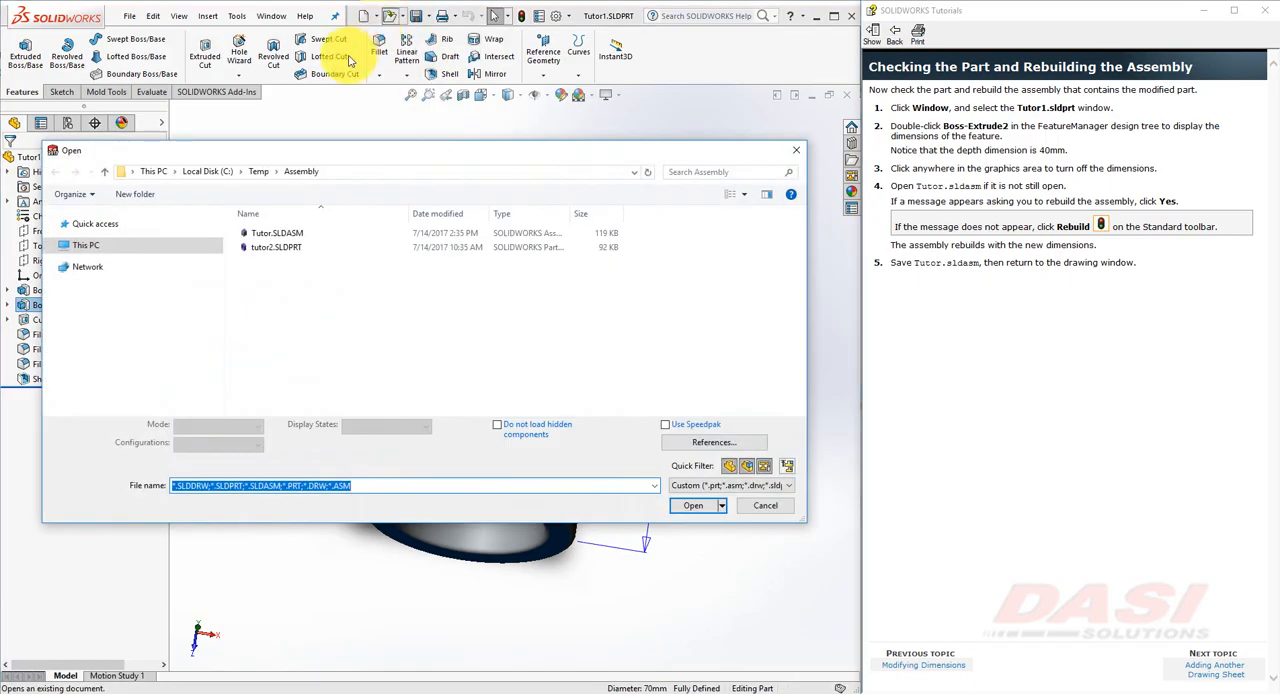
click(276, 232)
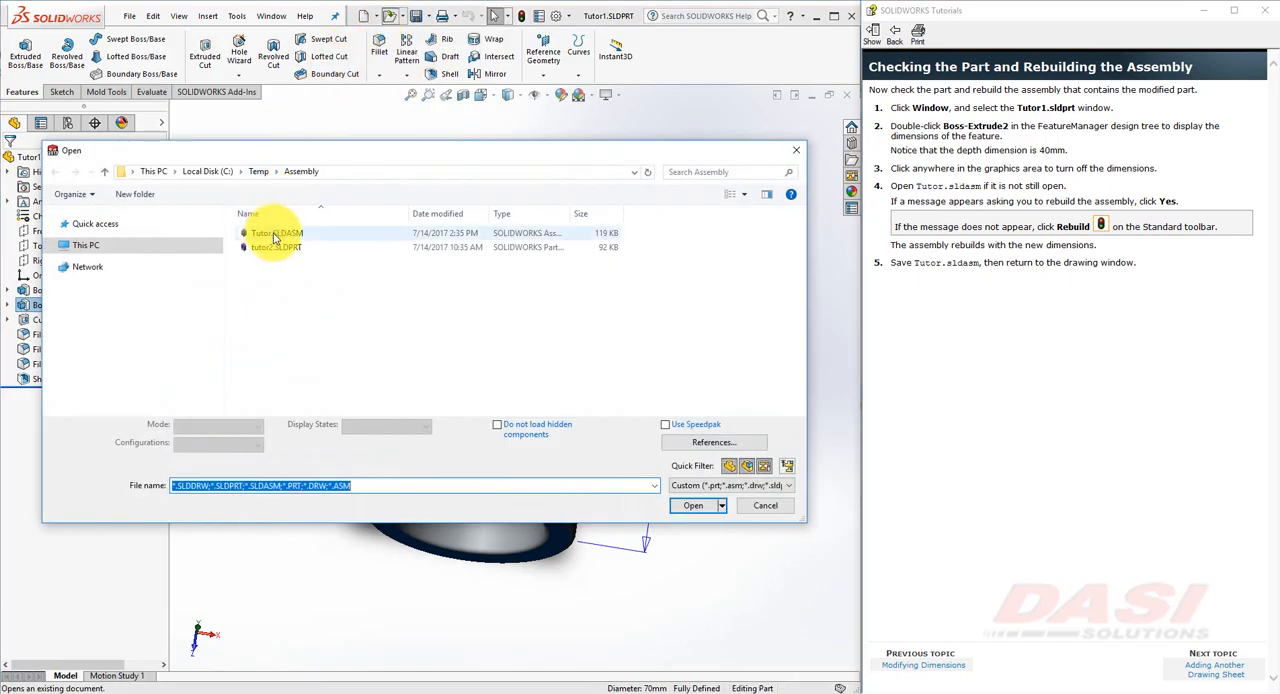
click(276, 232)
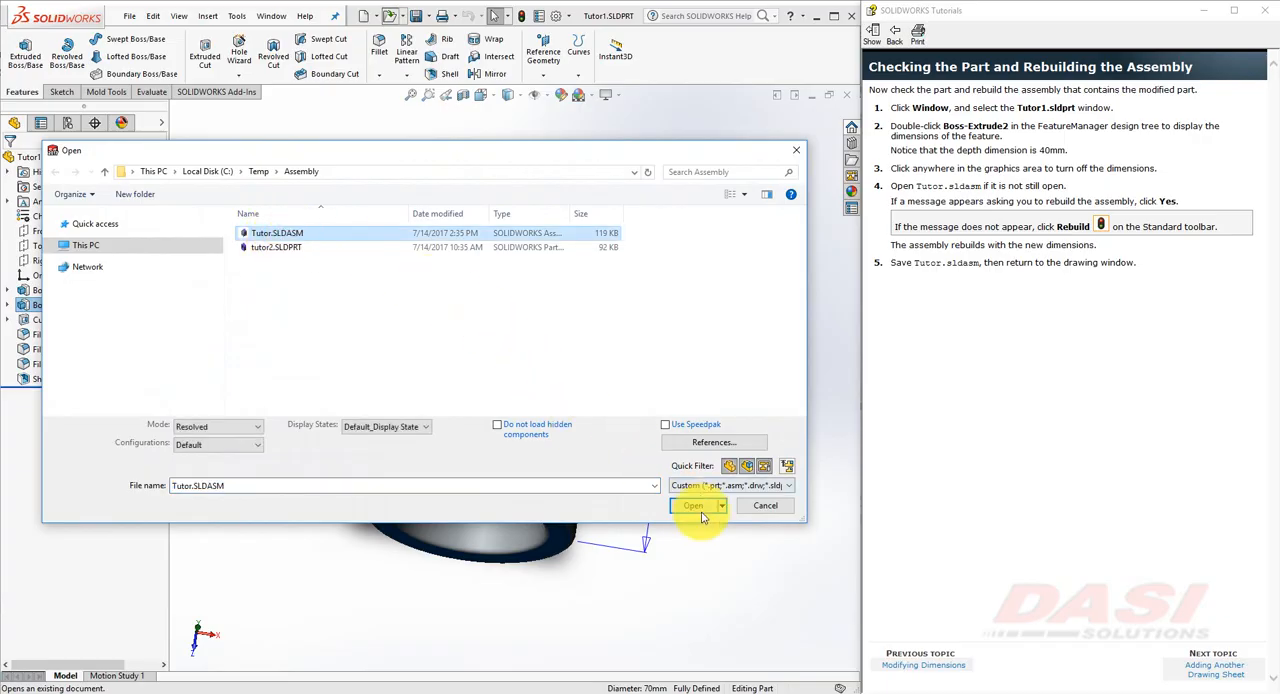
click(692, 504)
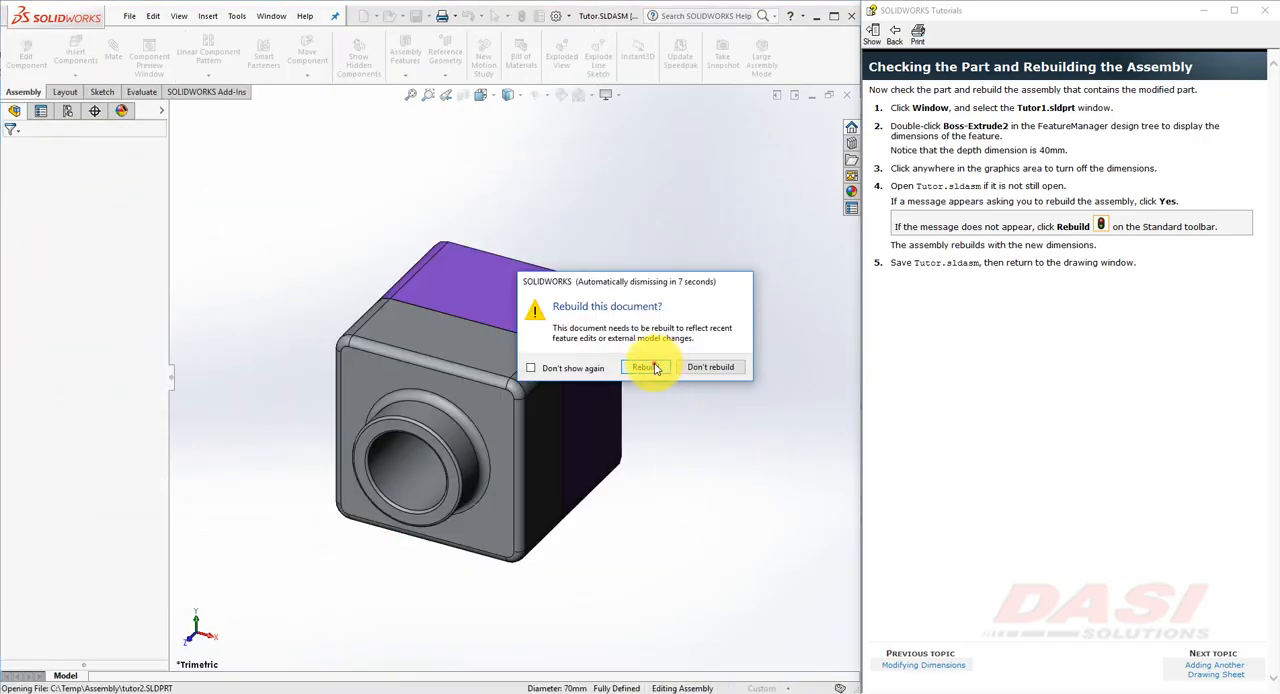
click(642, 366)
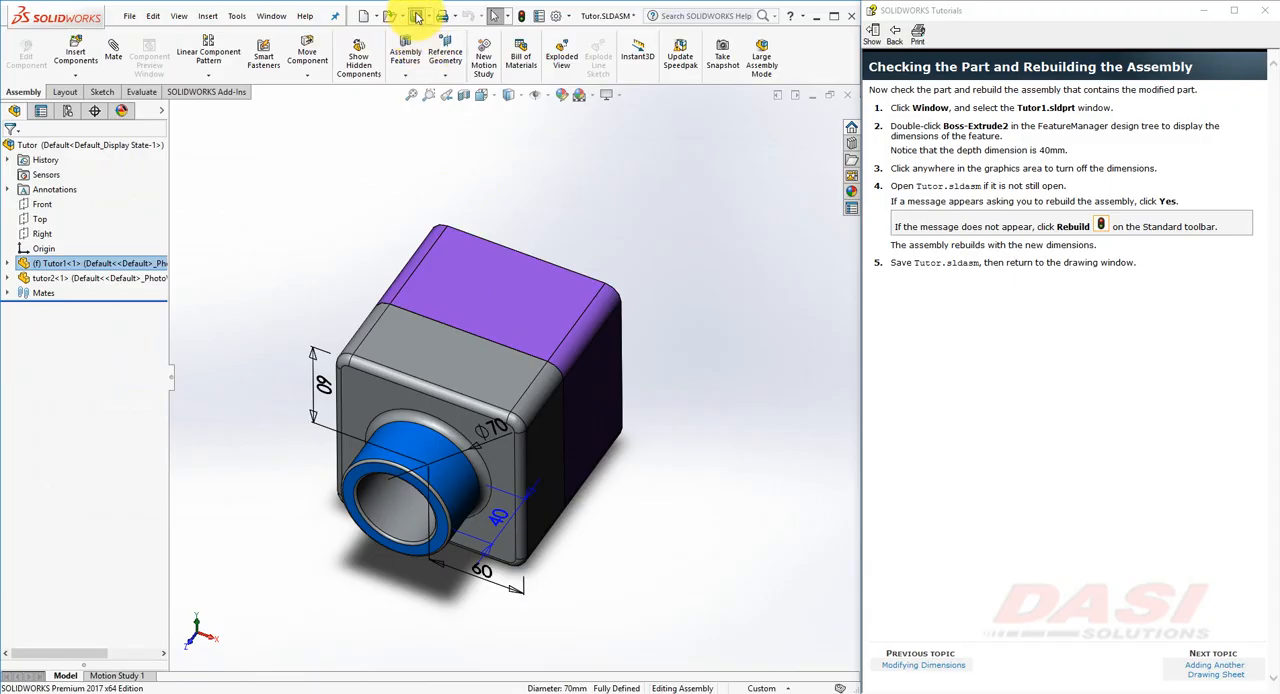
- Return to the Tutor1 - Sheet1 drawing window
click(272, 16)
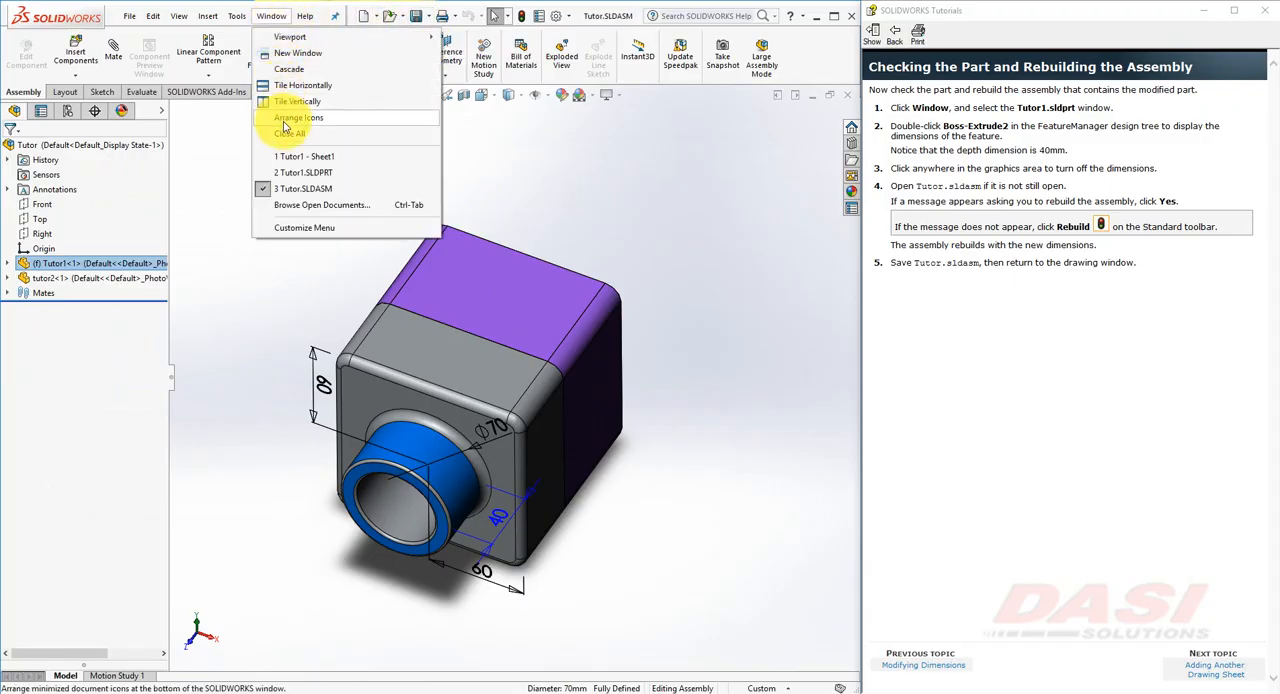
click(304, 156)
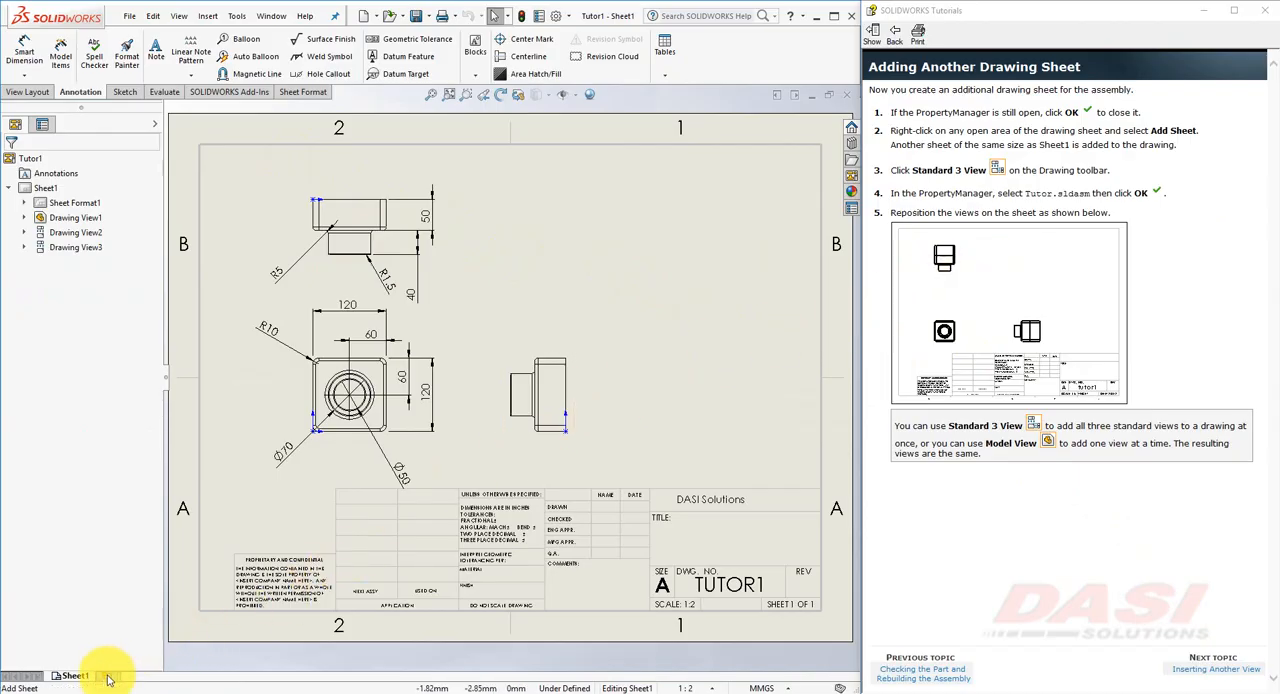
- Add Sheet2, dismissing the sheet format message and accepting the default sheet size
click(108, 676)
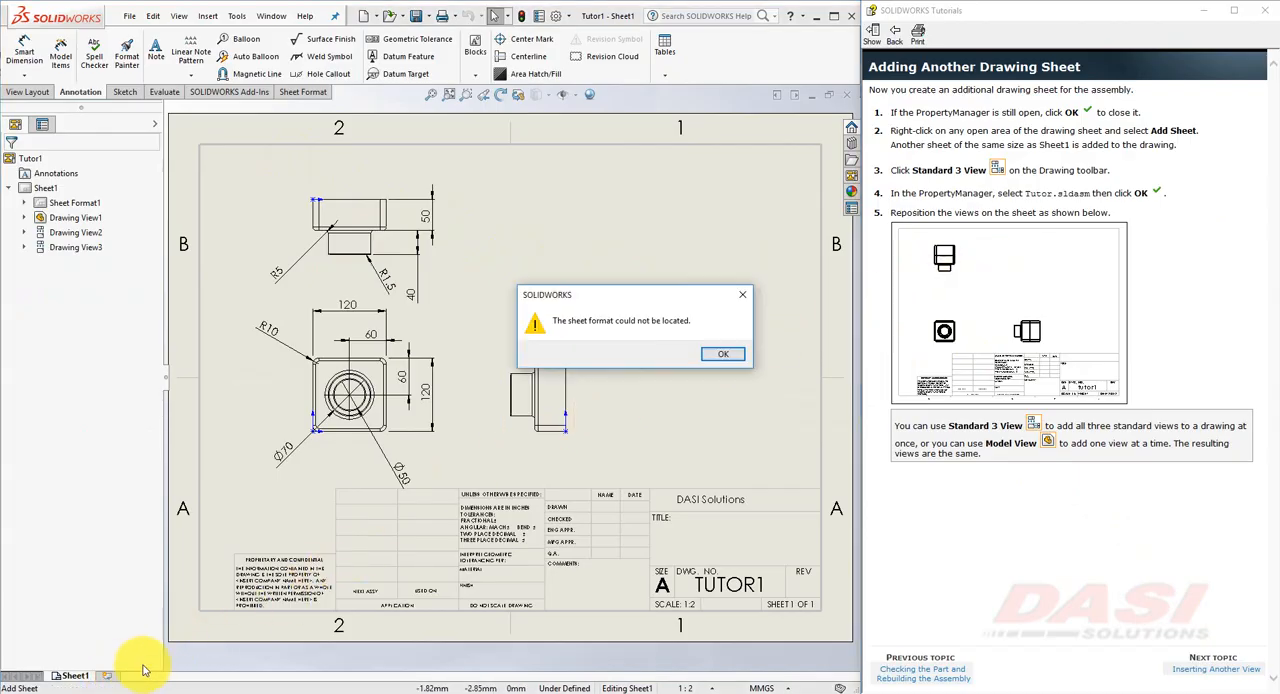
click(724, 352)
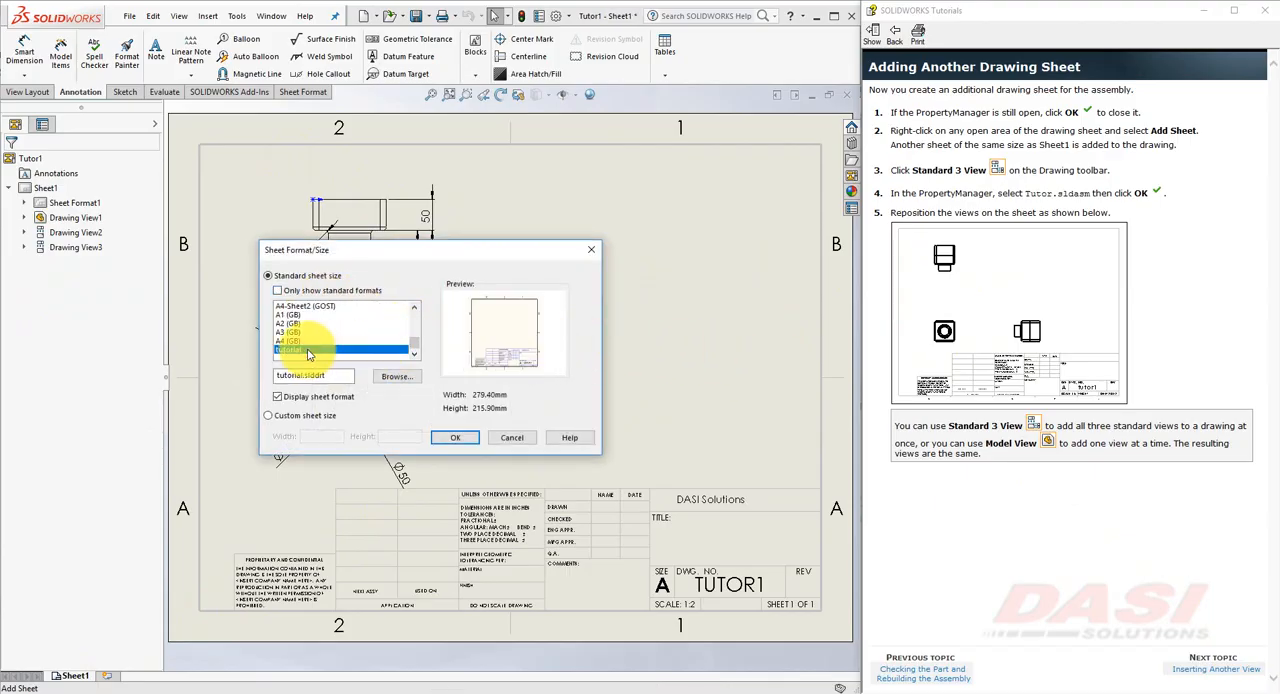
click(456, 438)
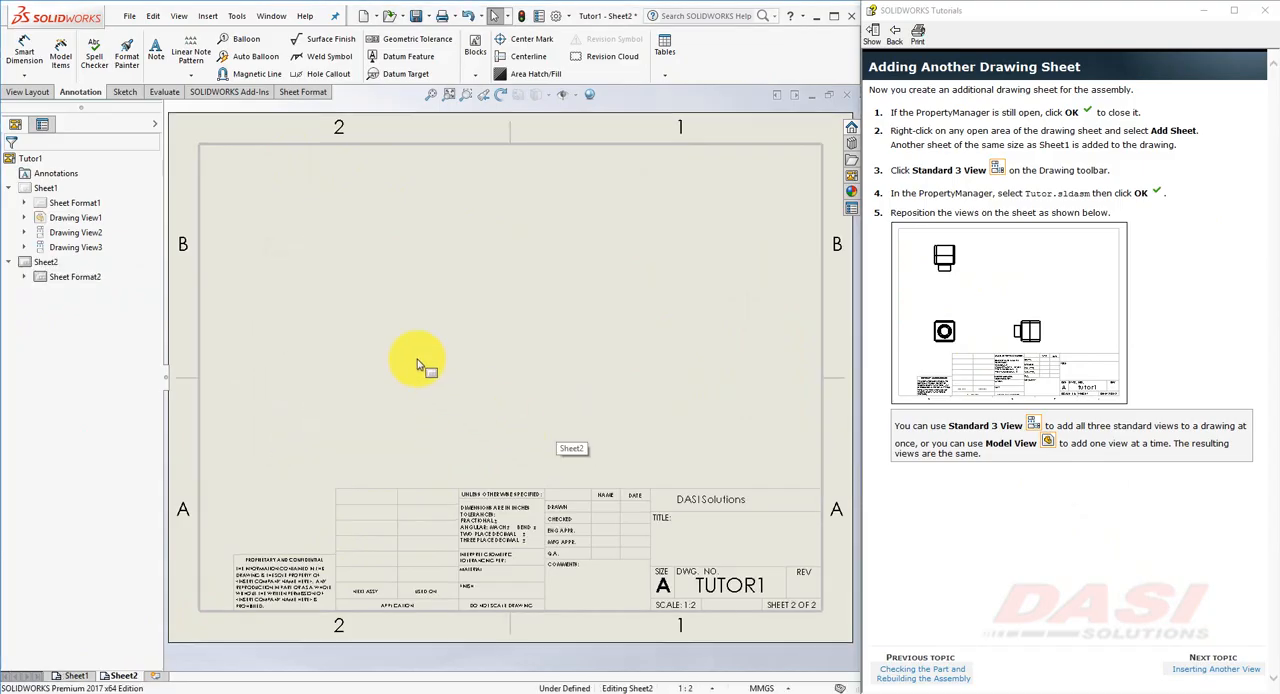
- Insert the Standard 3 View of the Tutor assembly onto Sheet2
click(28, 92)
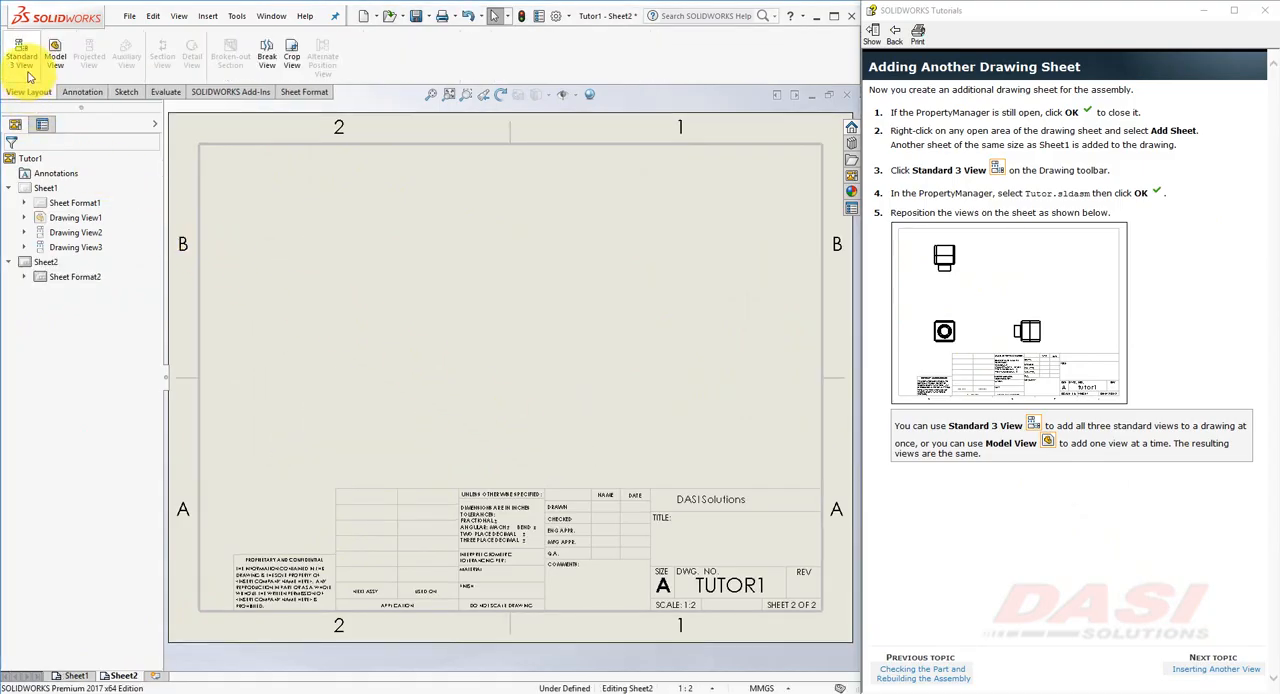
mouse_move(22, 52)
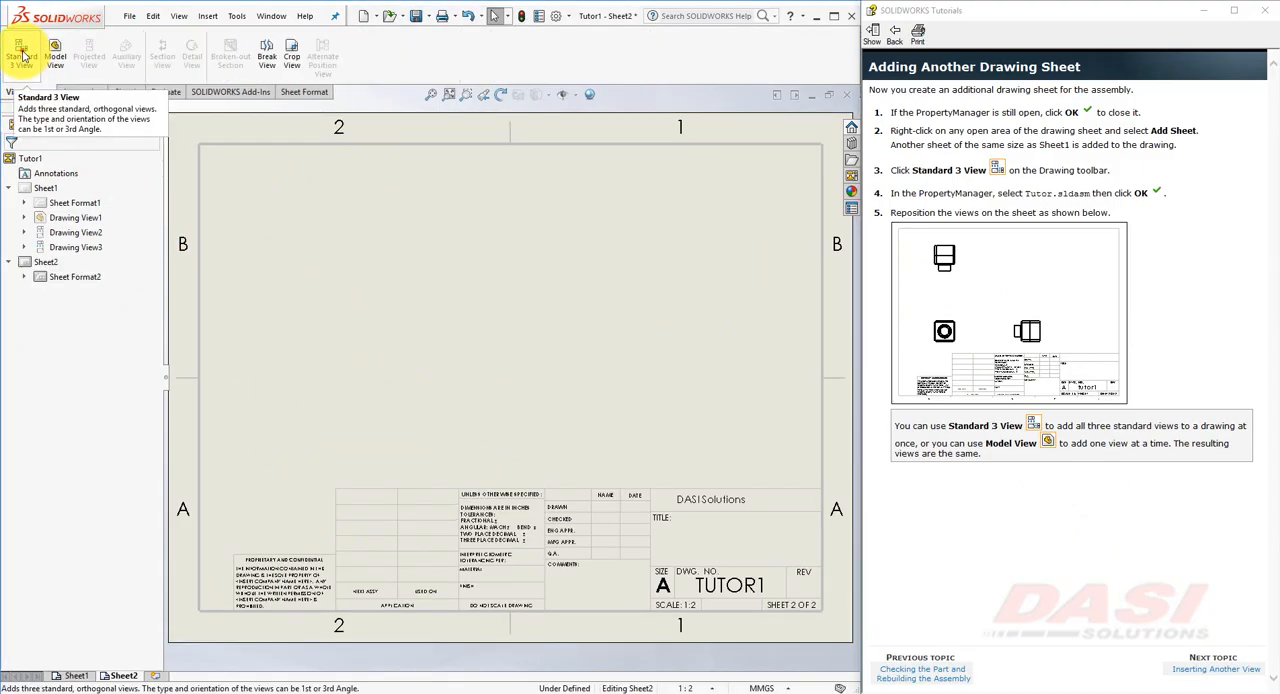
click(20, 50)
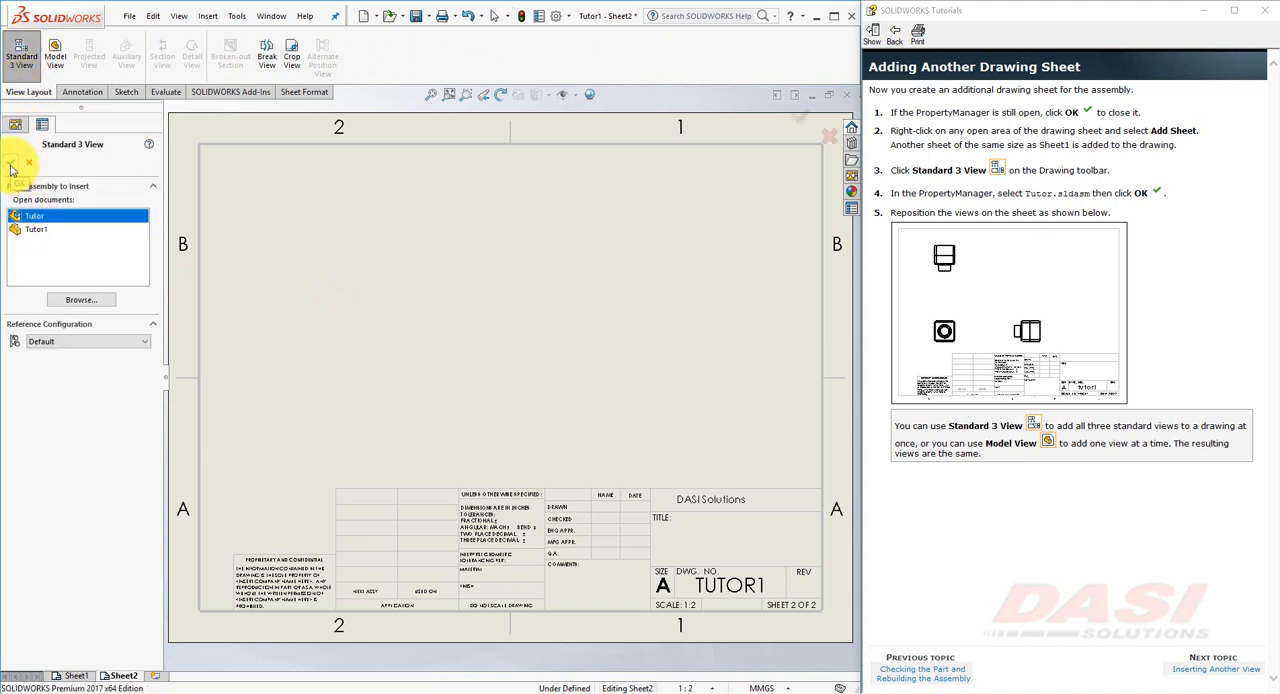
click(16, 164)
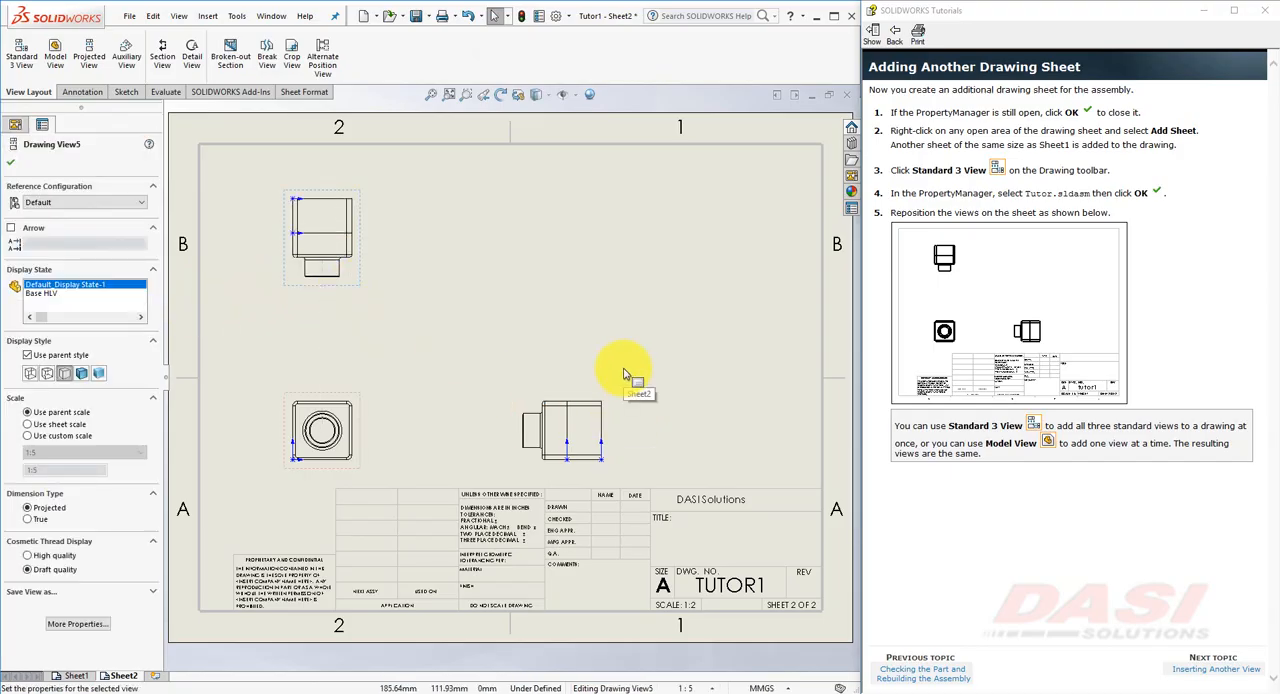
- Place a shaded-with-edges isometric Model View of Tutor in the upper right of Sheet2
click(1216, 668)
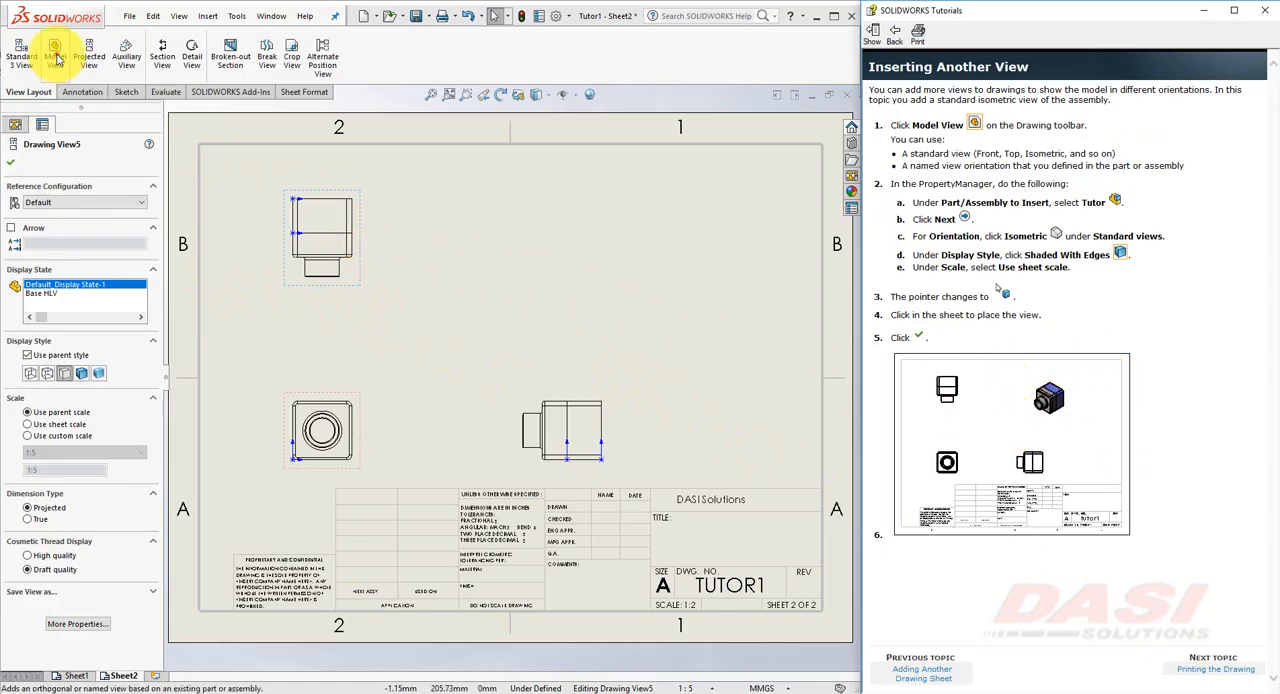
click(54, 52)
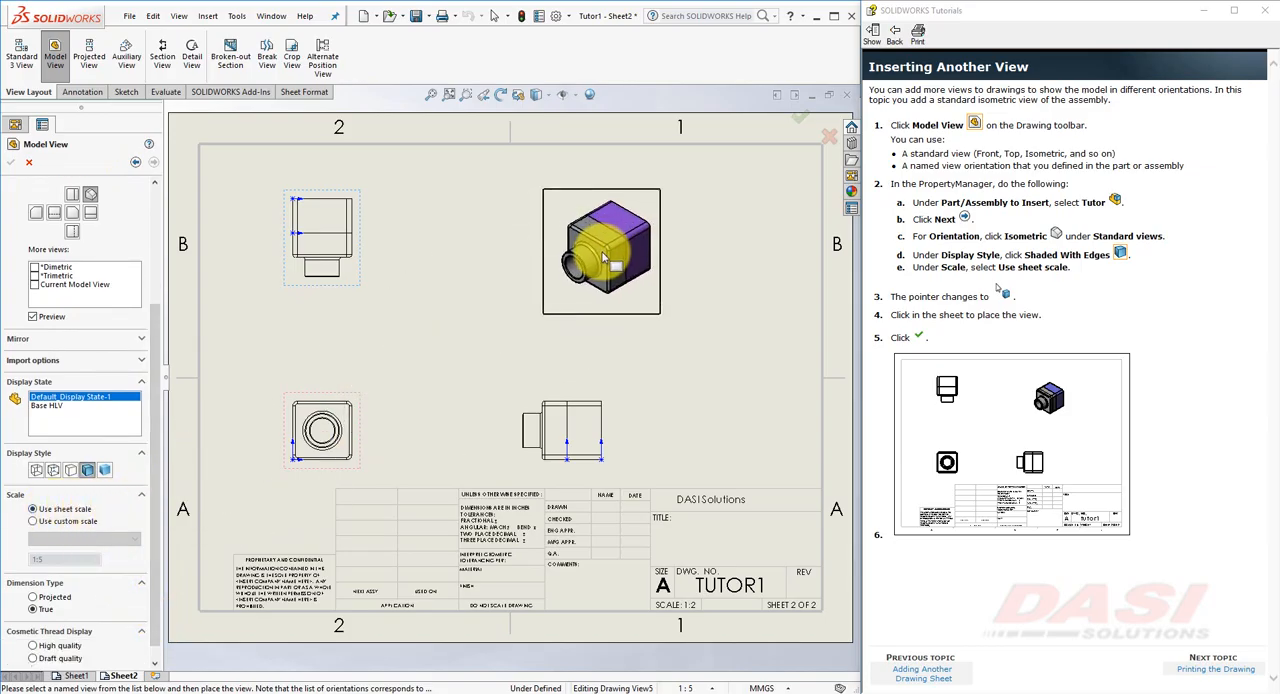
click(600, 252)
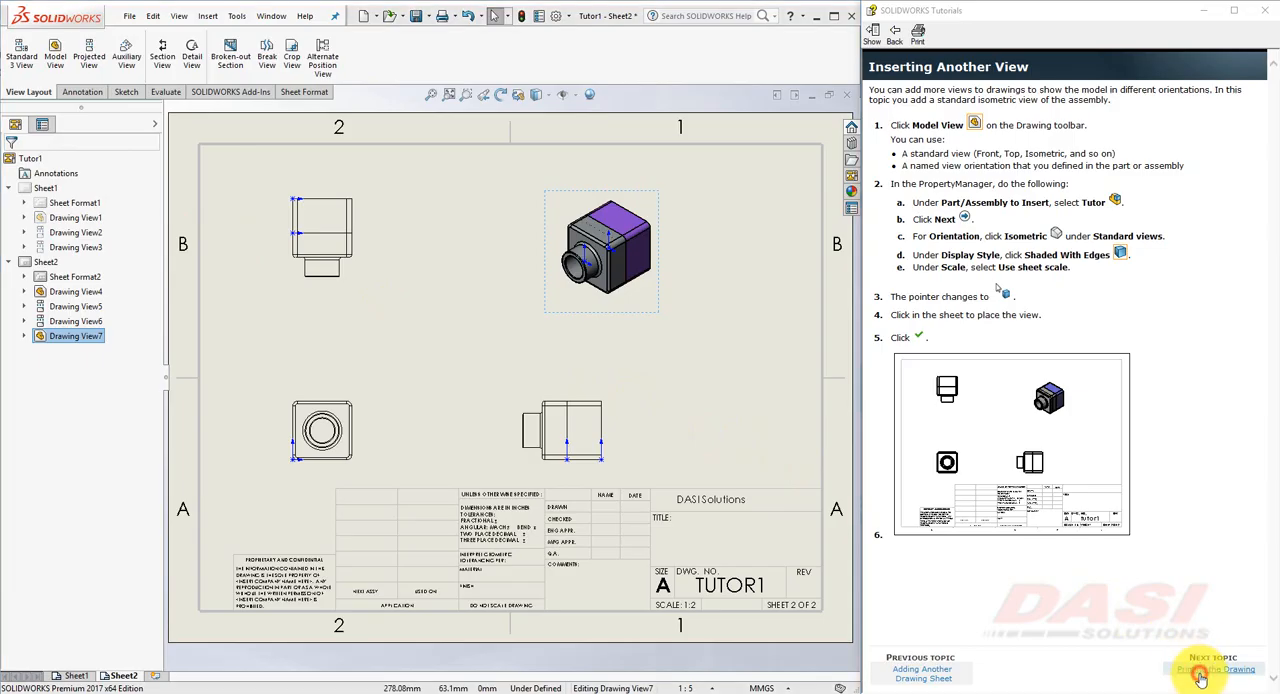
- Print all sheets with Page Setup set to Scale to fit
click(1216, 668)
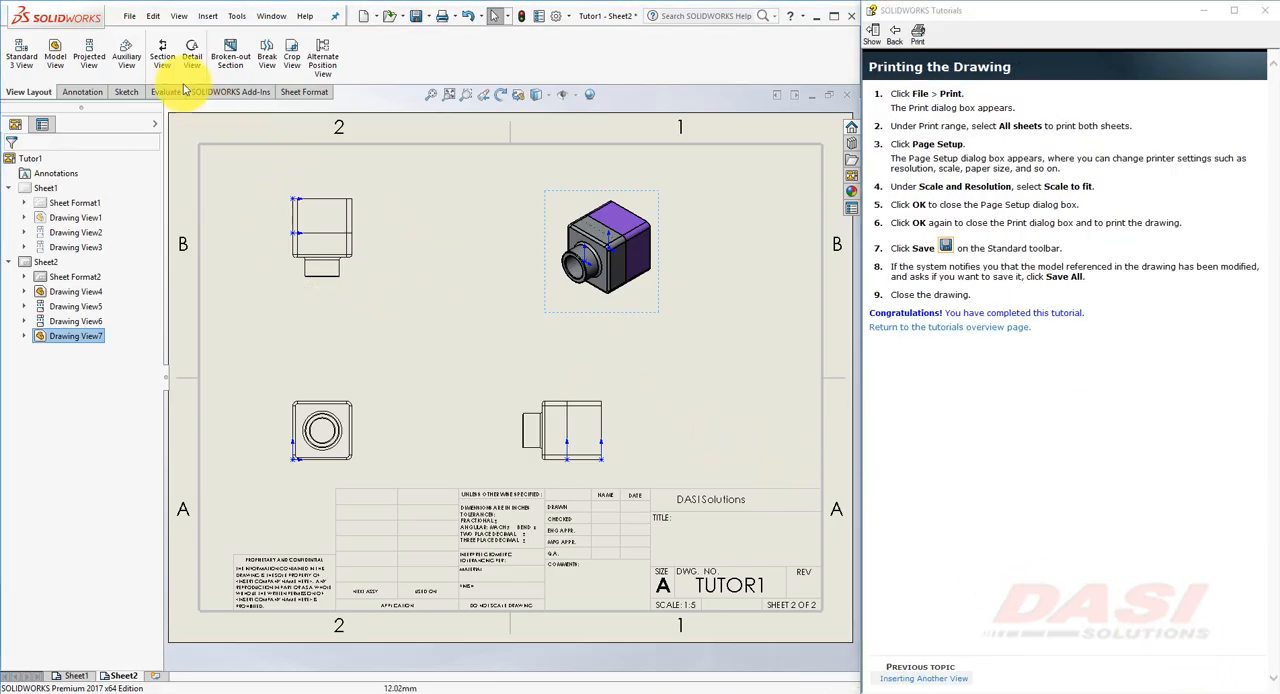
click(128, 16)
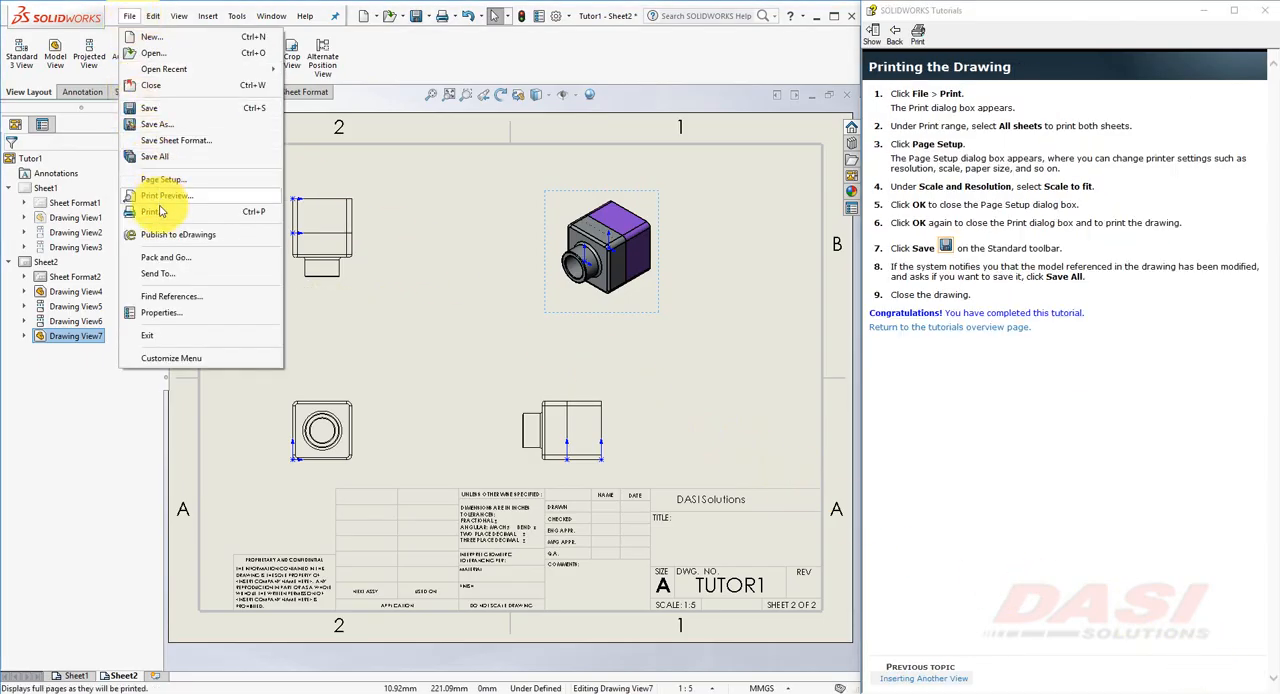
click(152, 212)
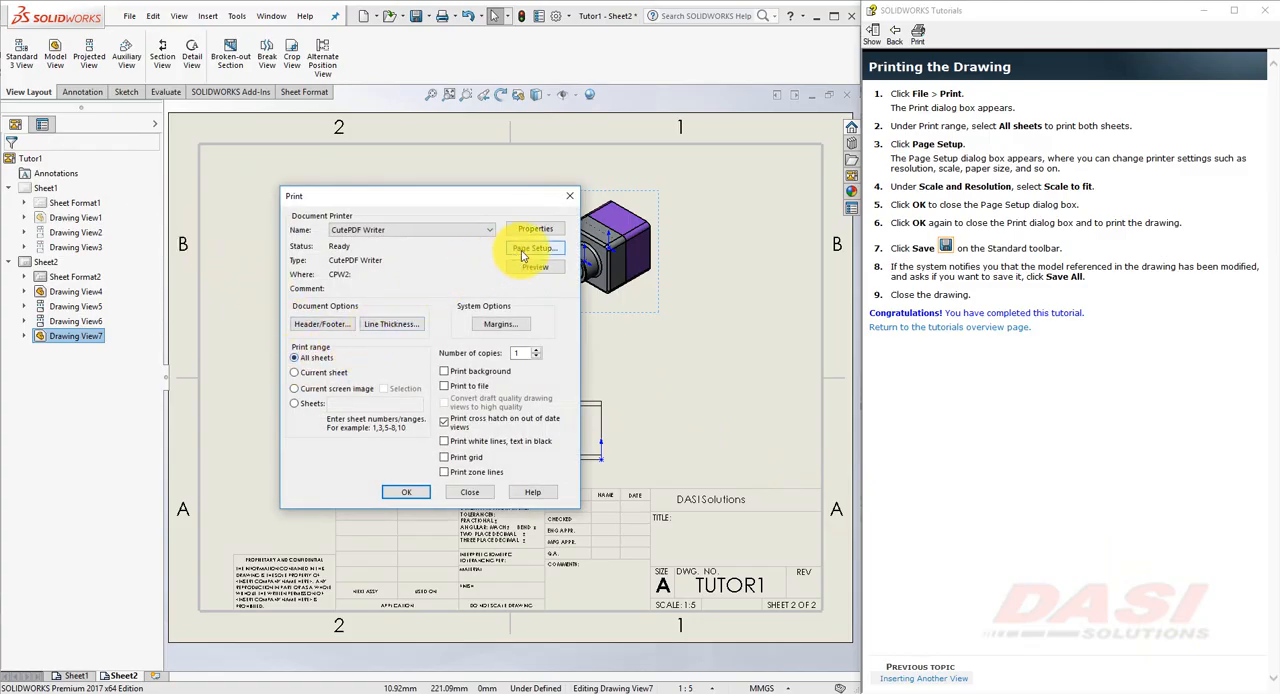
click(536, 248)
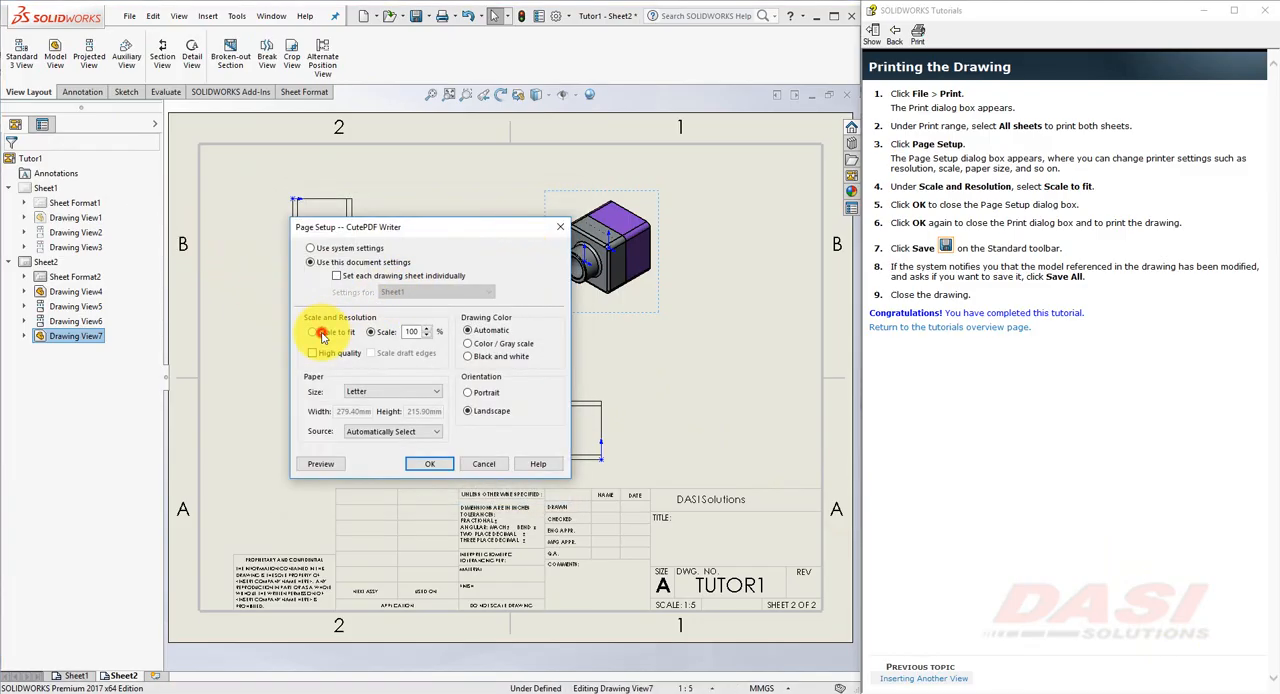
click(314, 332)
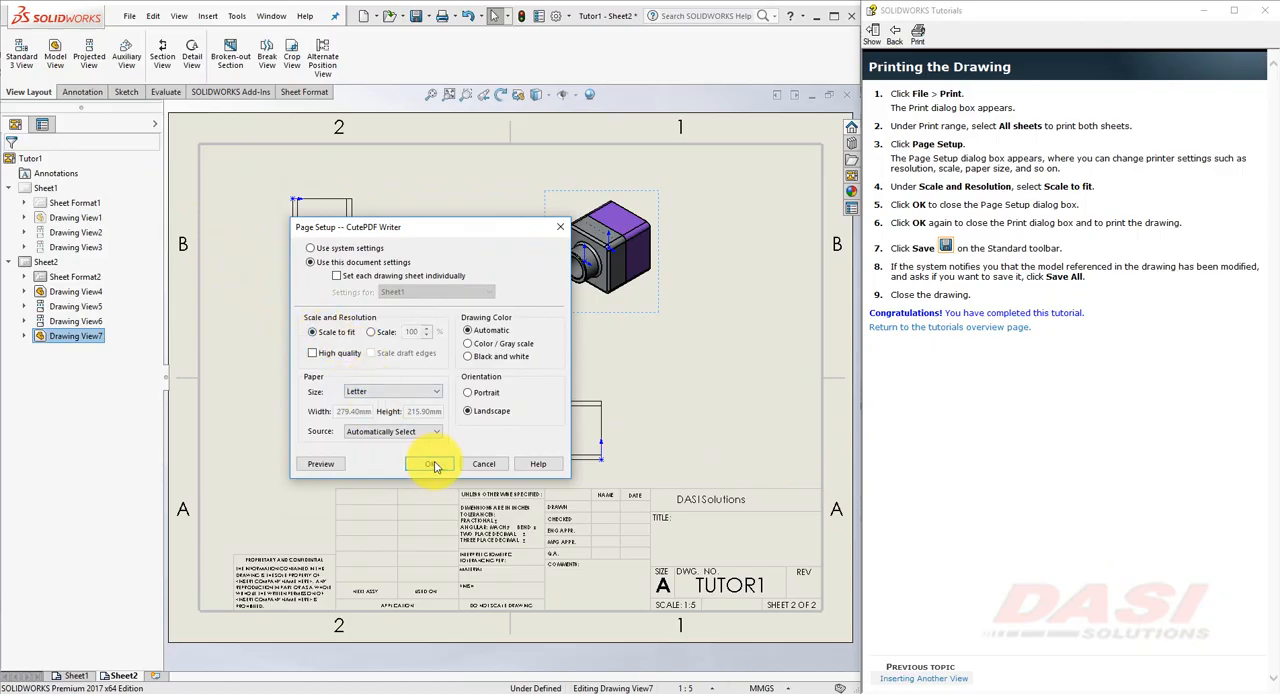
click(432, 464)
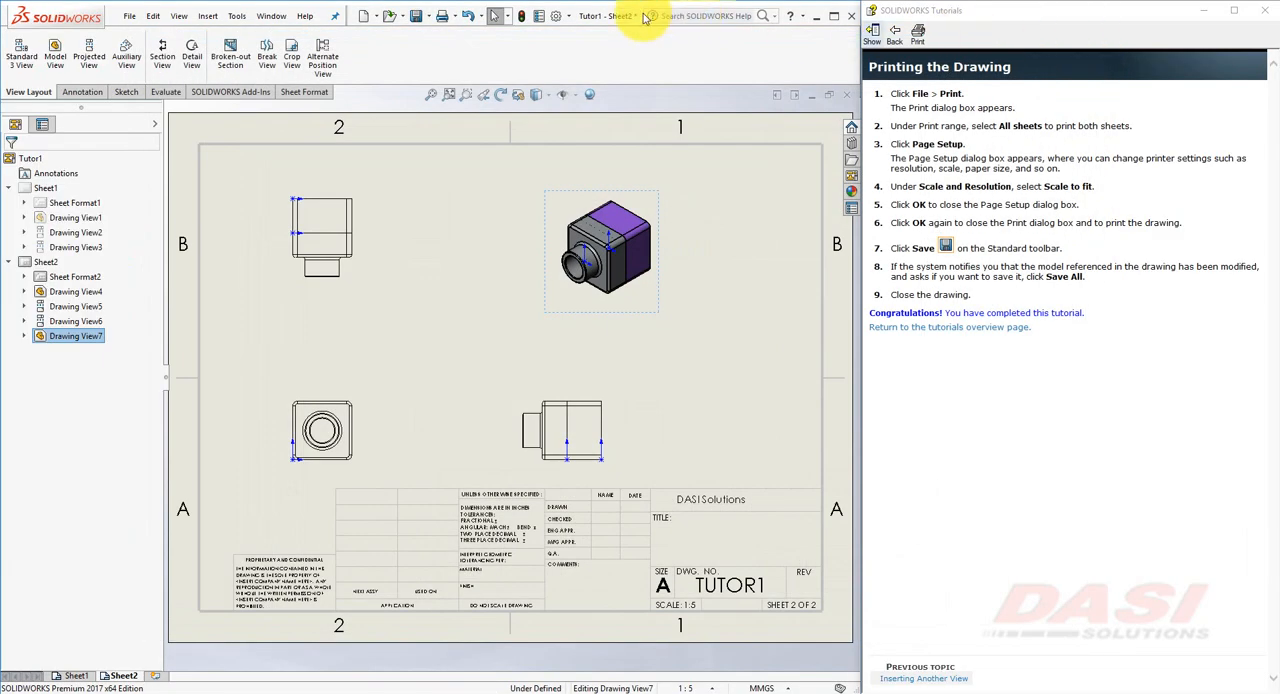
mouse_move(416, 16)
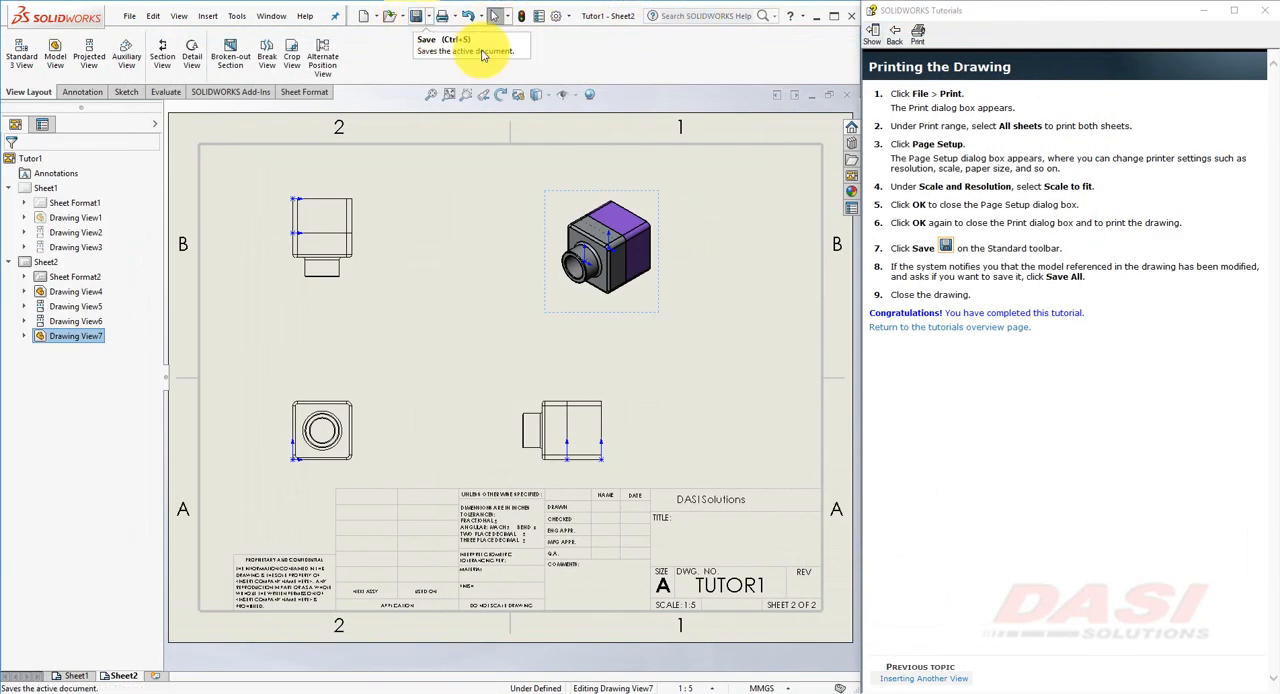